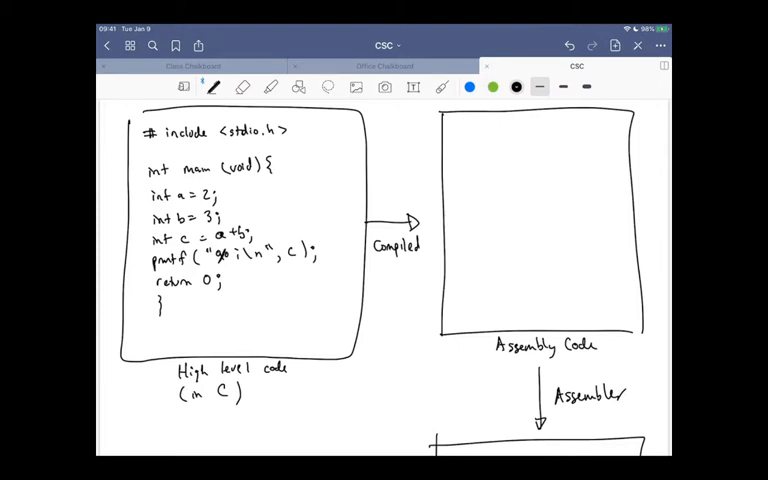
- Inspect memory address 00 so the Inspector shows its hex, binary, signed and float values
scroll(down, 3)
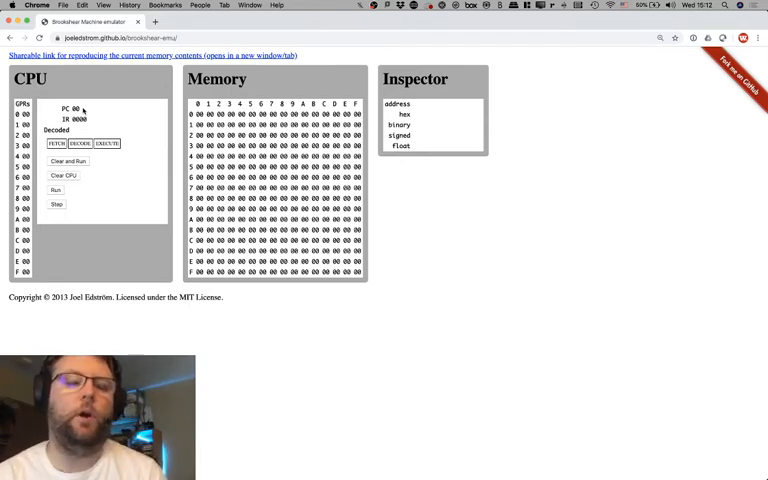
click(198, 114)
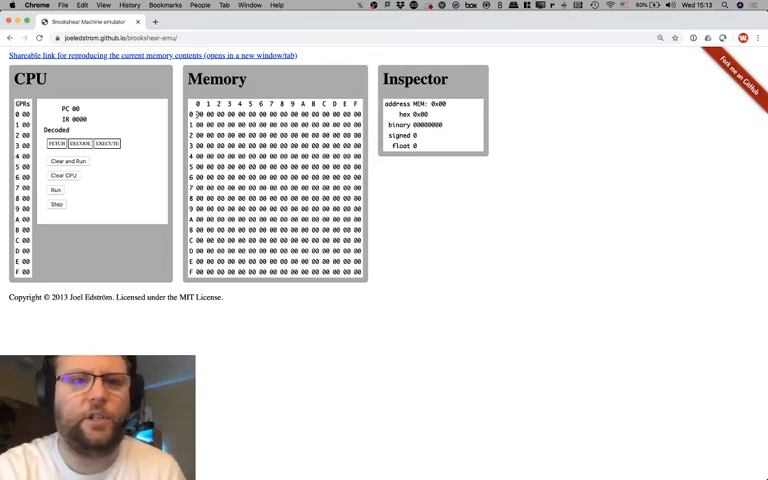
- Leave the emulator and bring up the Wikipedia home page in a new tab
click(206, 114)
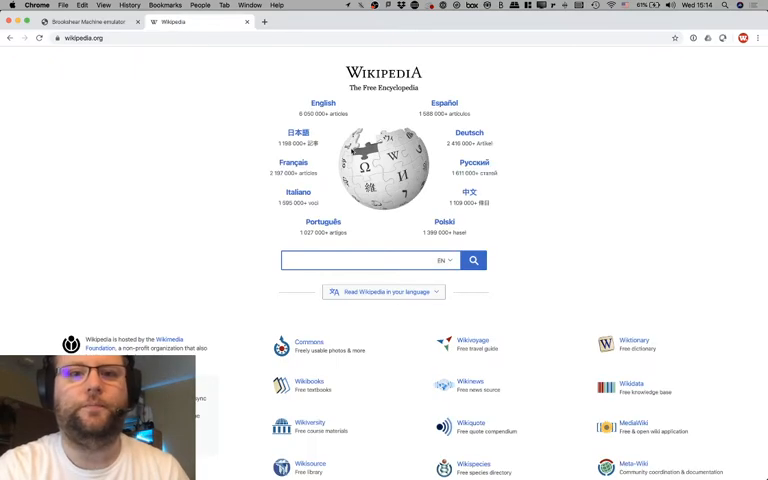
- Search Wikipedia for 6502 and go to the MOS Technology 6502 article
click(332, 260)
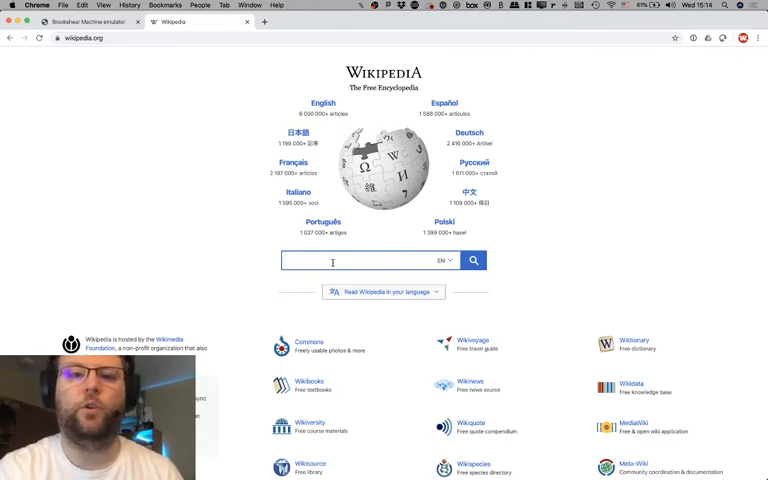
text(t)
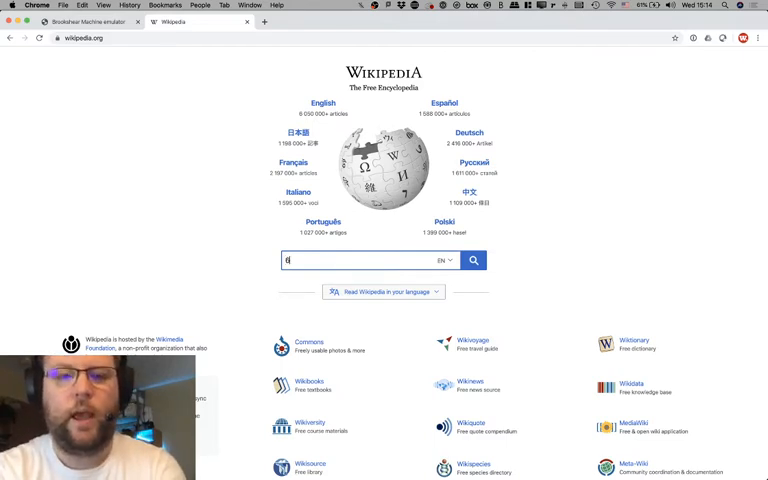
text(502)
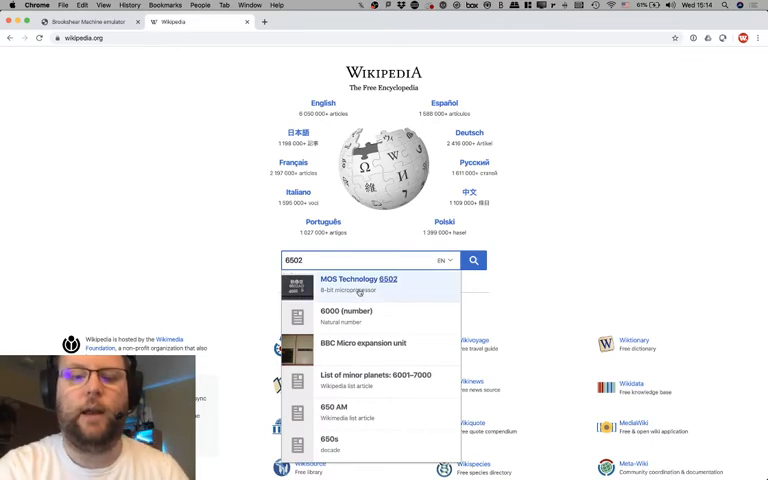
click(356, 284)
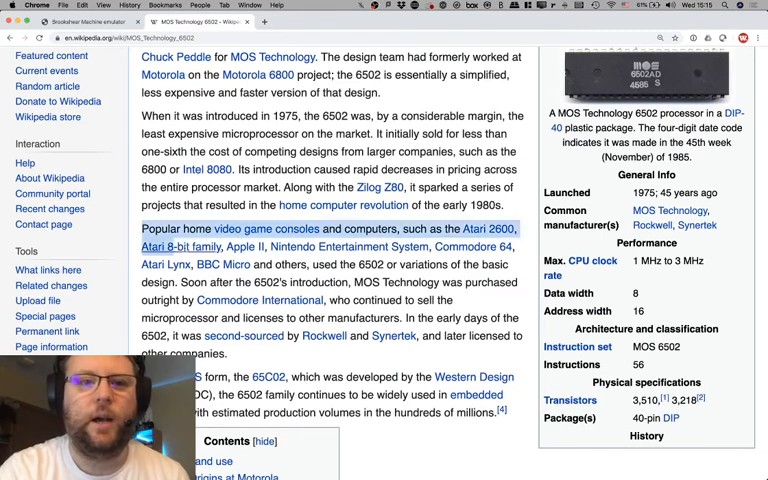
drag(140, 228, 460, 300)
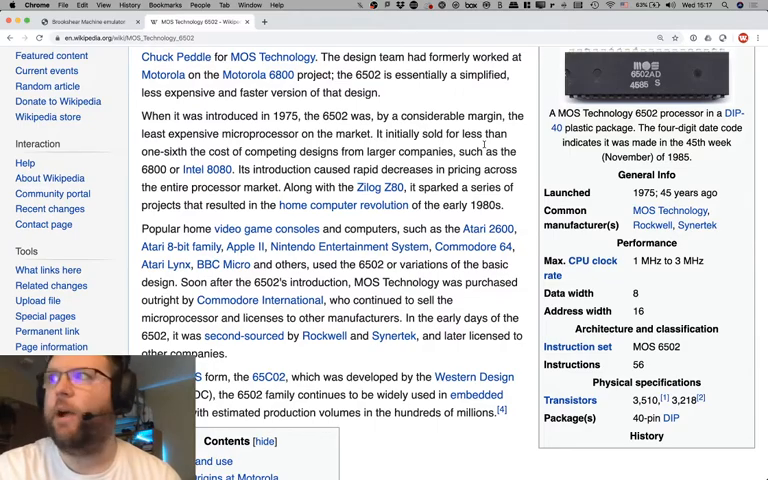
- Scroll through the 6502 article's introduction down past the Contents box to Technical description
scroll(down, 3)
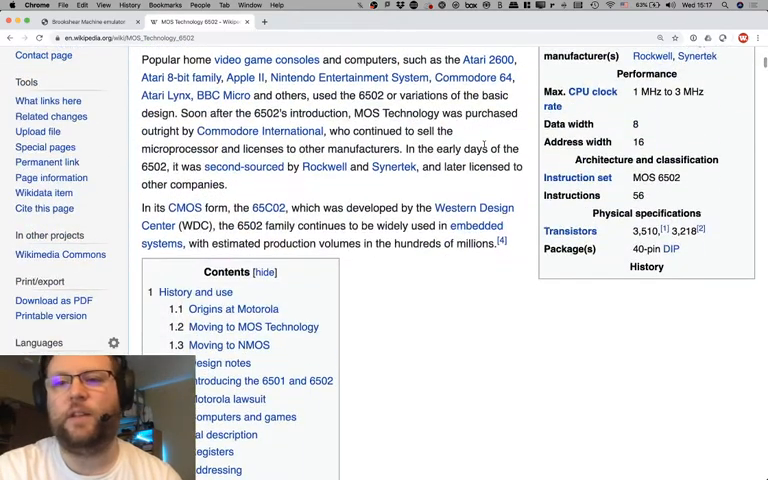
scroll(up, 3)
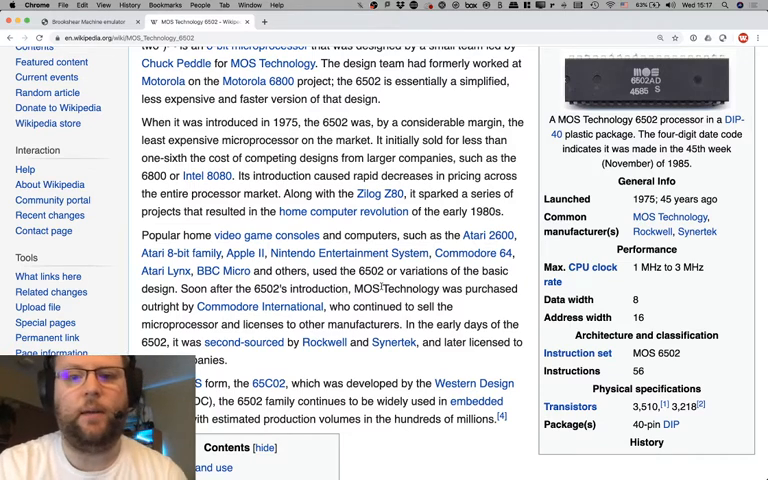
scroll(down, 3)
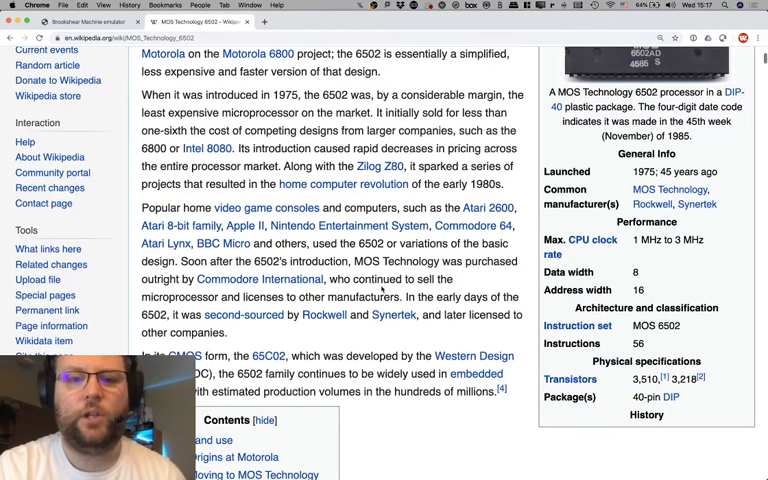
scroll(down, 3)
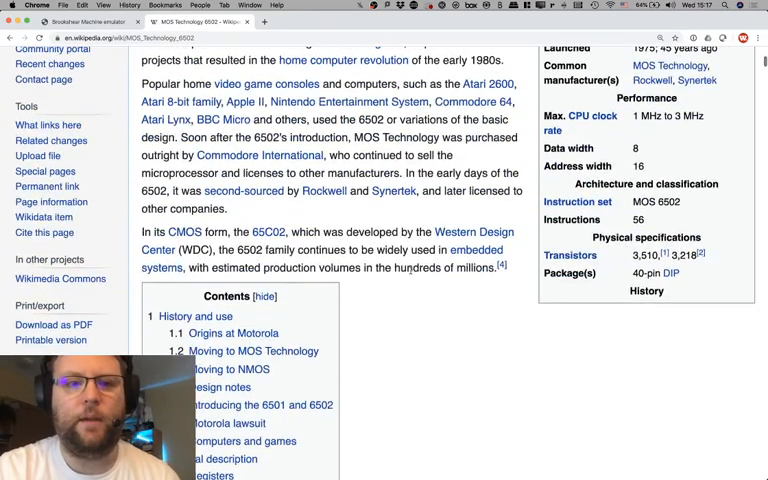
scroll(down, 3)
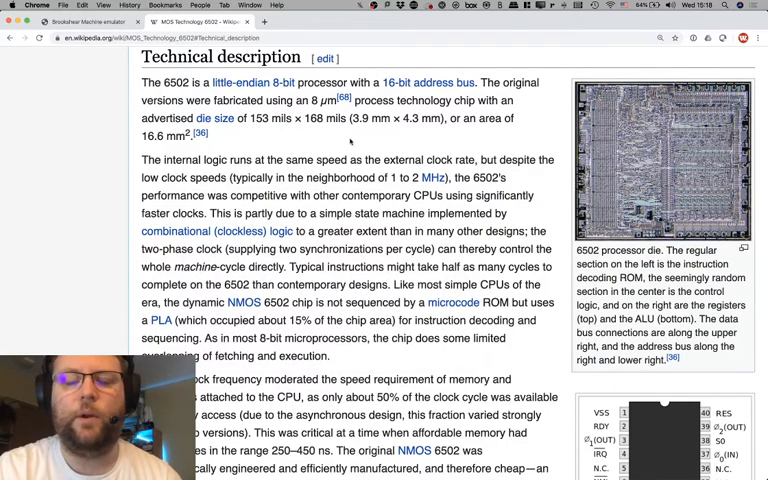
- Scroll through the 6502 Technical description down to the Registers section
scroll(down, 3)
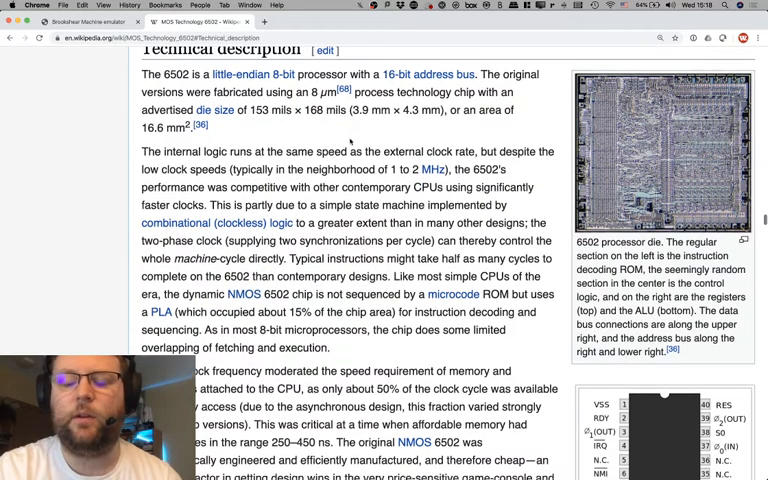
scroll(down, 3)
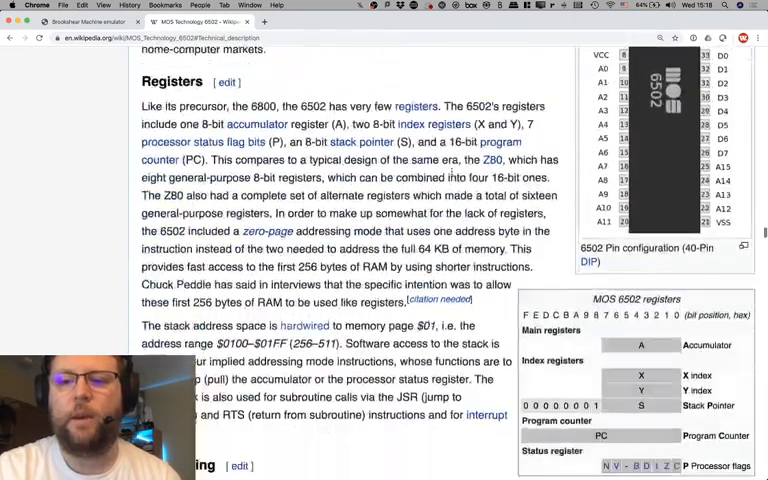
scroll(down, 3)
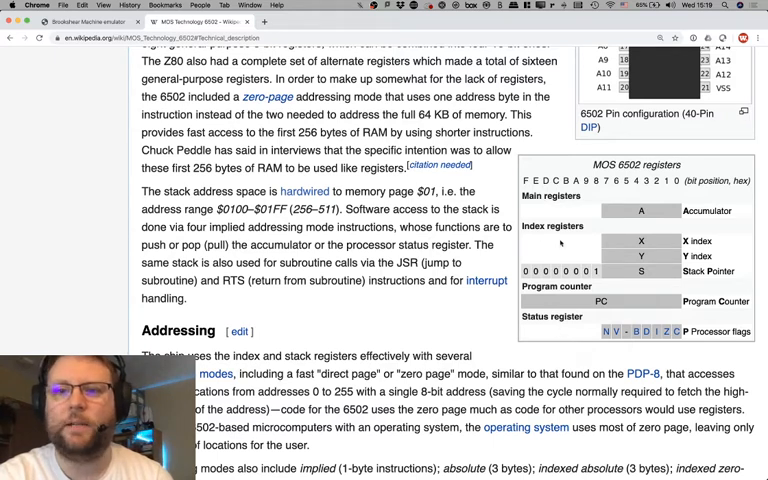
scroll(down, 3)
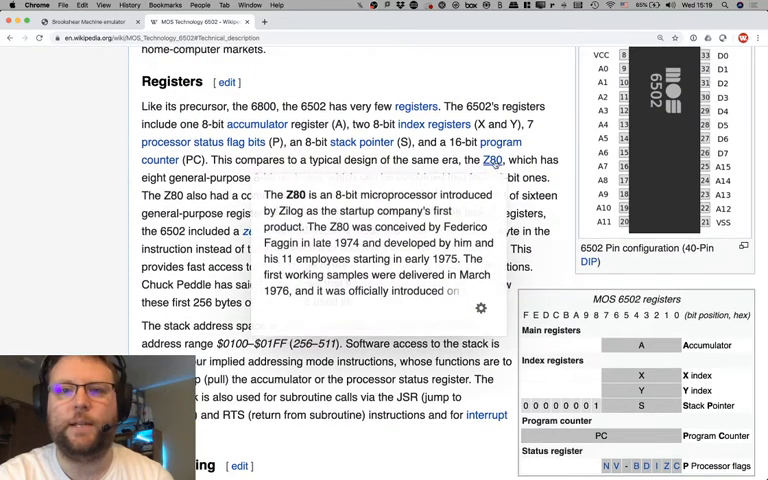
- Go to the Zilog Z80 article and scroll its introduction down to the Contents box
click(492, 160)
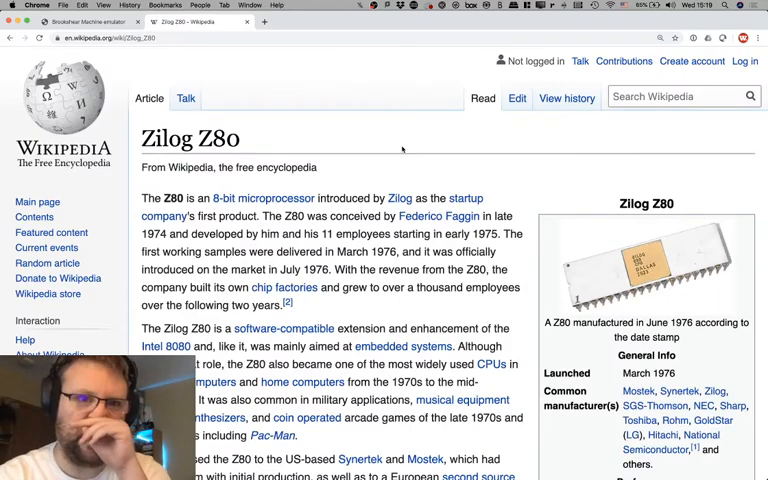
scroll(down, 3)
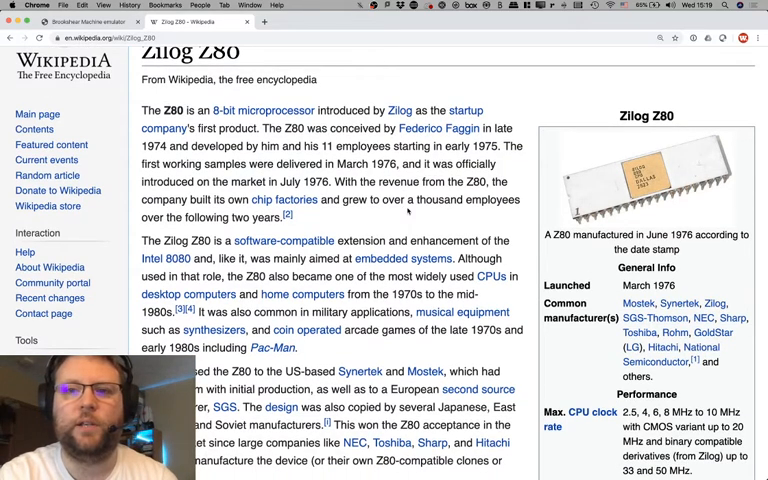
mouse_move(408, 212)
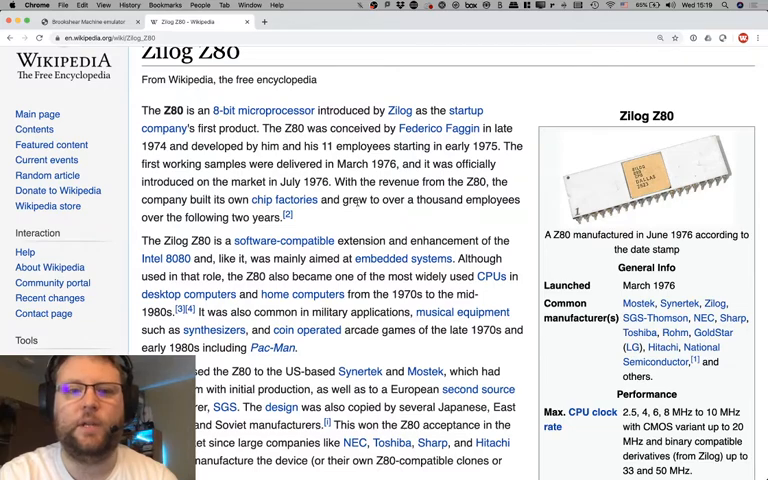
scroll(down, 3)
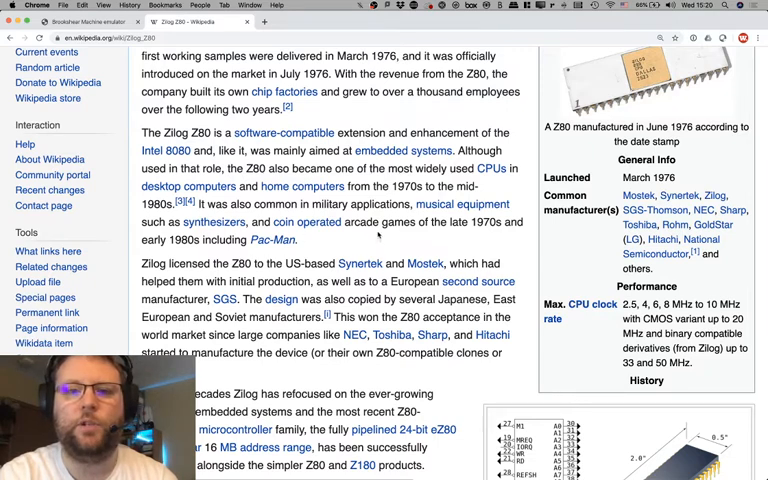
scroll(down, 3)
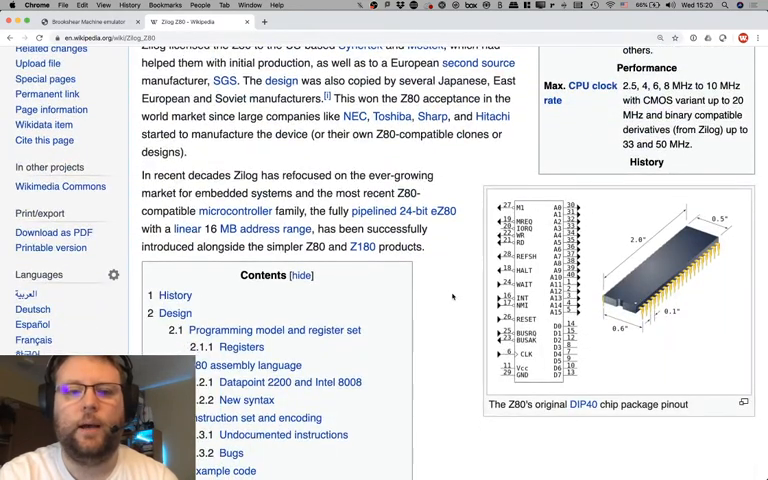
scroll(up, 3)
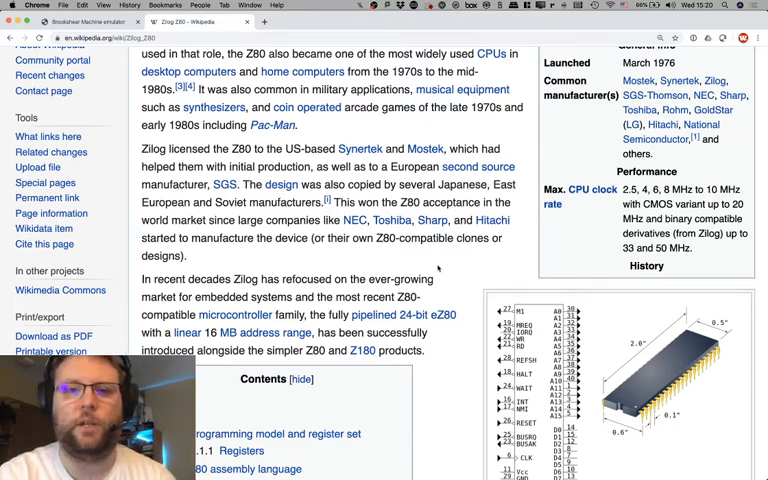
scroll(down, 3)
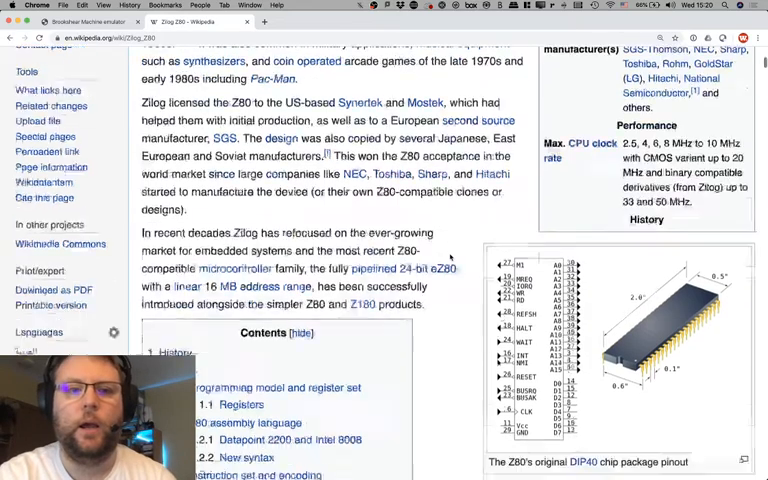
scroll(down, 3)
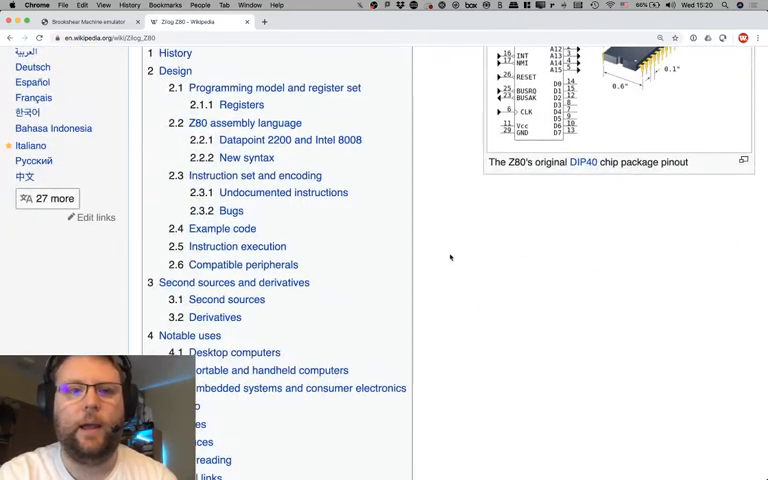
mouse_move(400, 190)
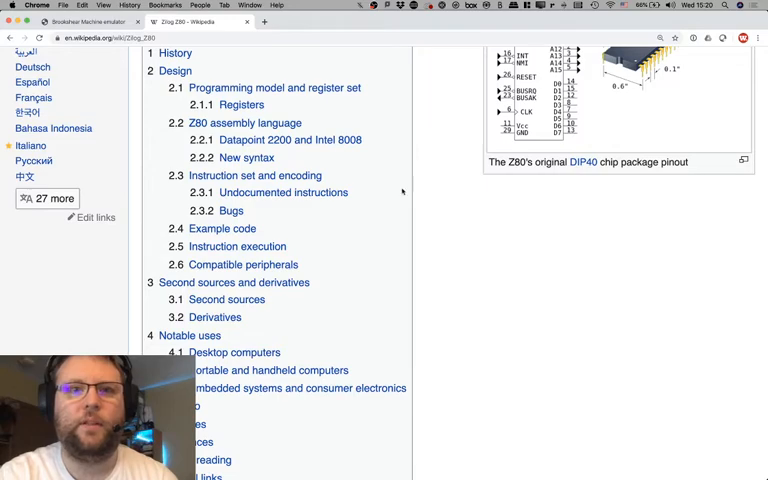
- Jump to the Z80 Programming model section and scroll to its Registers table
click(274, 88)
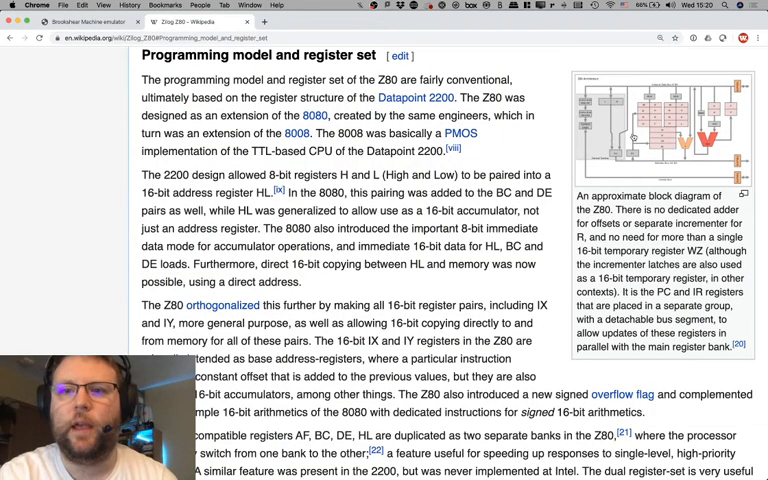
scroll(down, 3)
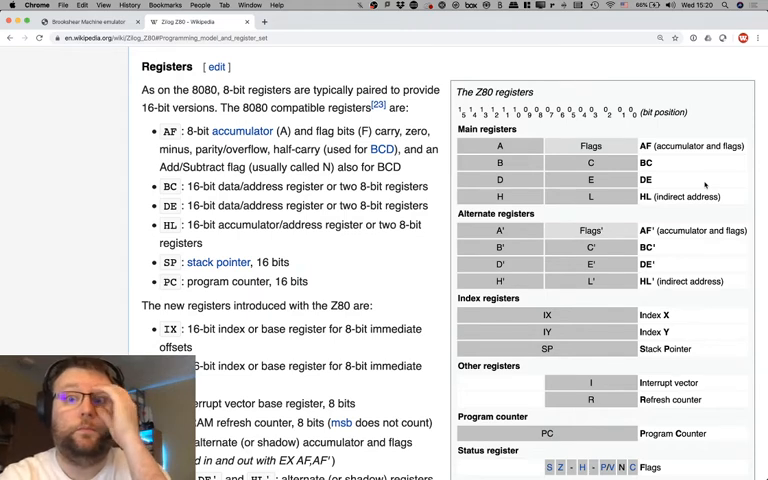
mouse_move(516, 146)
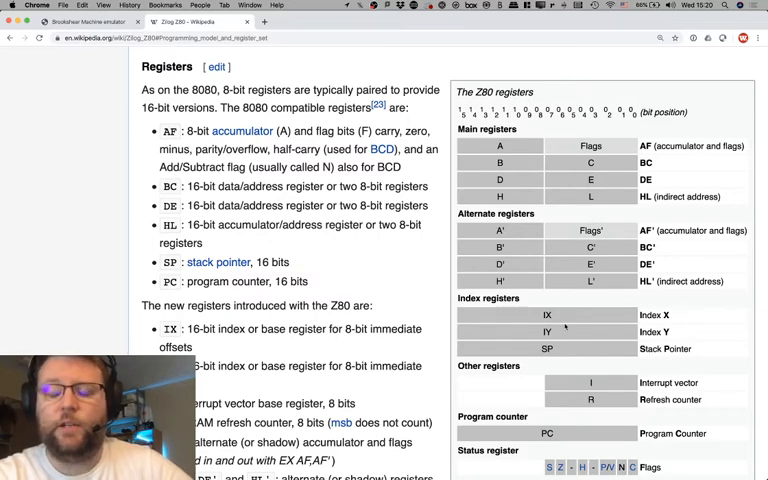
scroll(down, 3)
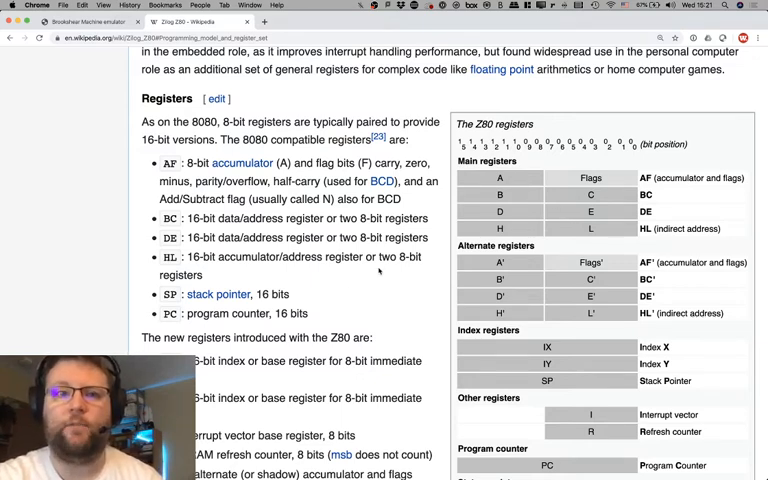
mouse_move(434, 322)
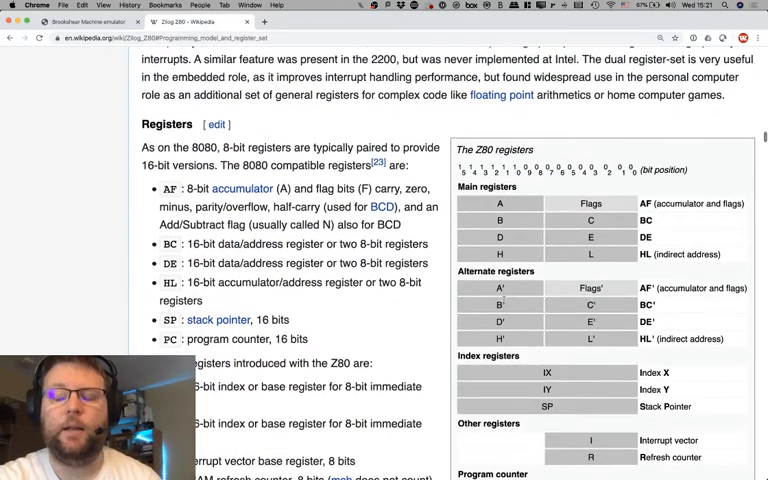
scroll(down, 3)
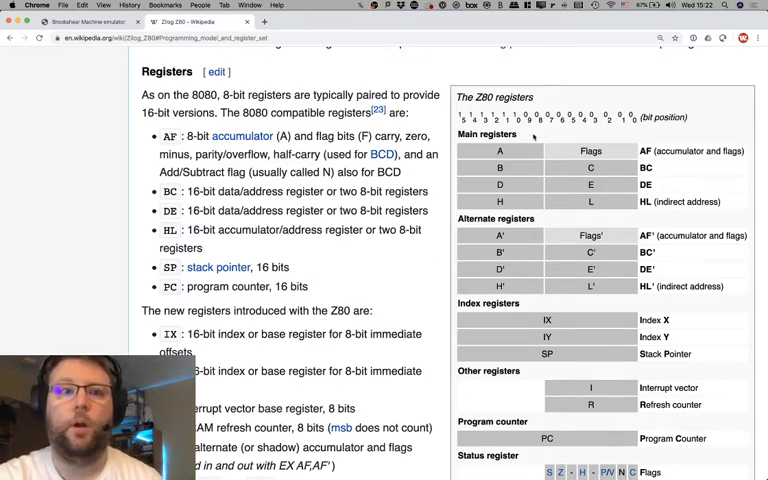
mouse_move(416, 284)
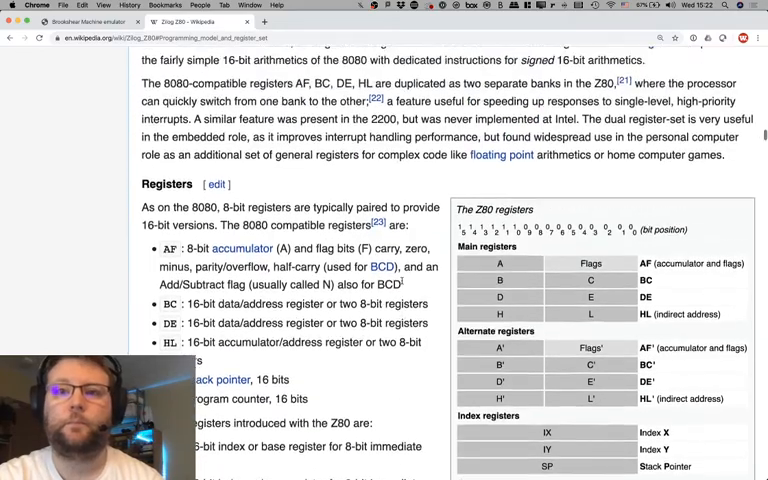
- Scroll back up to the top of the Zilog Z80 article
scroll(down, 3)
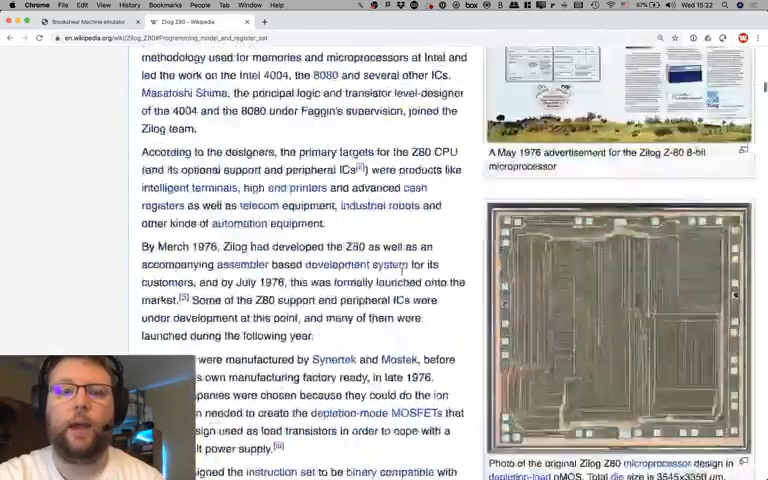
scroll(up, 3)
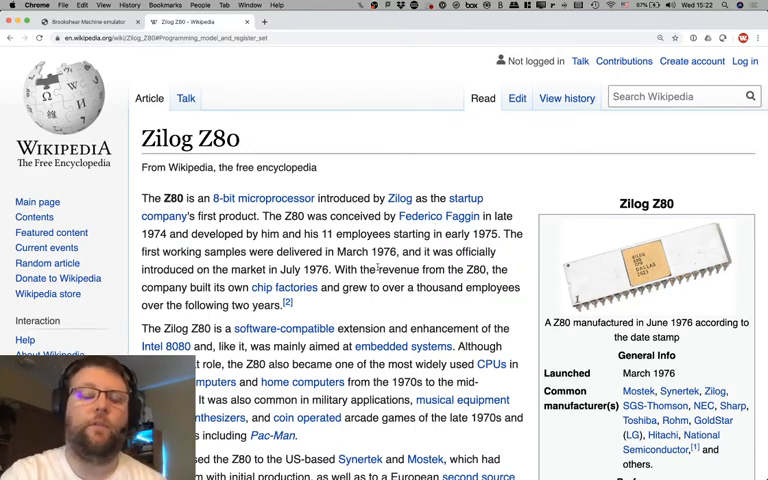
- Switch back to the Brookshear Machine emulator tab
click(50, 20)
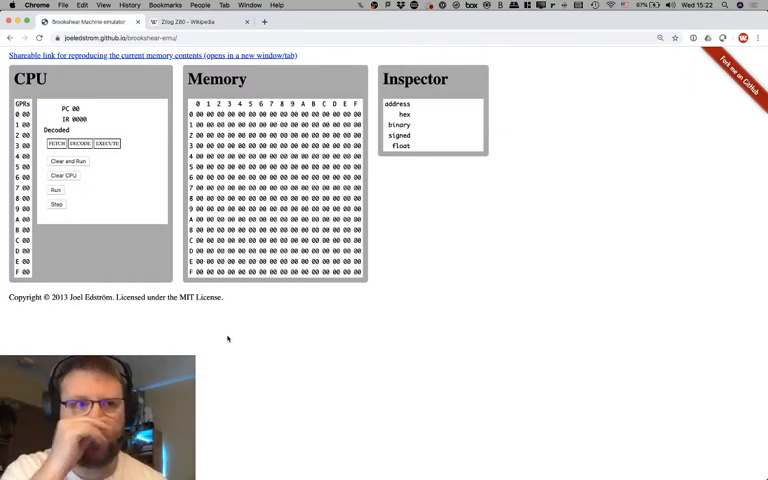
mouse_move(298, 312)
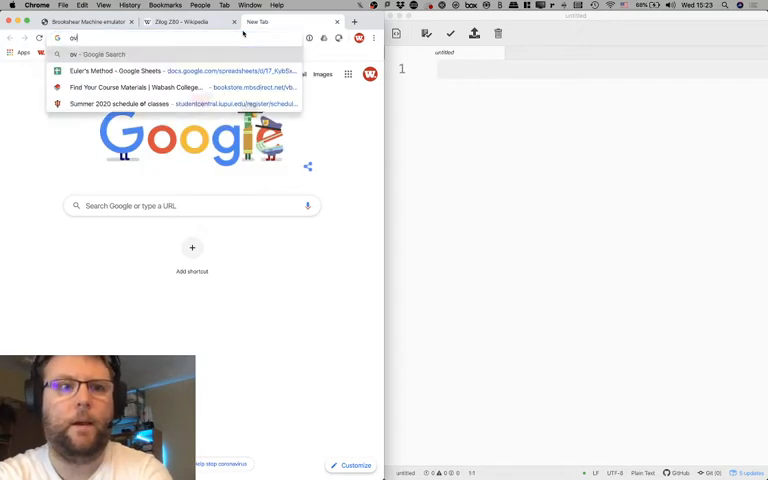
text(overleaf.com)
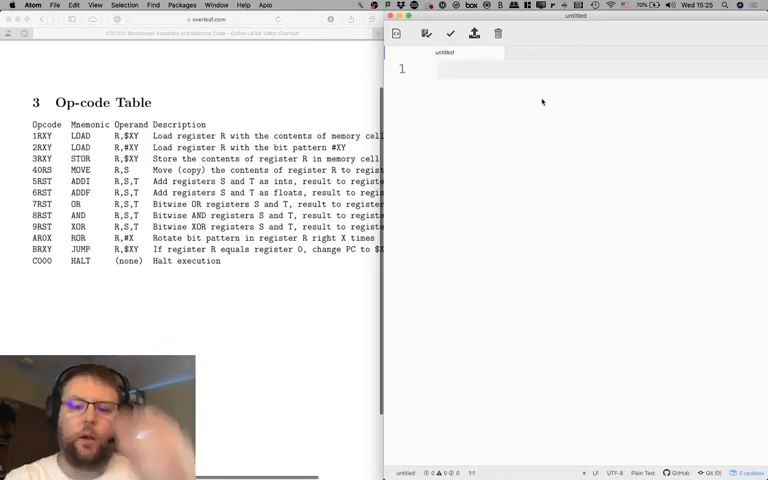
- Start the file with ';;' and name it 'assembly' inside the course's Assembly folder
text(;;)
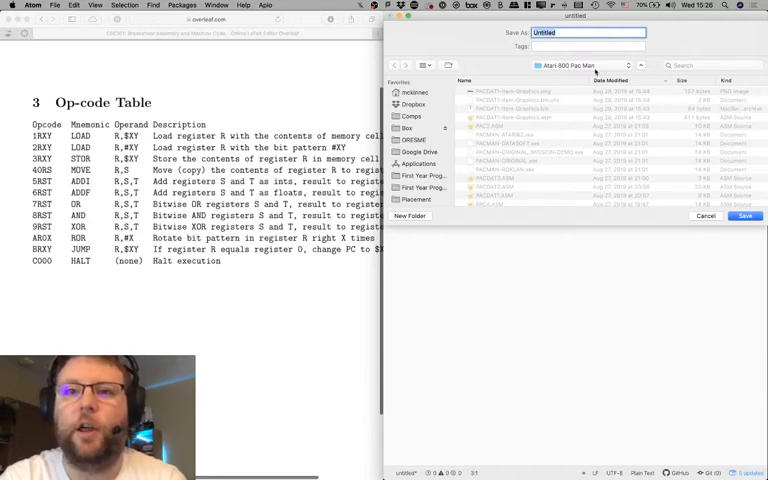
click(584, 64)
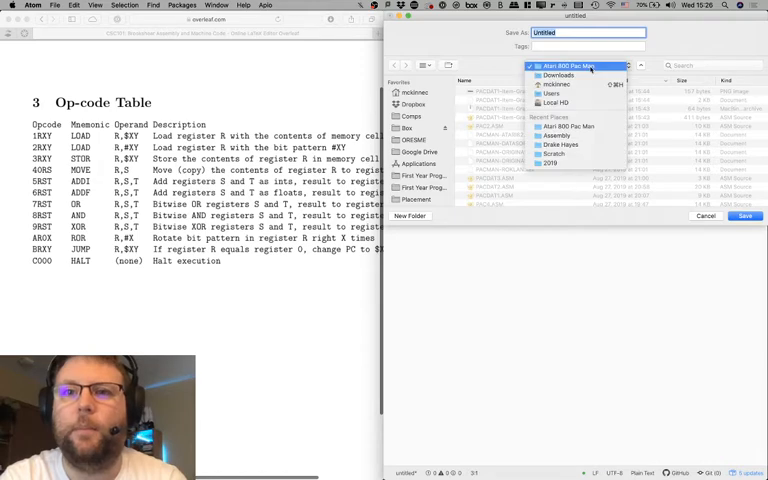
click(576, 64)
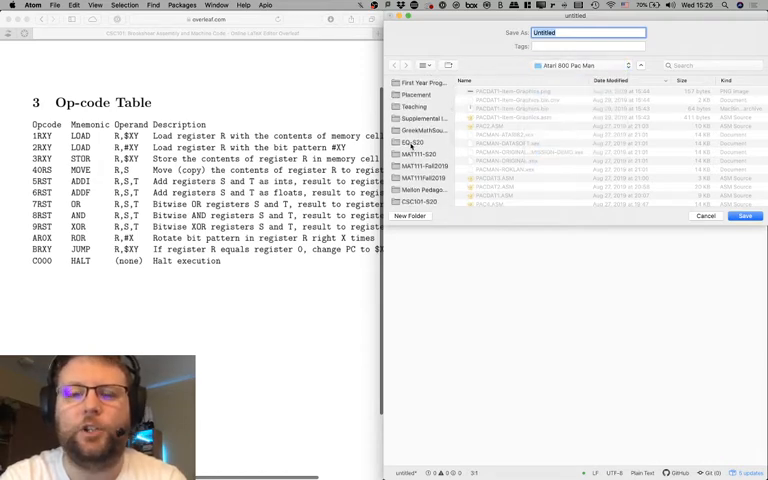
click(412, 200)
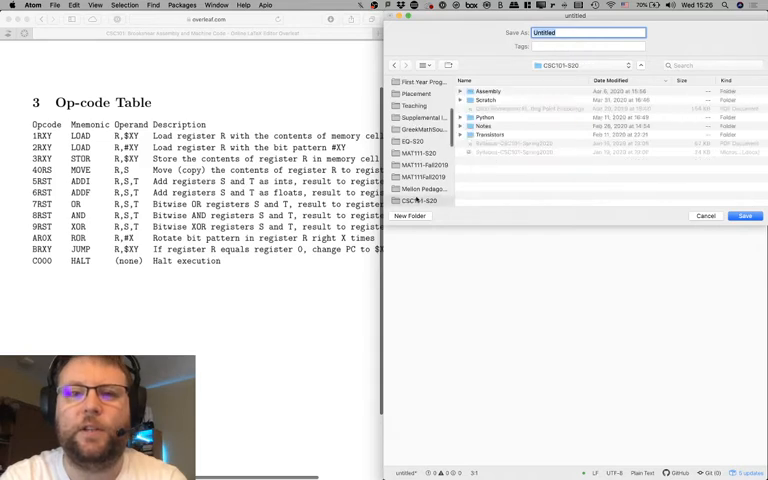
double_click(484, 92)
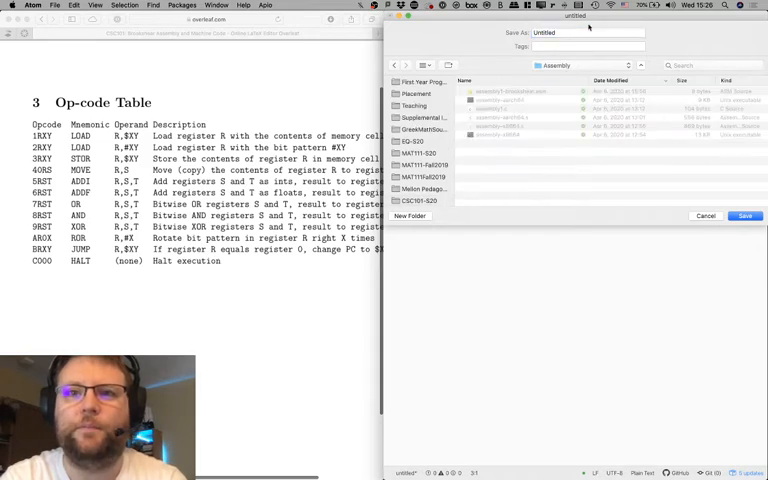
click(588, 32)
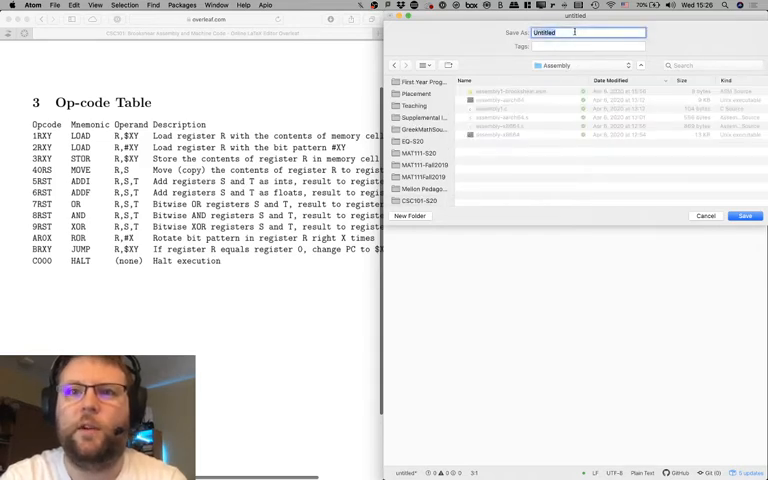
text(assembly2-brookshea)
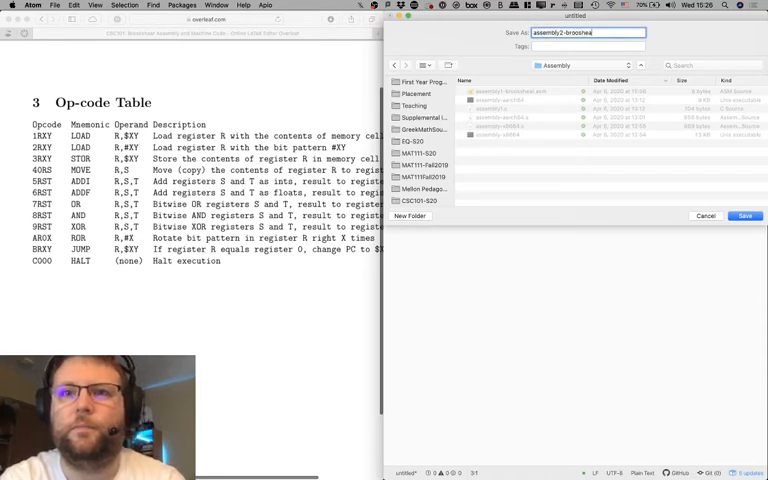
key(backspace)
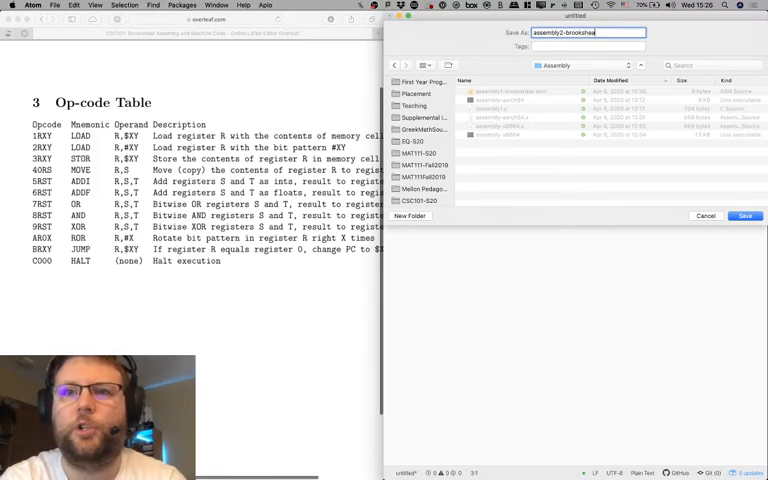
- Save the file there as a Brookshear assembly source
click(744, 216)
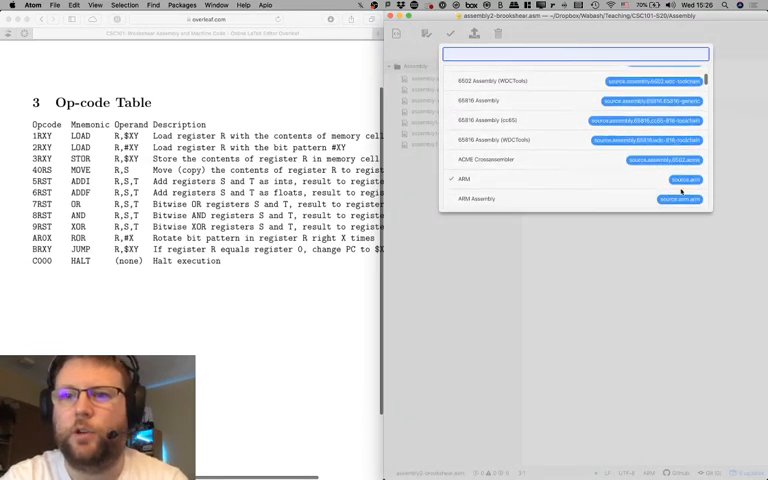
scroll(down, 3)
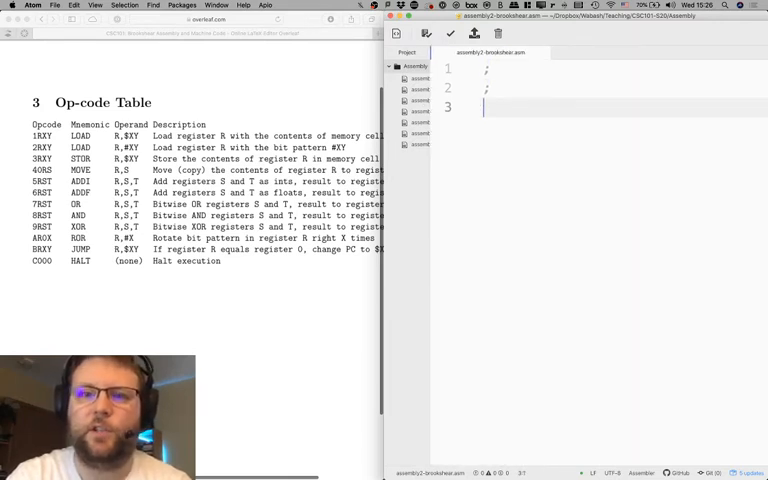
- Write the comment lines: sum the numbers in memory cells $F0–$F2, add them all up and put the result in $FF
text(;Suppose 3 numbers are in)
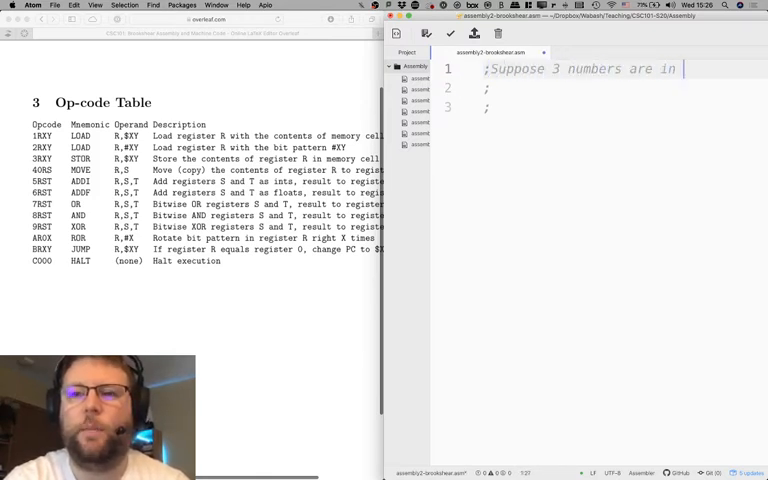
text(memory)
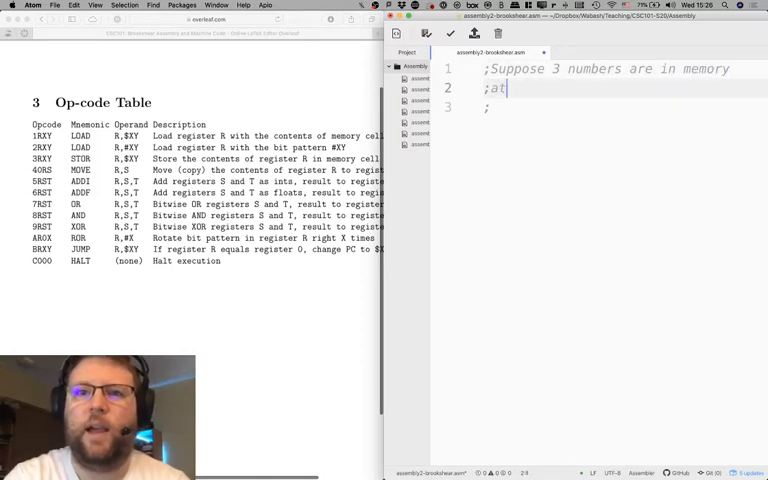
text(cells $)
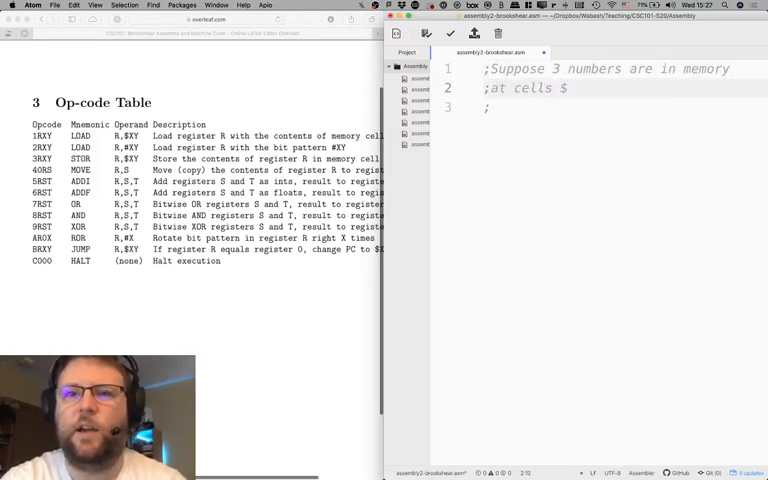
text(F)
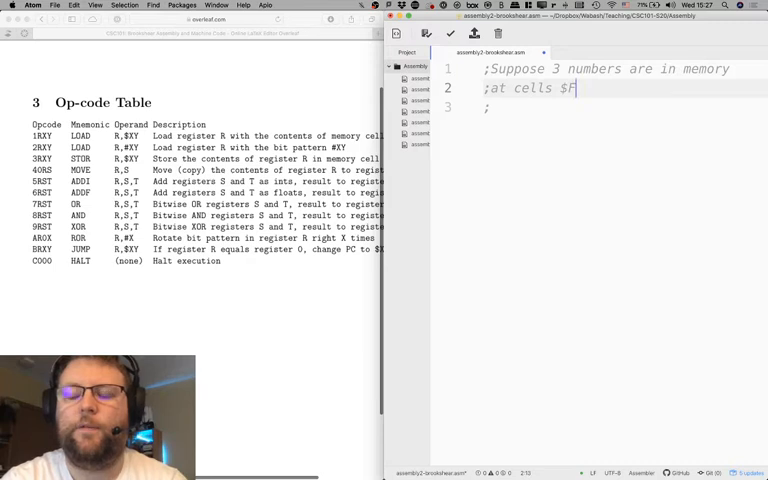
text(0, $F1, and)
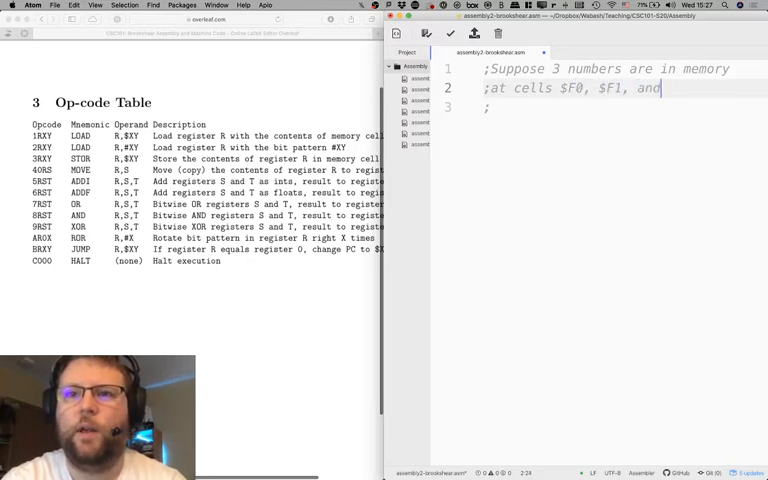
text($F2.)
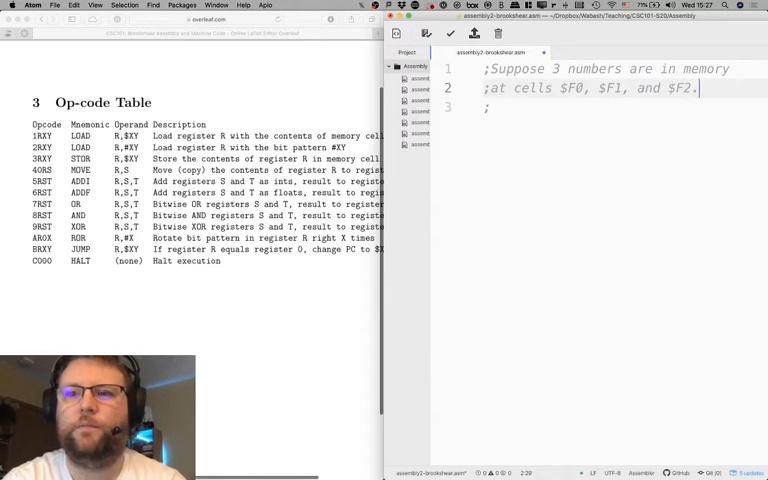
text(Add)
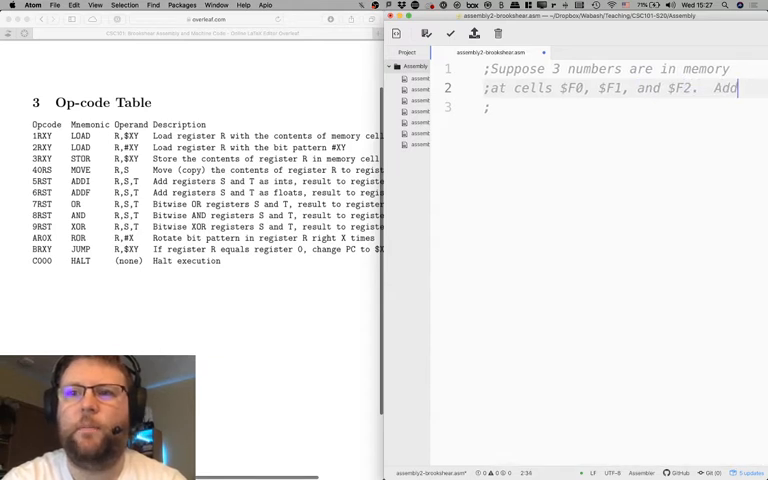
text(them al)
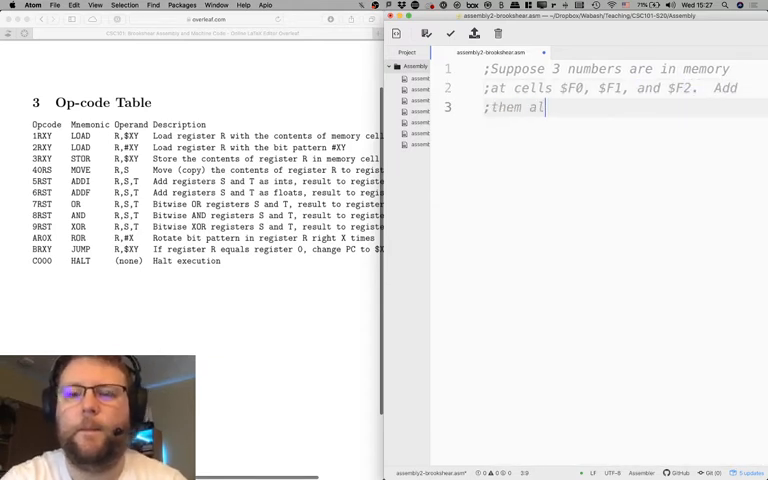
text(l up, and put the sum)
text(;in cell $FF.)
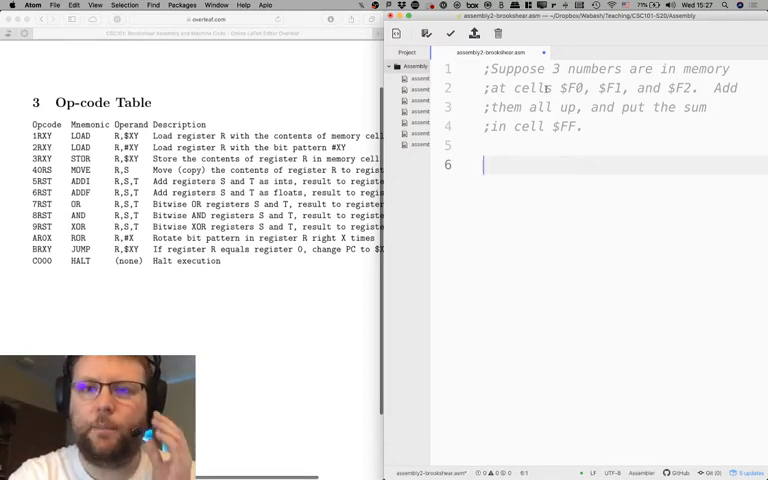
- Below the comment, write the first instruction LOAD 1,$F0
click(532, 164)
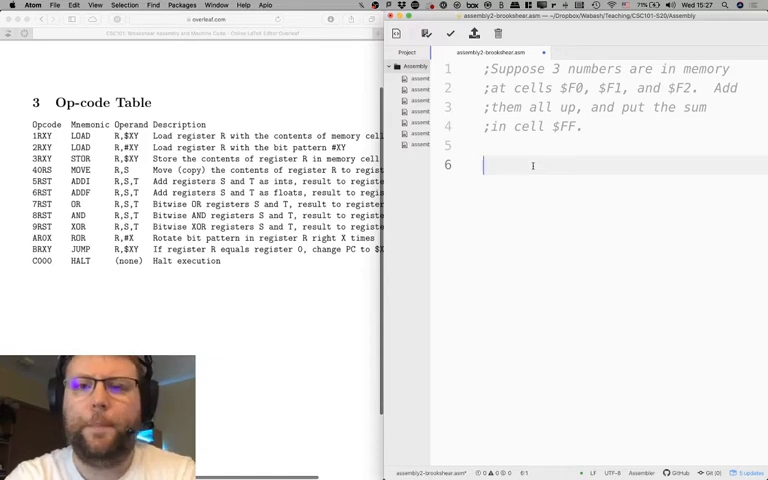
text(L)
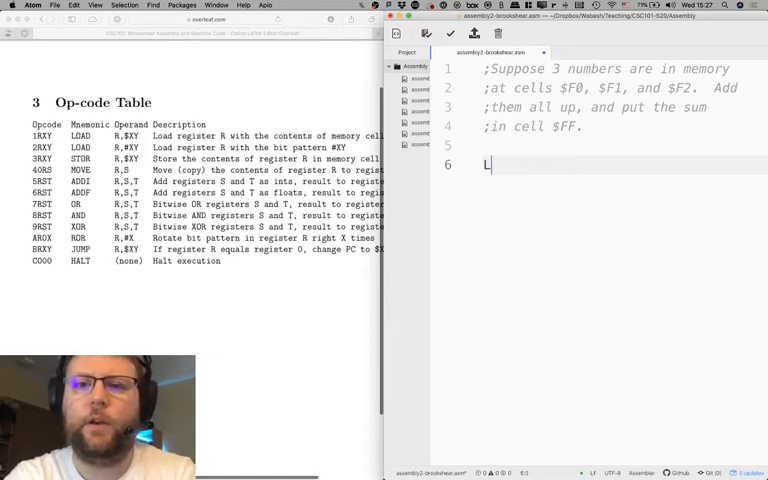
text(OAD)
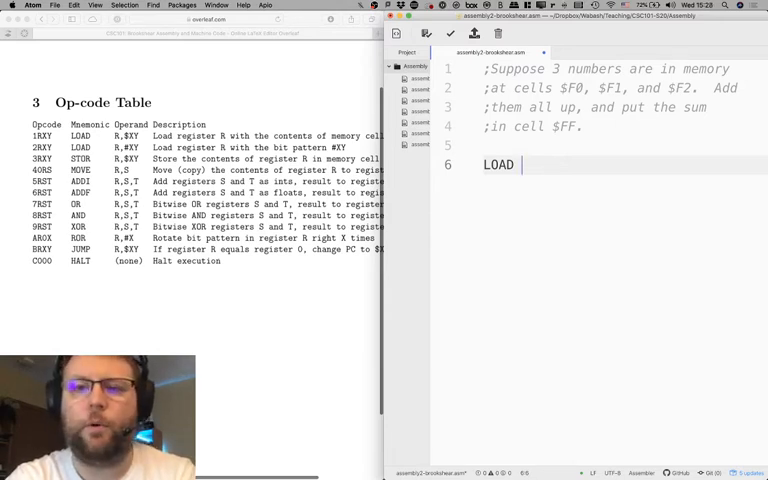
text(1,)
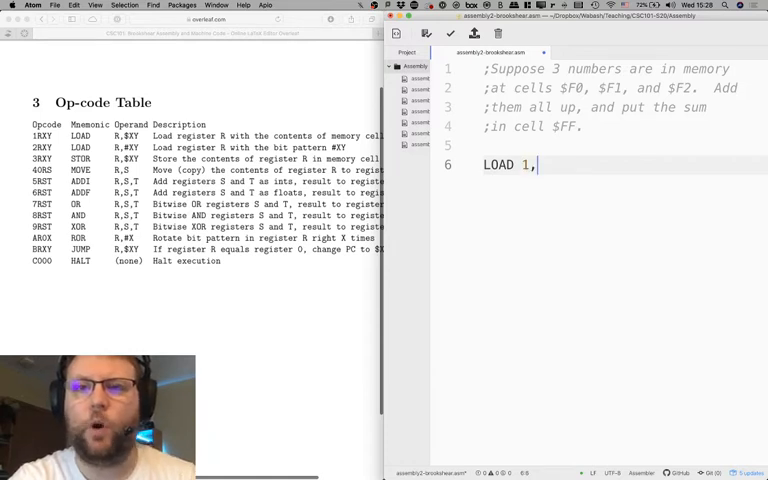
text($F0)
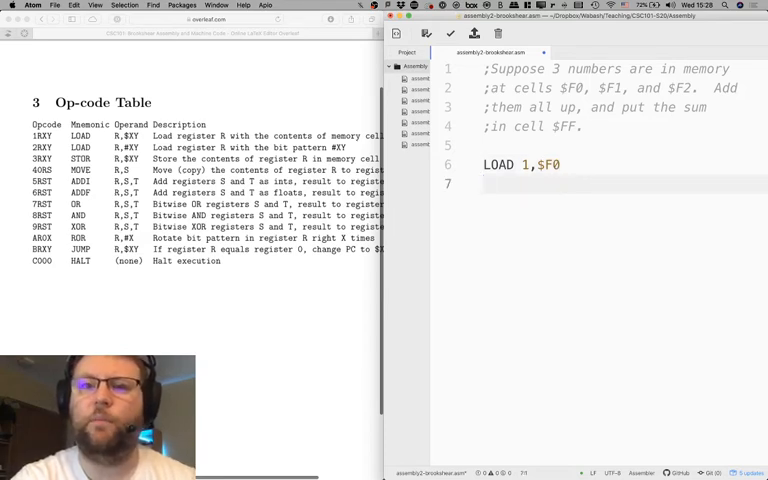
- Add LOAD 2,$F1 and LOAD 3,$F2 on the next lines, correcting a mistyped digit
text(LO)
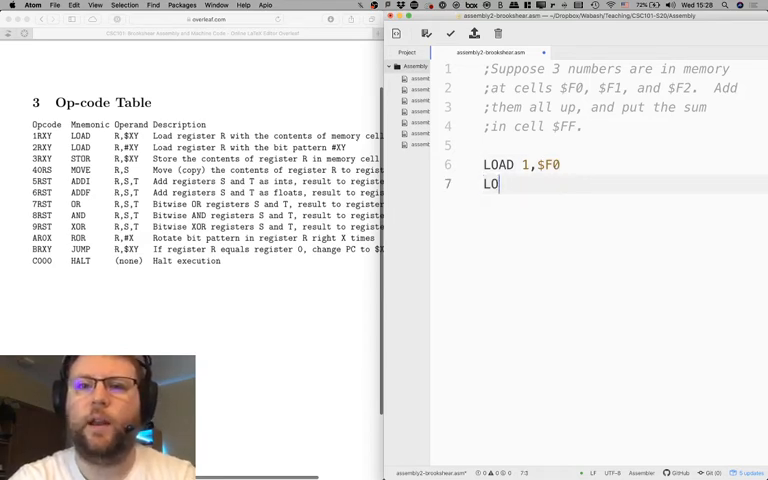
text(AD 2,)
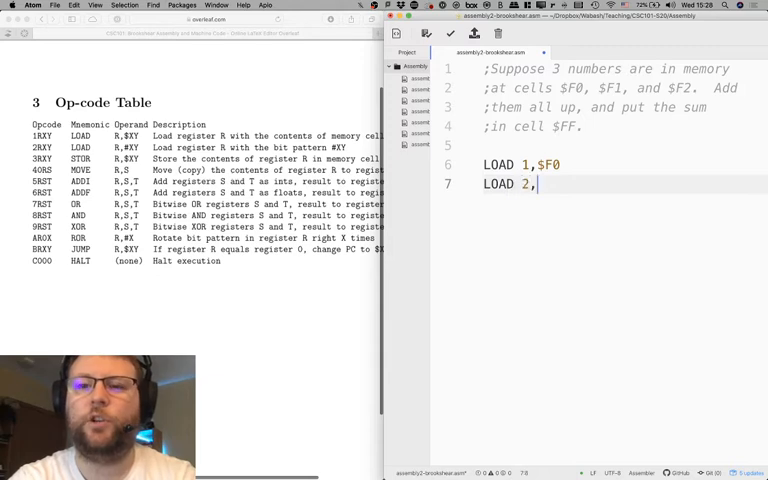
text($F1)
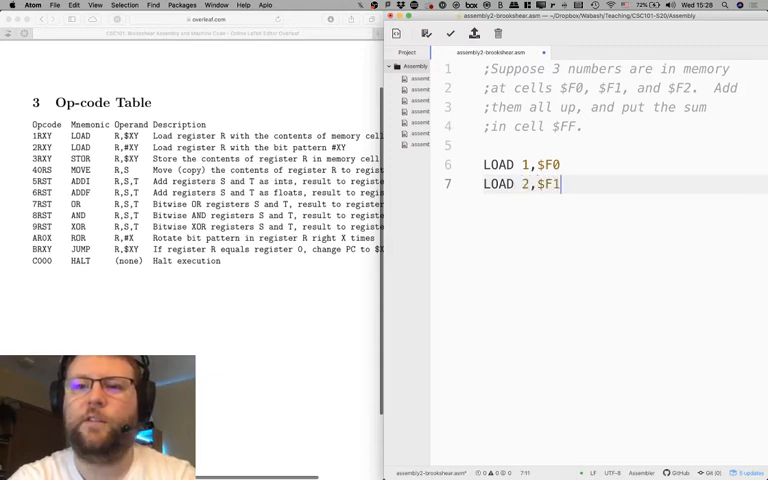
text(LOAD)
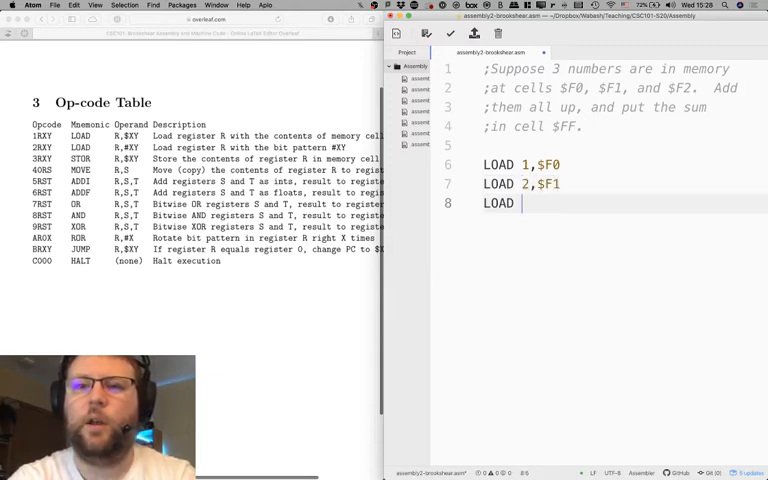
text(3,$F)
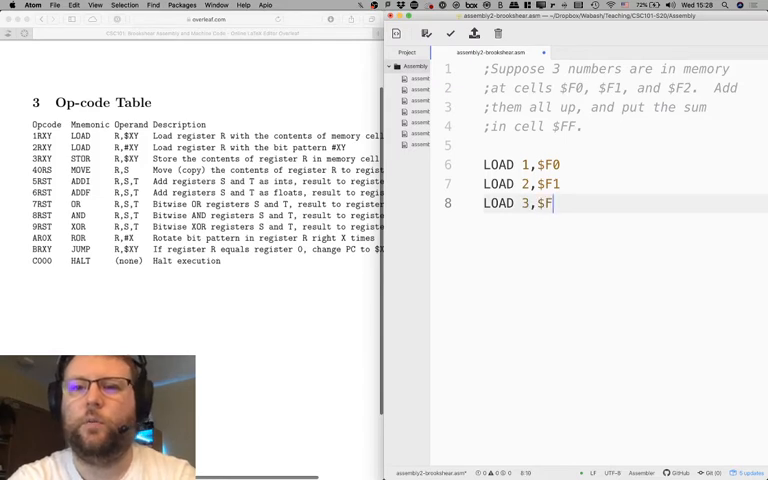
text(2)
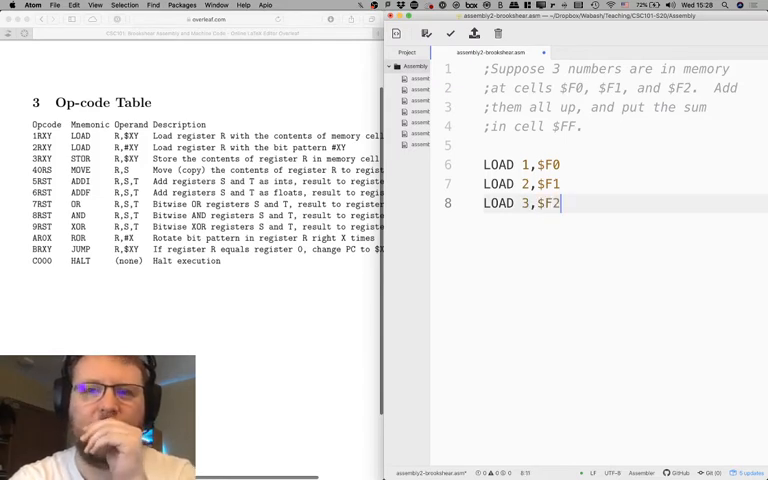
key(BackSpace)
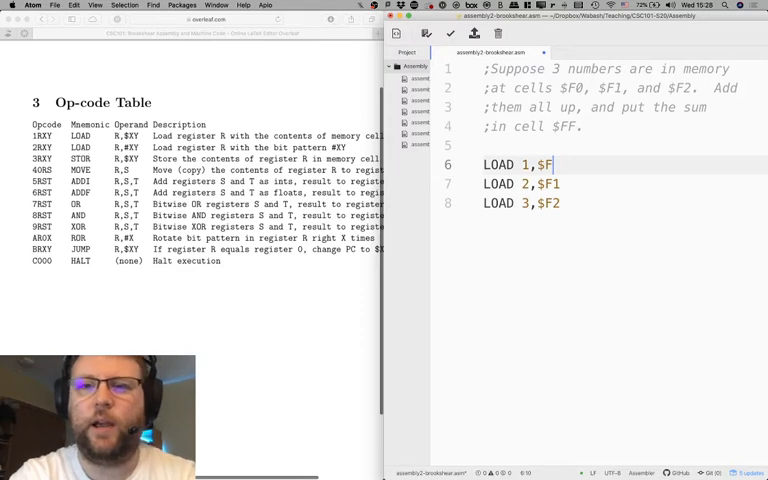
text(0)
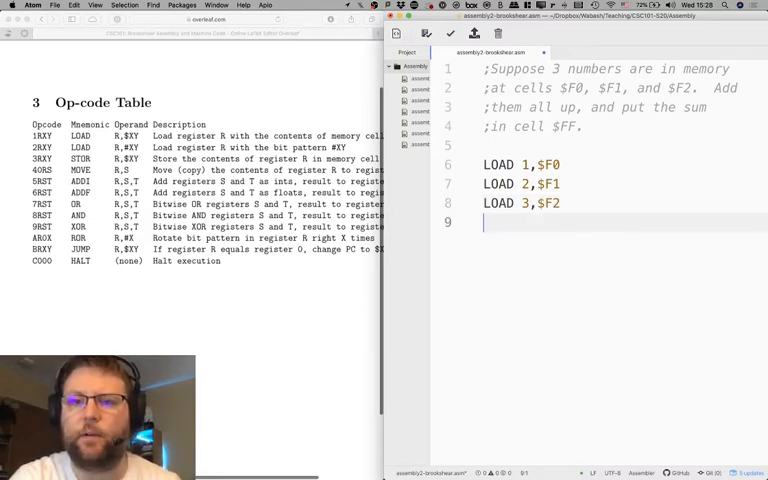
- Write ADDI 4,1,2 on line 9, fixing the register number, and start a new line
text(A)
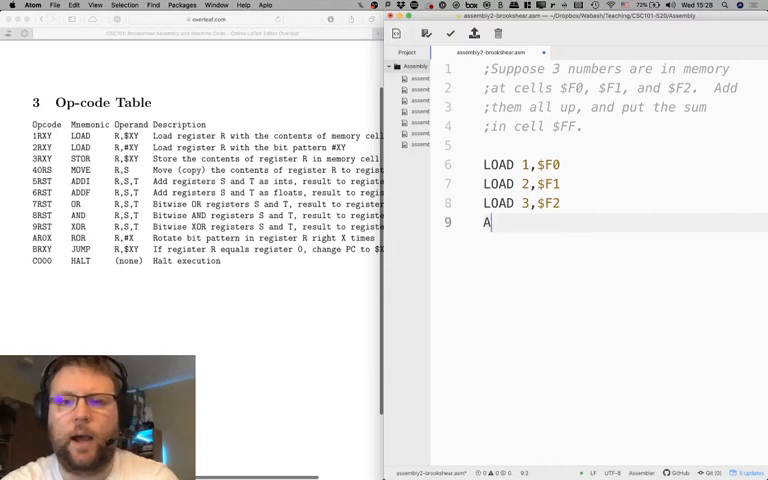
text(DDI)
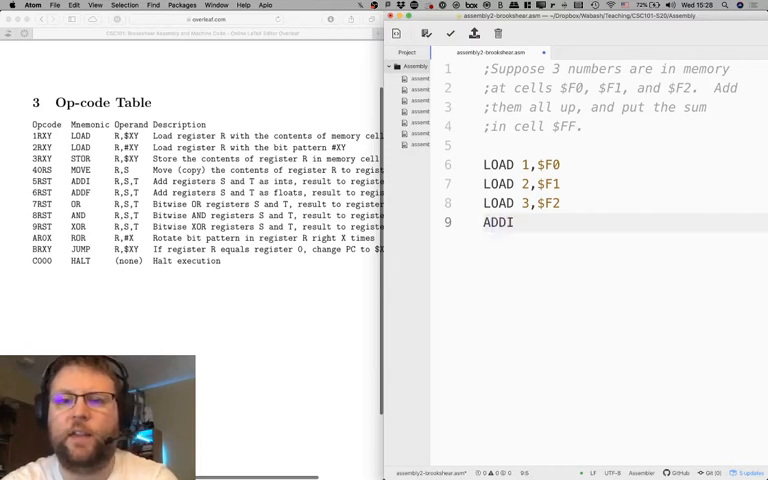
text(1)
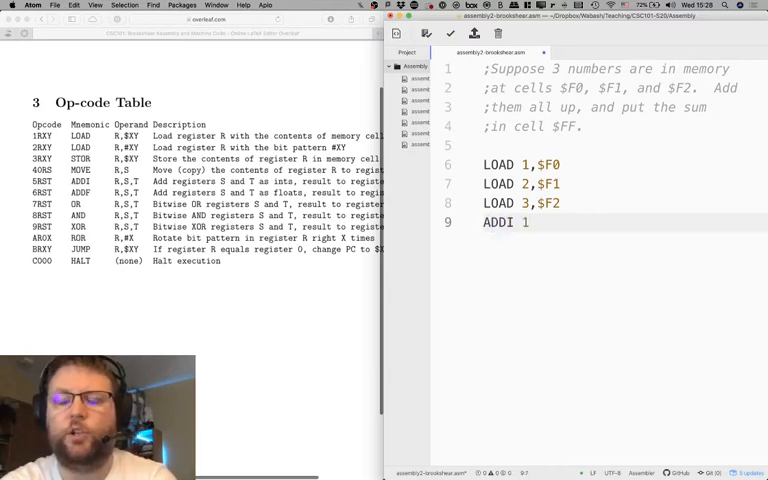
key(Backspace)
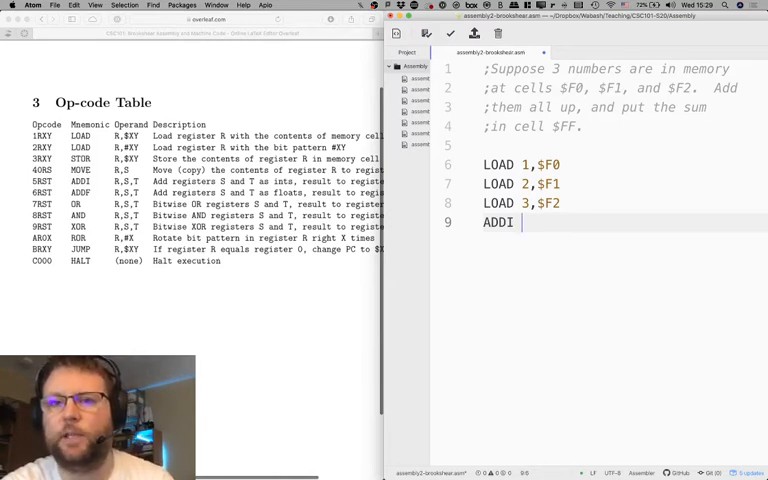
text(4)
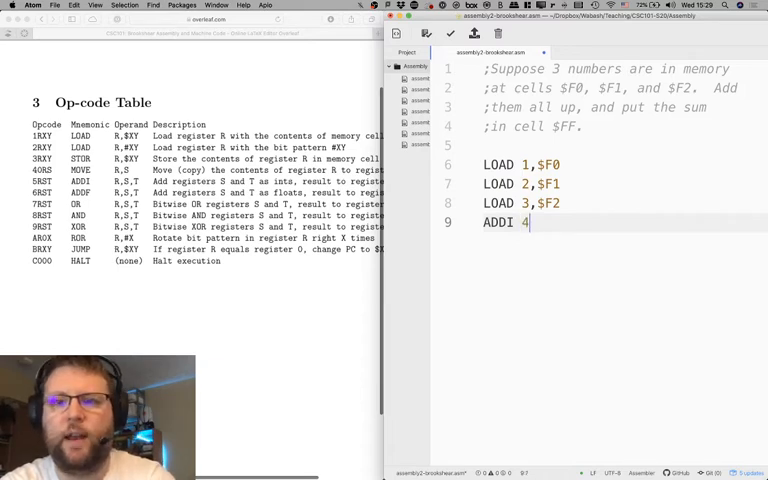
text(,1,2)
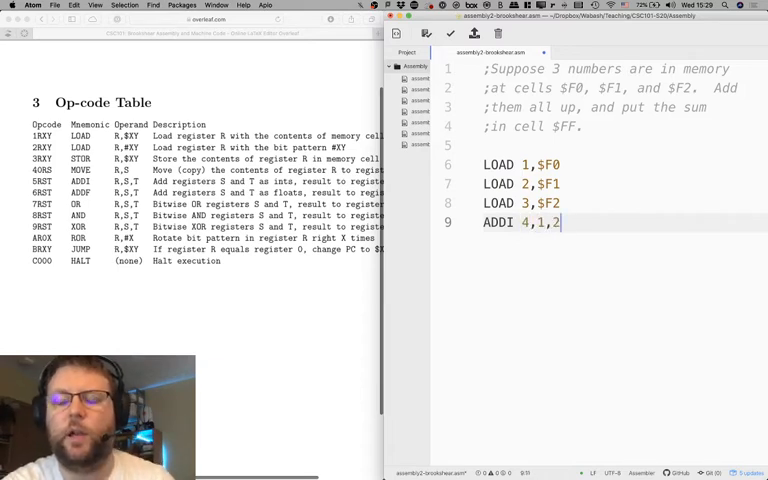
key(enter)
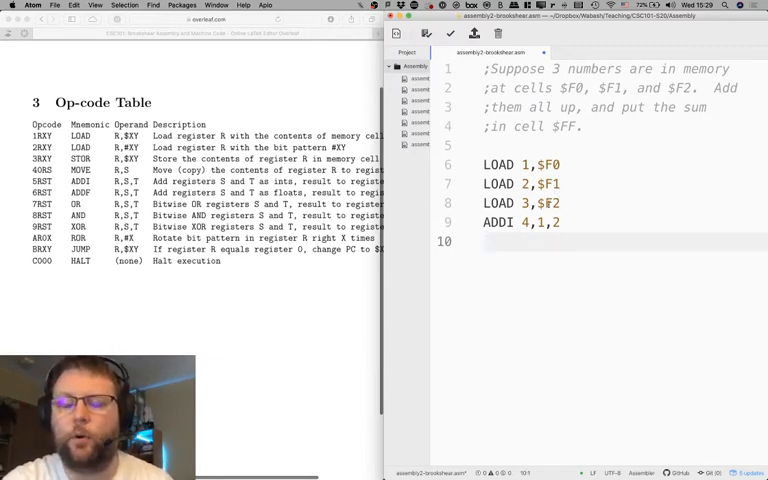
- Write ADDI 5,3,4 on line 10 to add register 3 into the running sum
text(ADDI)
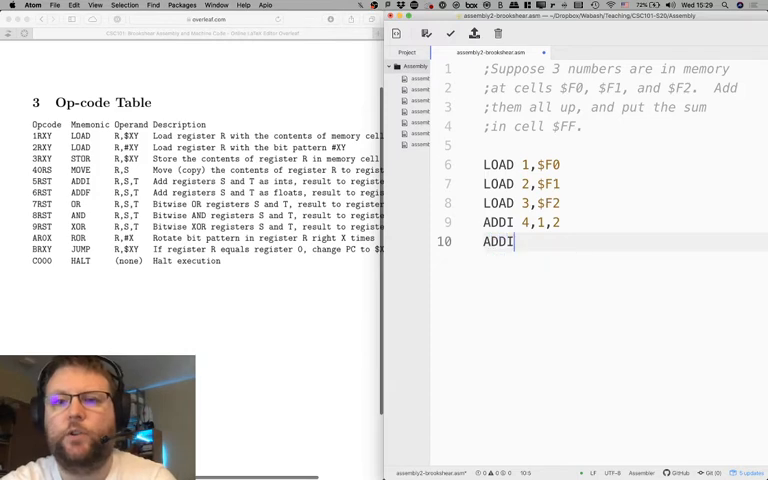
text(5)
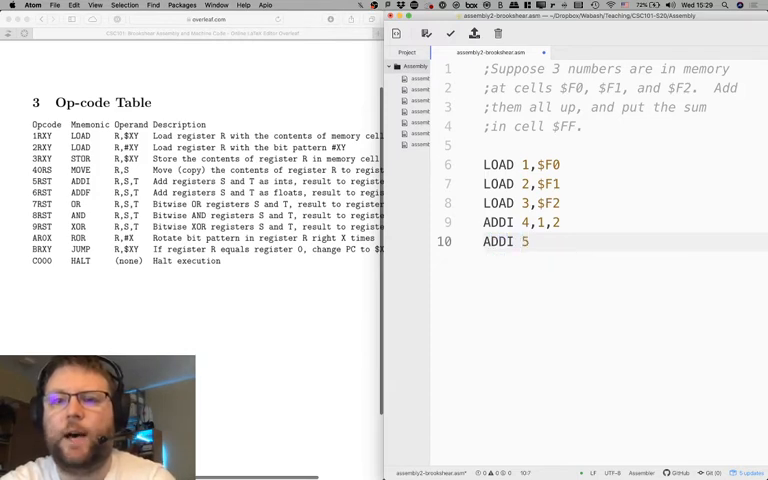
text(,3,4)
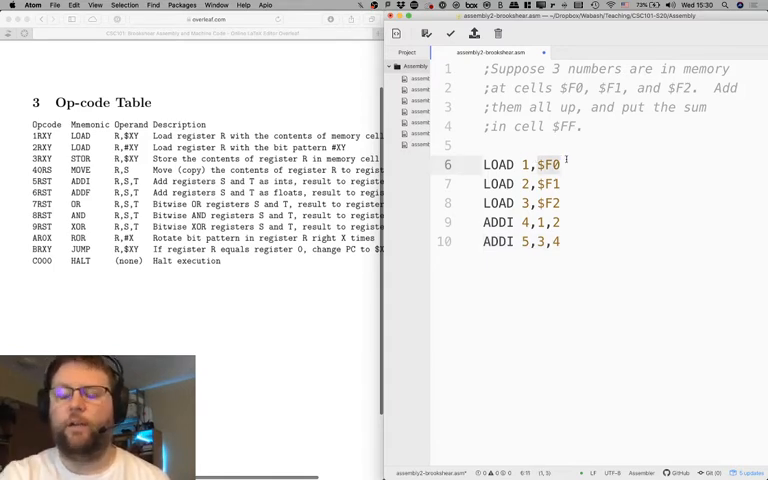
- Place the cursor in the Atom editor after the existing ADDI lines
click(562, 164)
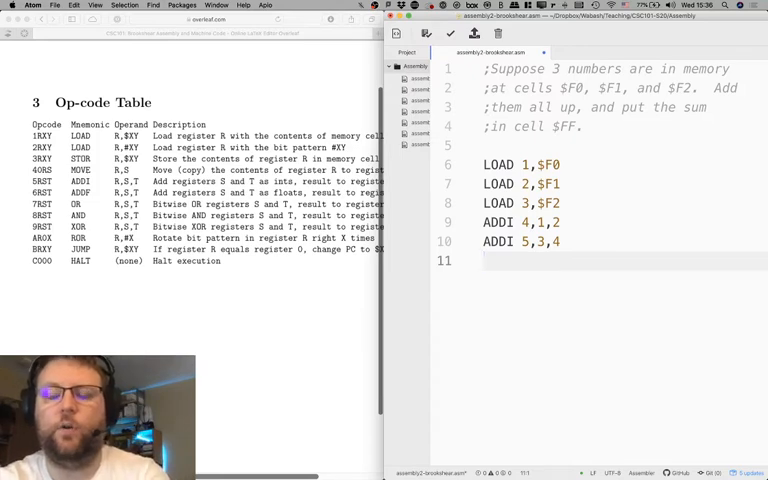
- Write STOR 5,$FF to save the sum, then HALT as the final instruction
text(STOR)
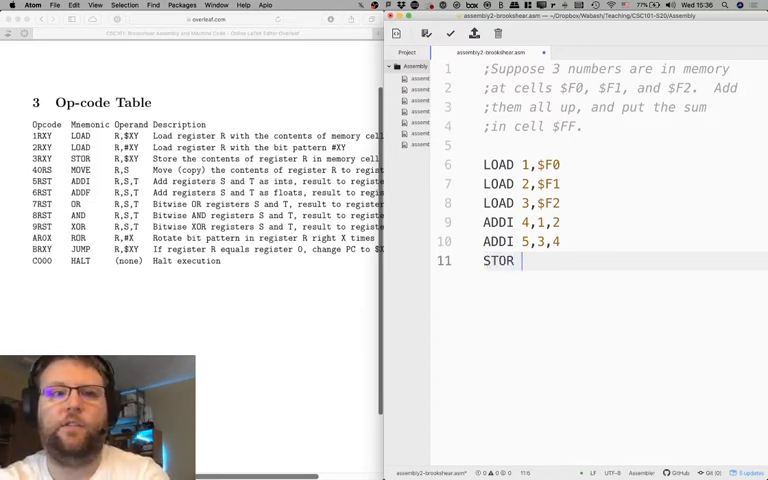
text(5,$)
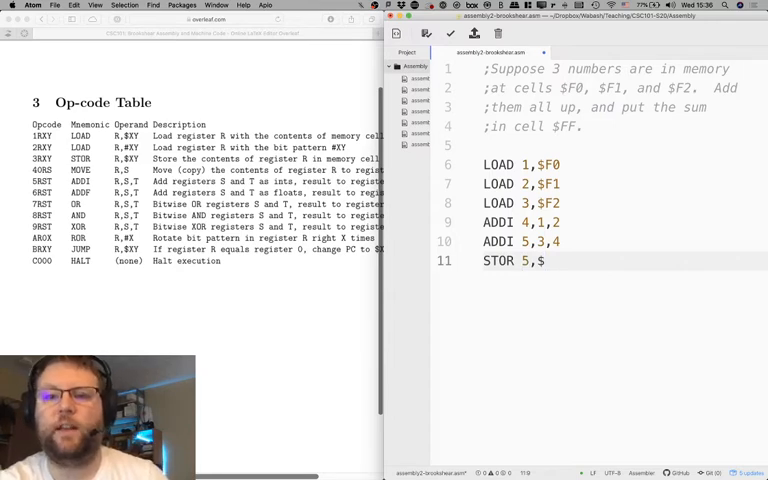
text(FF)
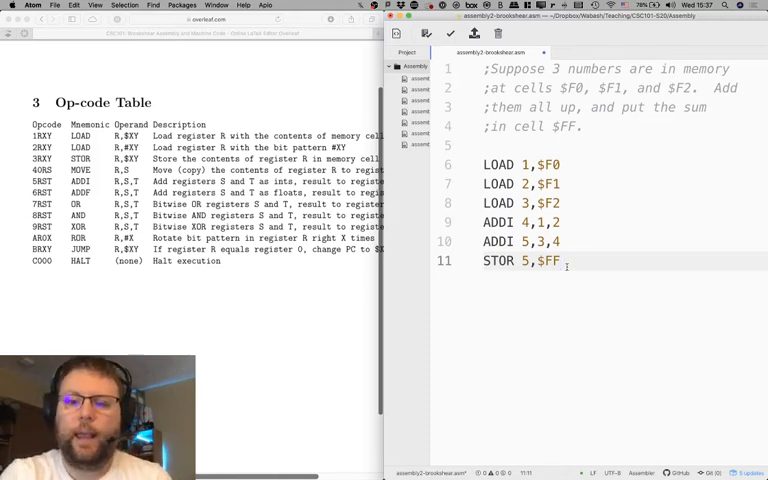
key(enter)
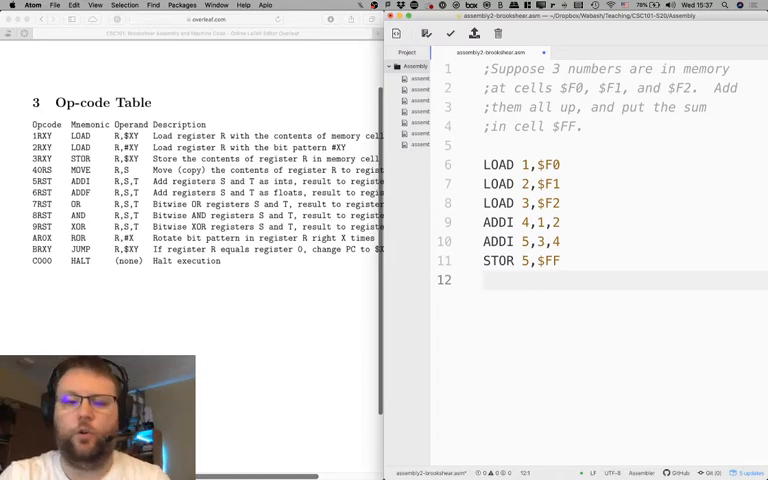
text(HALT           ;)
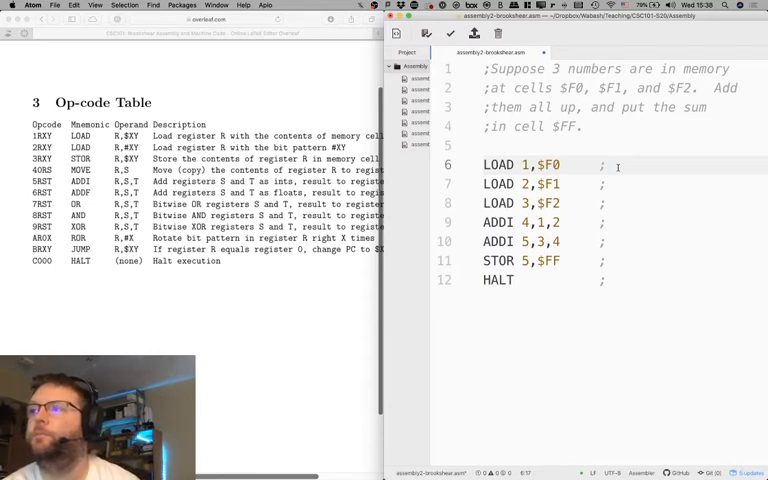
- Place the cursor at the end of the first instruction line in Atom
click(608, 164)
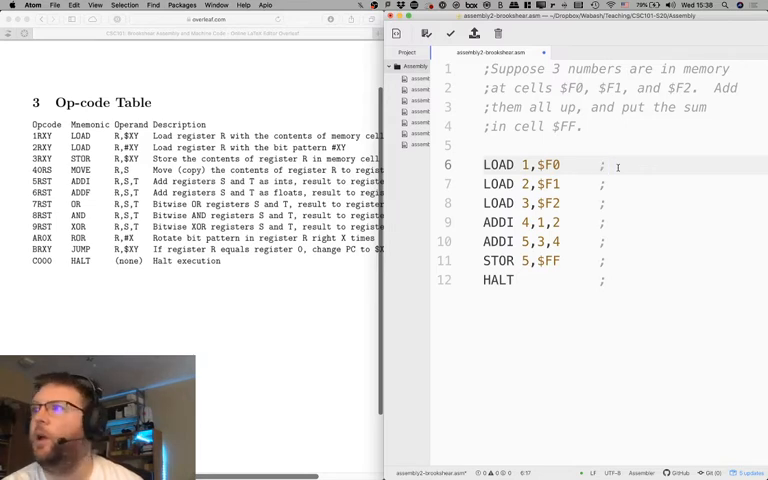
click(608, 164)
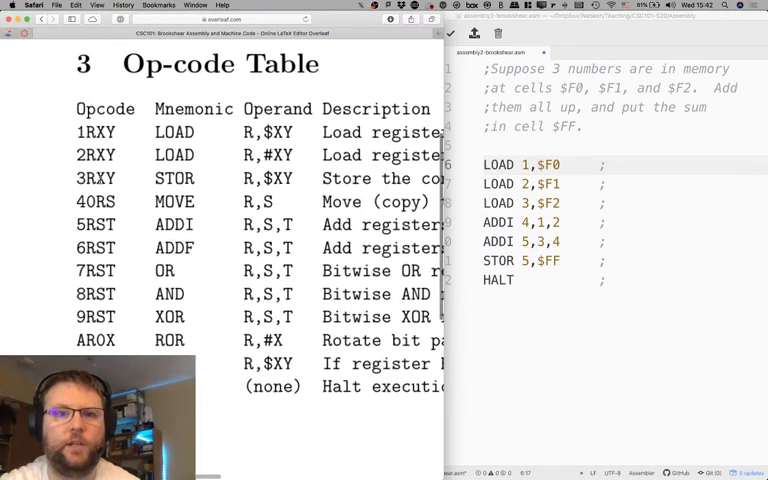
- Scroll the op-code table into view and begin the first LOAD's machine-code comment with 11
scroll(down, 3)
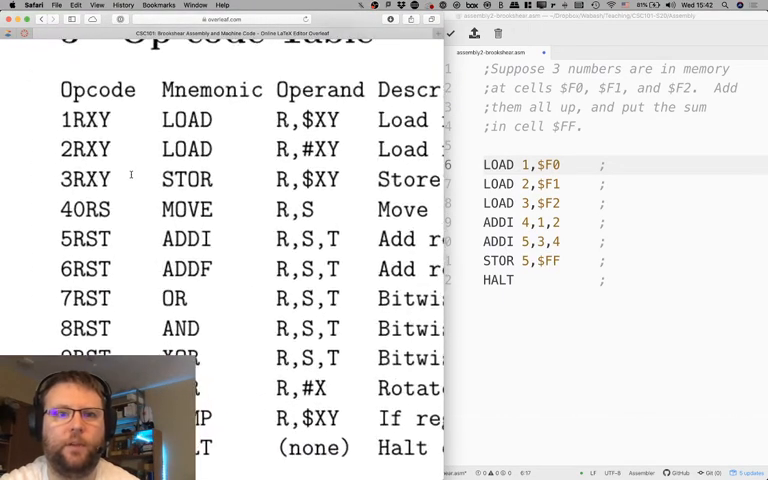
scroll(down, 3)
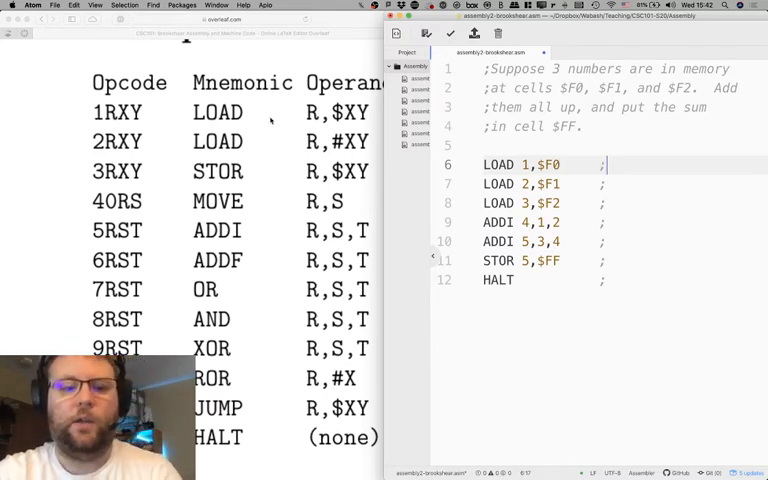
text(1)
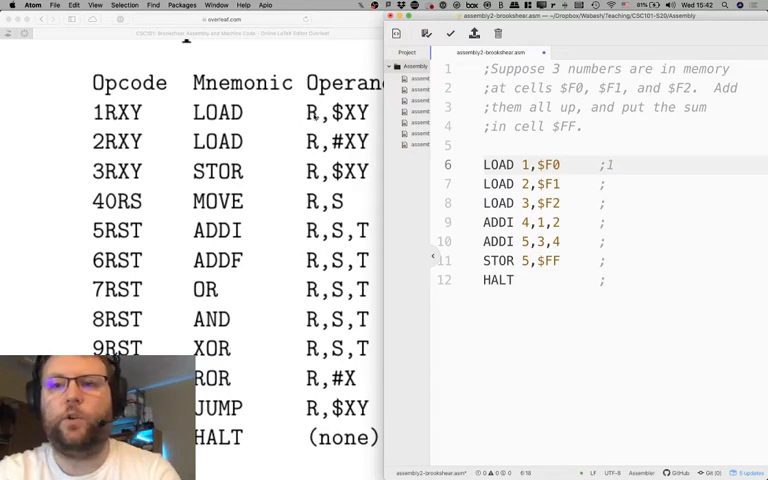
text(1)
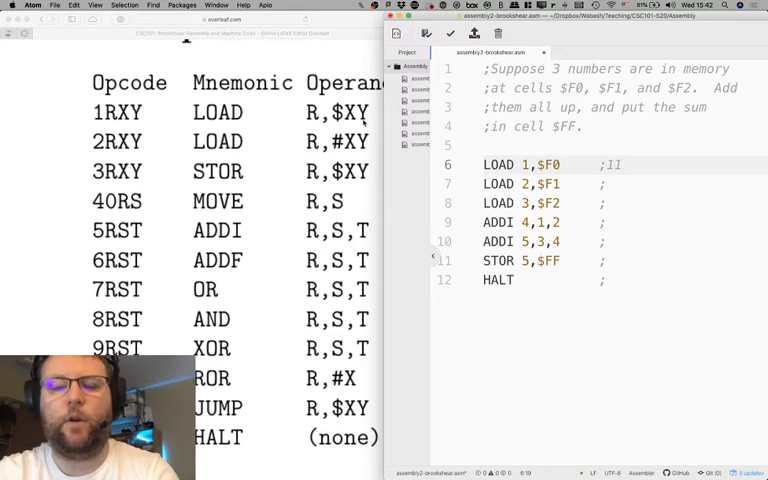
- Complete the first LOAD's comment as 11F0 and write 12F1 after LOAD 2,$F1
text(F0)
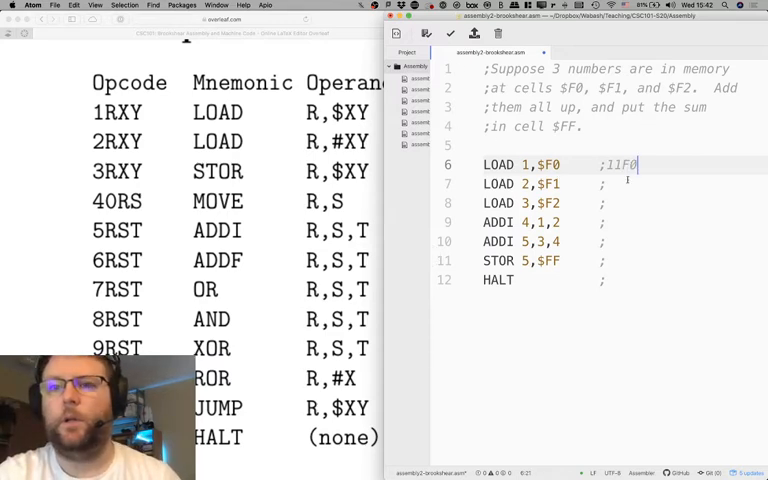
click(608, 184)
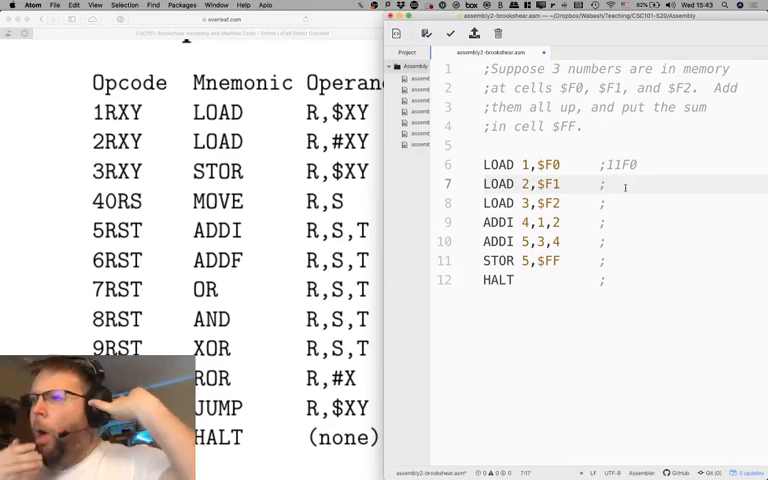
click(610, 184)
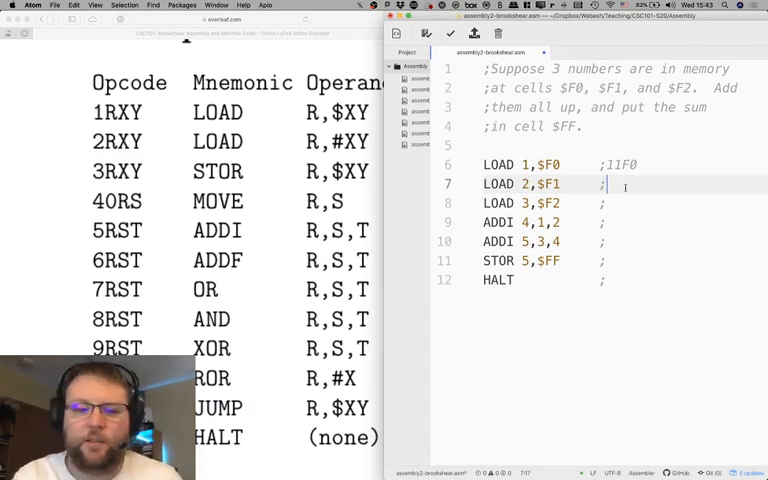
text(12F1)
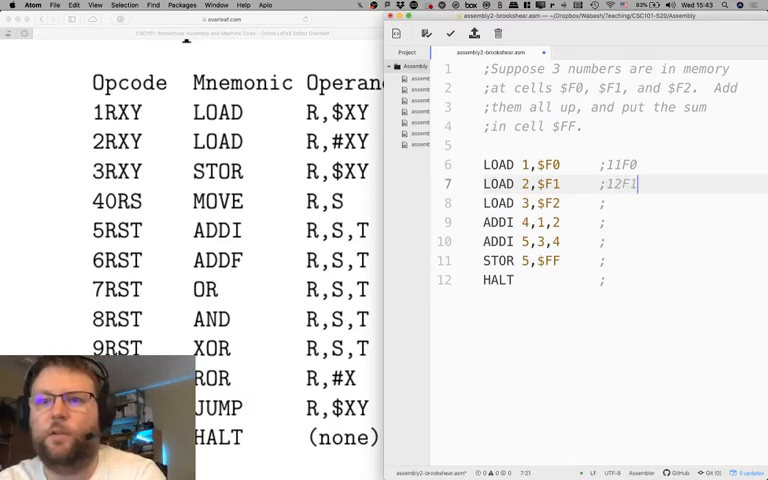
- Annotate LOAD 3,$F2 with its machine code ;13F2
text(;13F2)
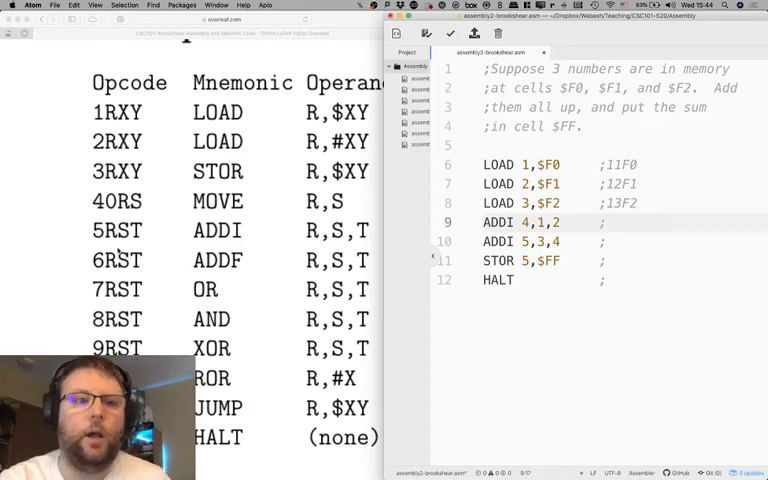
- Annotate the ADDI 4,1,2 line with its machine code comment ;5412
text(5)
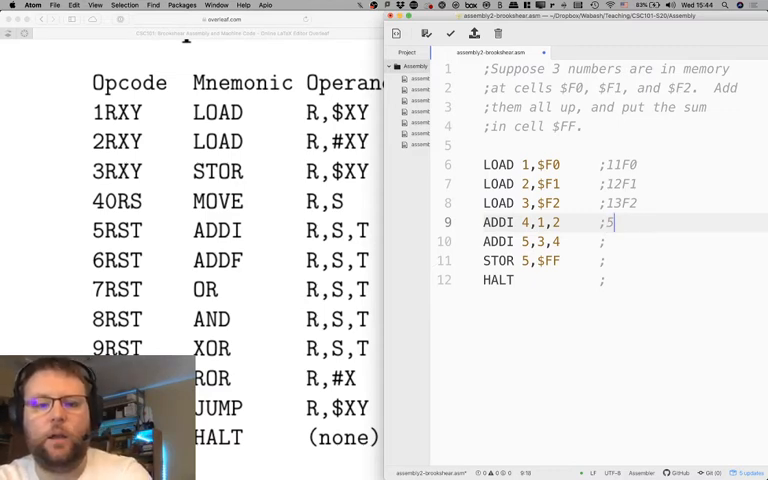
text(4)
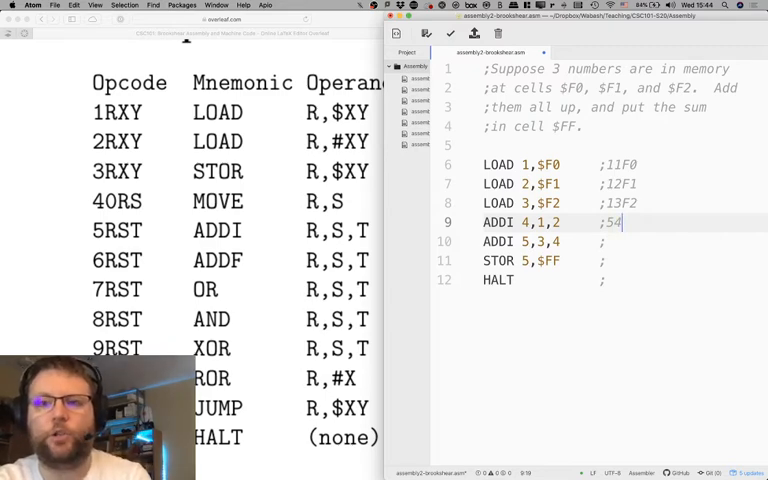
text(12)
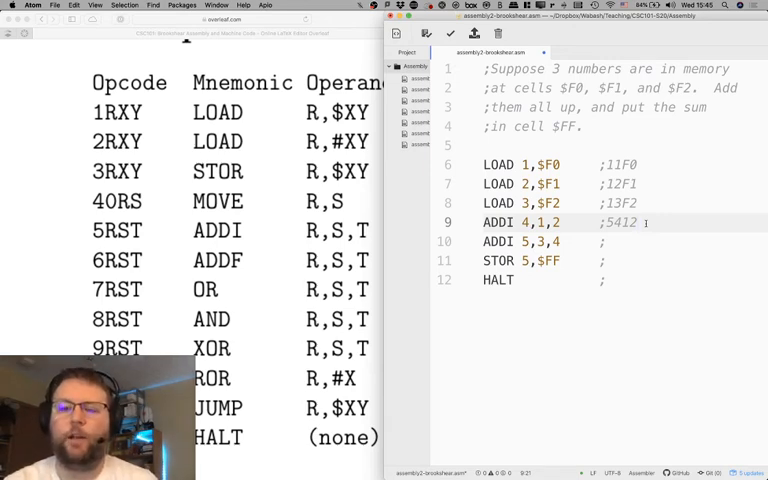
- Add the line ADDI 5,3,4 adding registers 3 and 4 into register 5, with an empty comment
text(or)
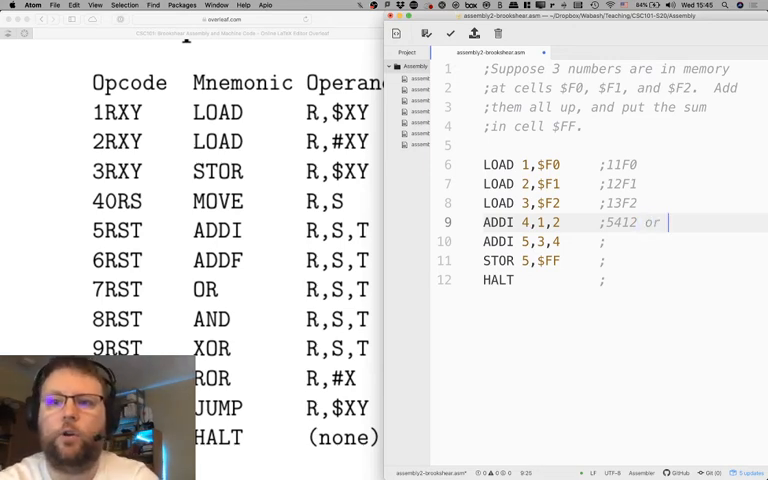
text(542)
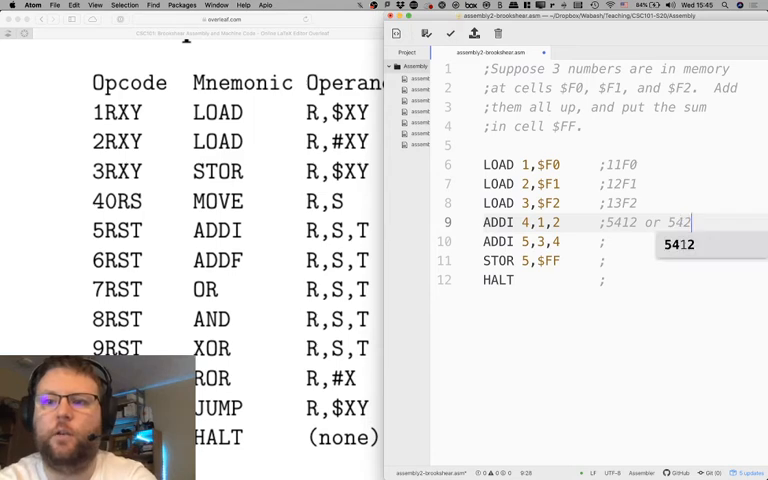
text(1)
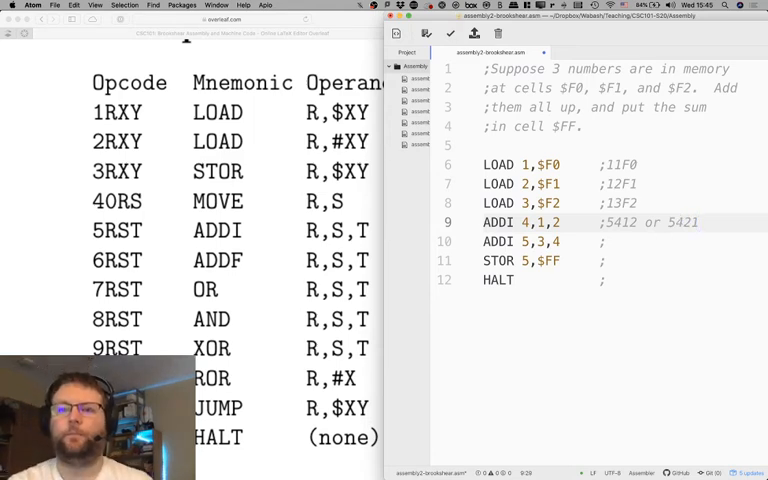
click(700, 222)
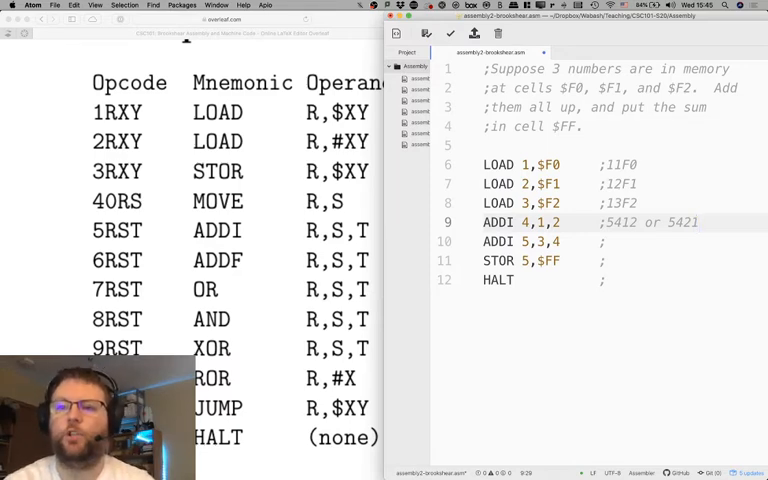
click(700, 222)
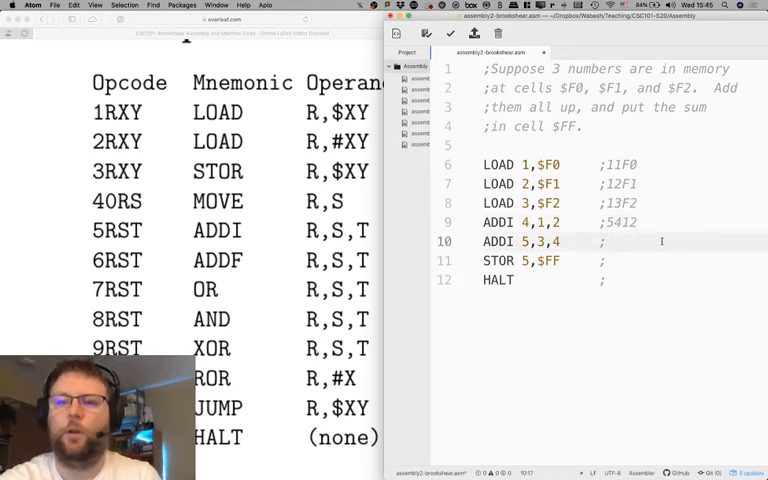
- Comment the second ADDI, STOR and HALT lines with codes 5534, 35FF and C000
text(5)
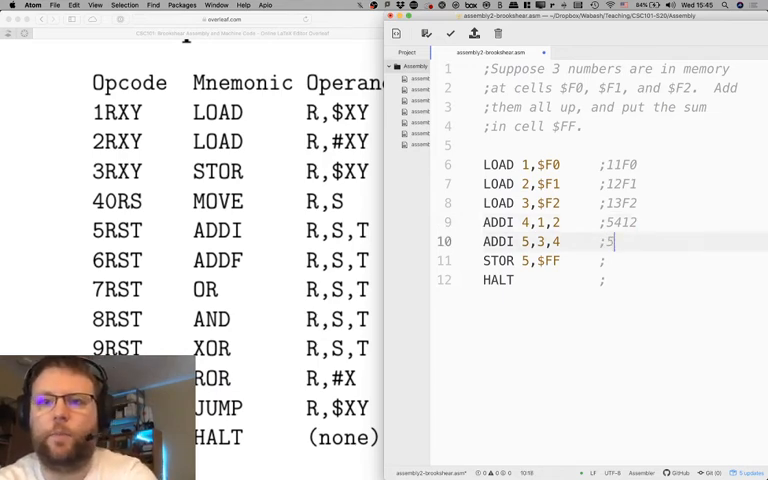
text(53)
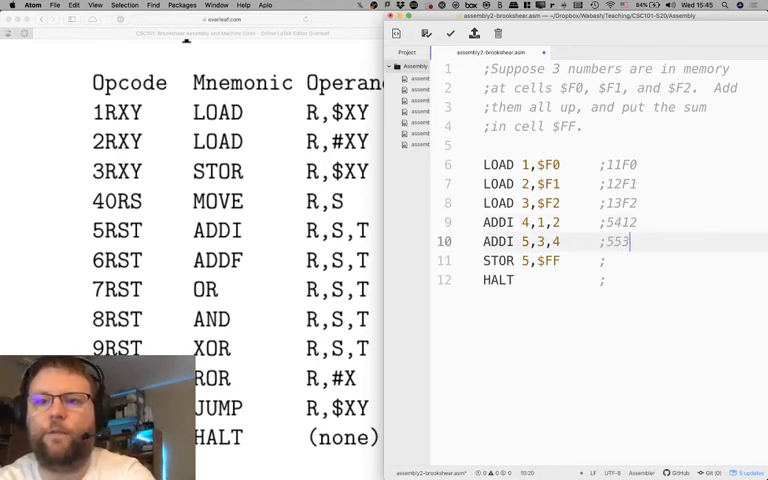
text(4)
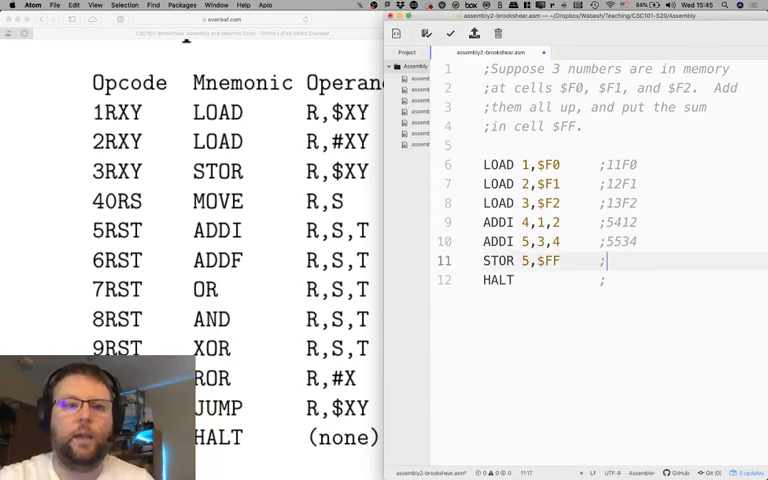
text(3)
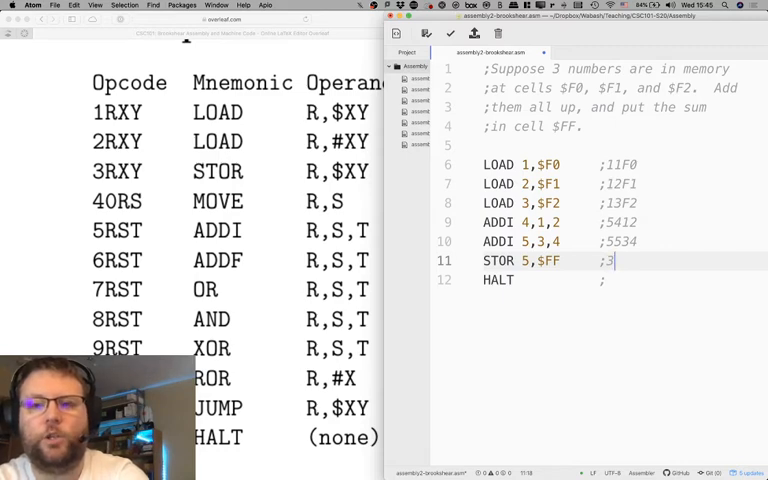
text(5)
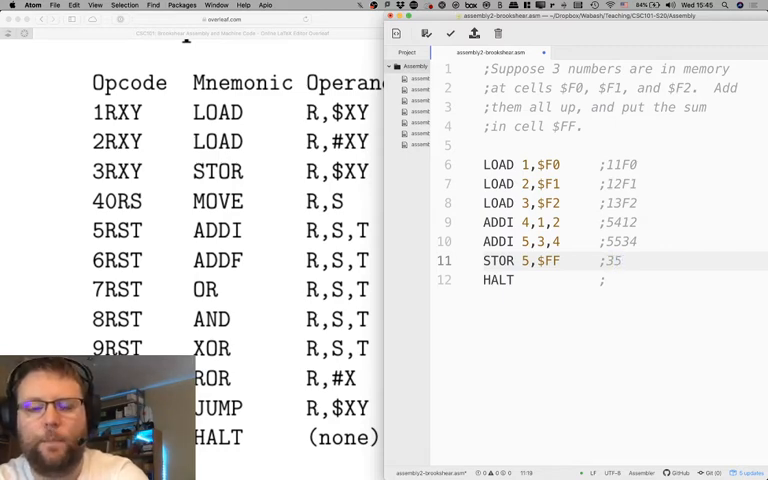
text(FF)
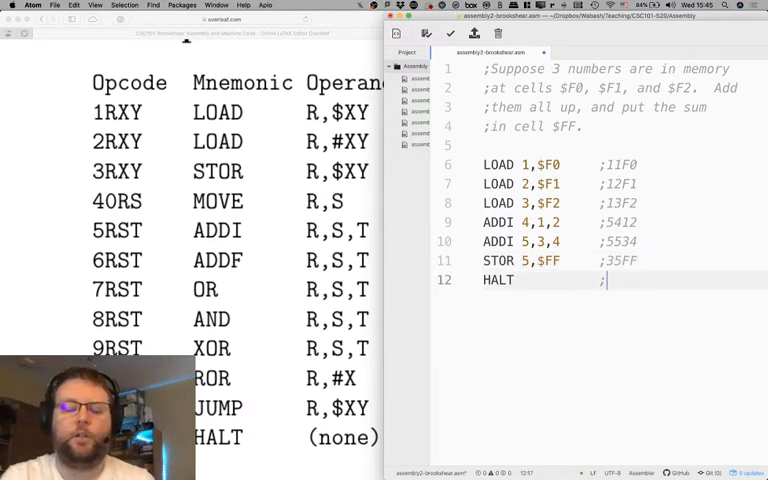
text(C0000)
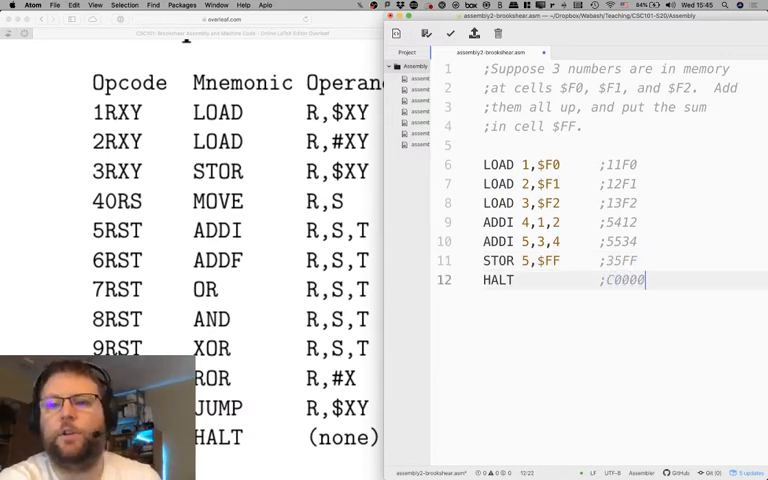
key(Backspace)
text(;)
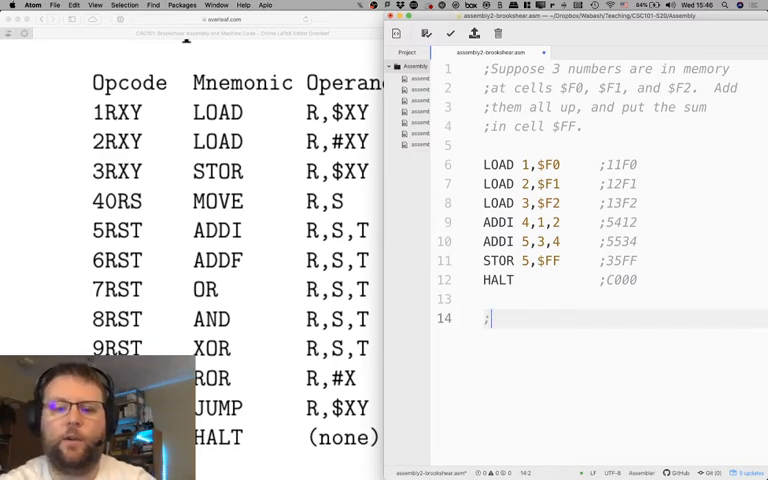
text(11F0)
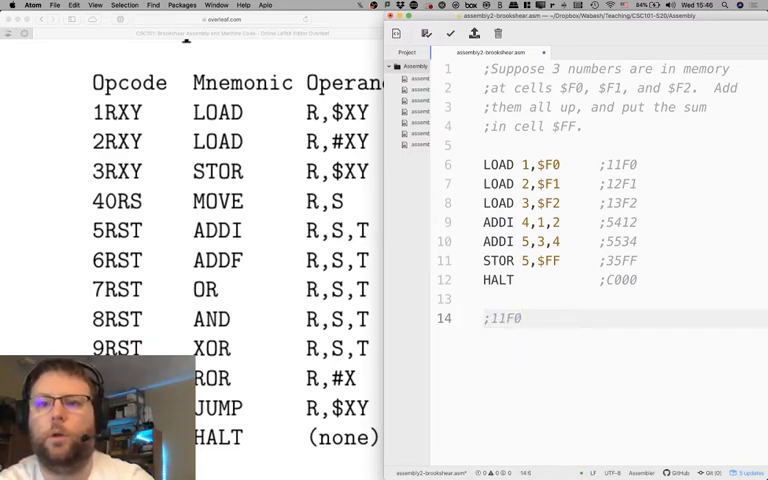
text(012F1)
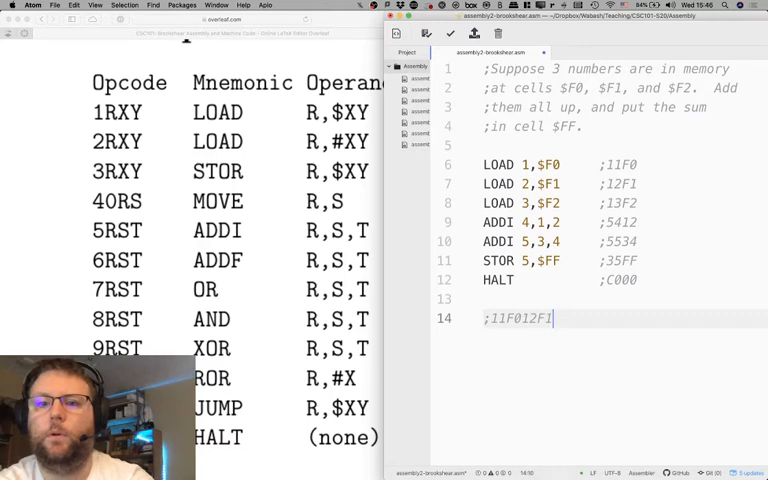
text(13F2)
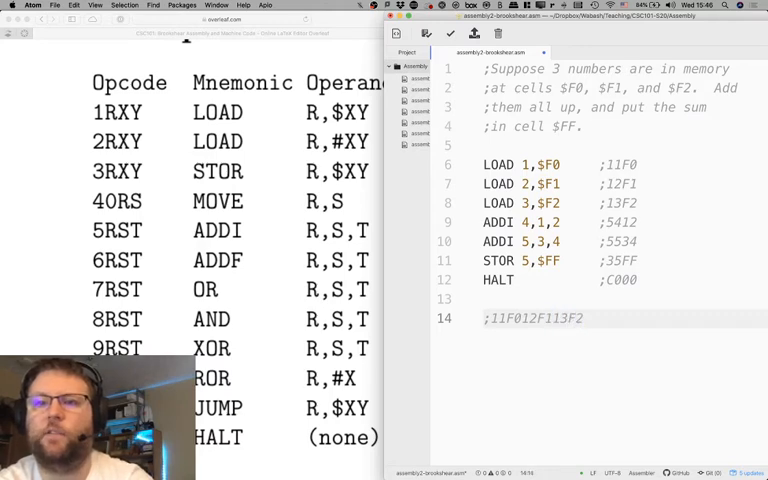
text(54)
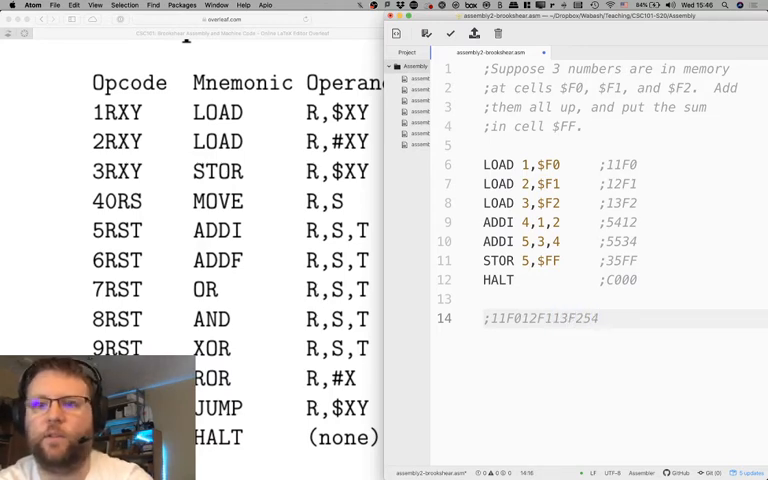
text(12553)
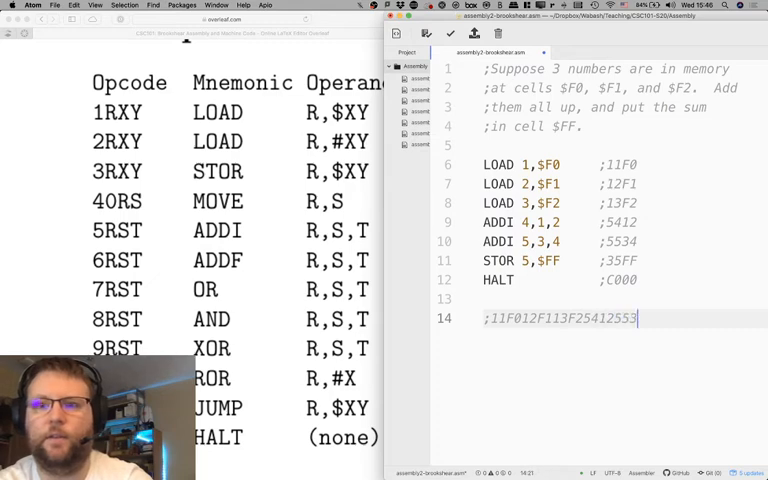
text(435)
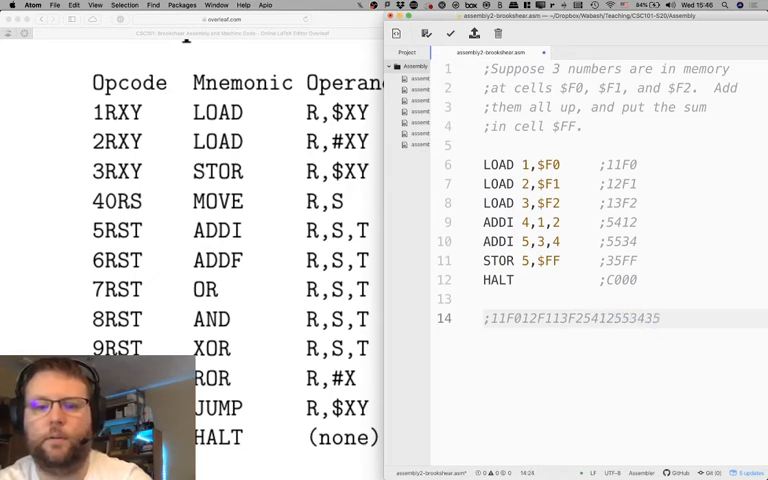
text(FFC000)
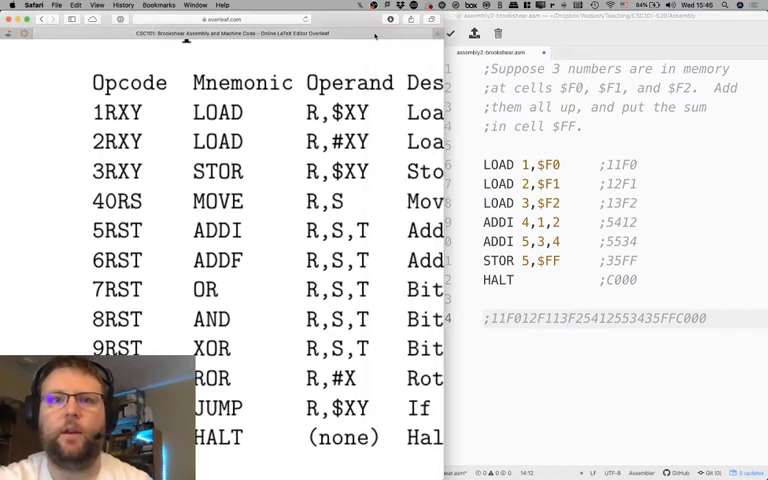
- Search Google for 'brookshear' and open the Brookshear Machine emulator result
text(brok)
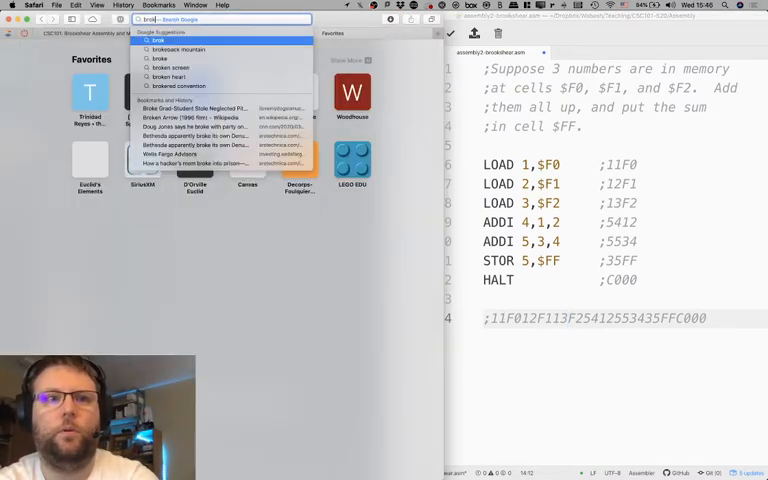
text(brookshear emulator)
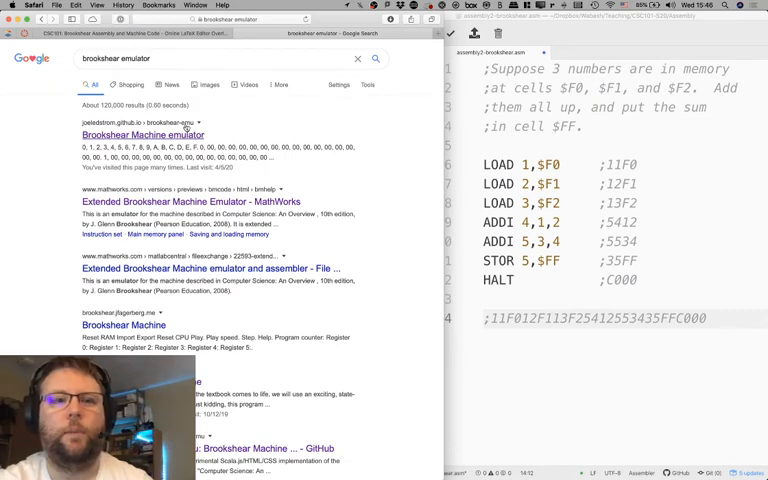
click(152, 134)
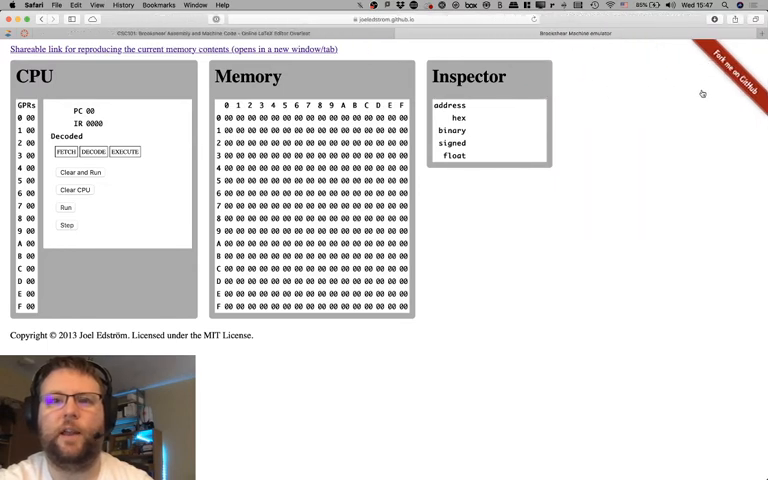
- Load the shareable URL encoding the number-adding program into Safari's address bar
click(380, 20)
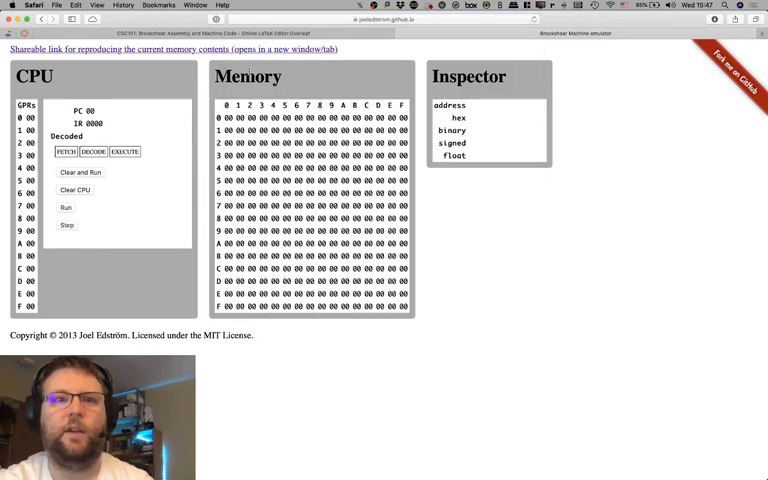
click(228, 118)
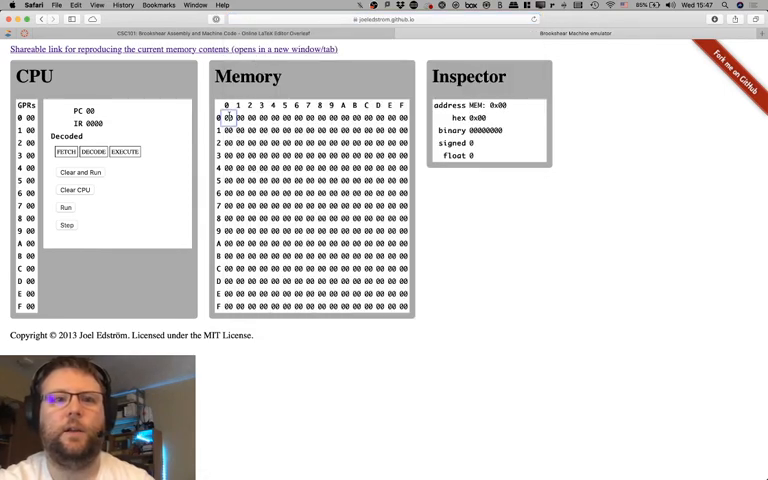
text(1b)
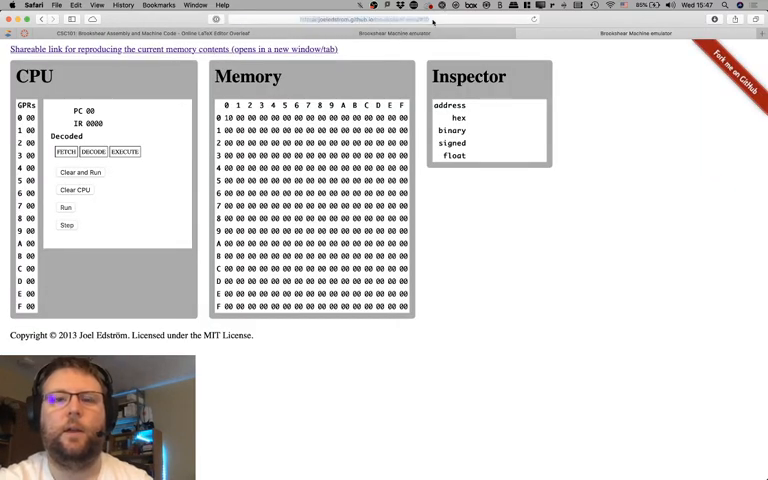
click(400, 20)
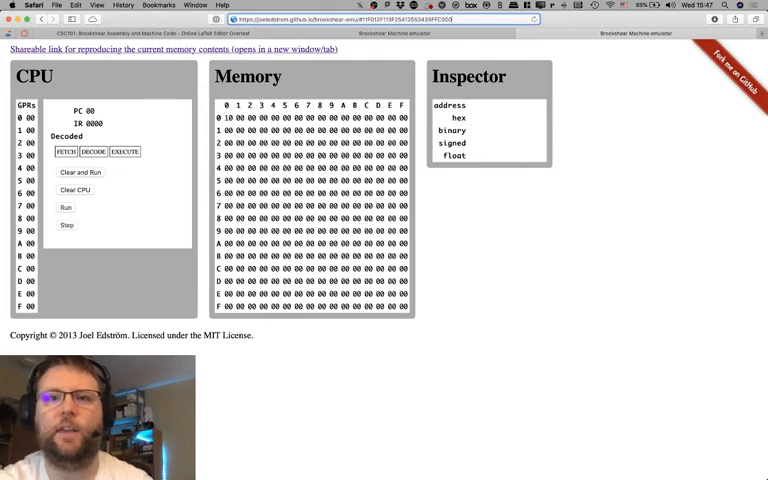
- Load the program bytes into memory from cell 00 and inspect individual bytes in the Inspector
click(380, 18)
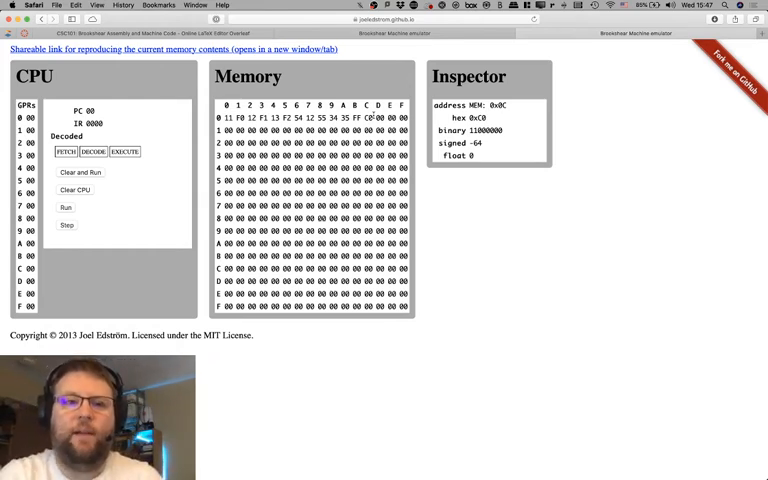
click(228, 130)
text(11)
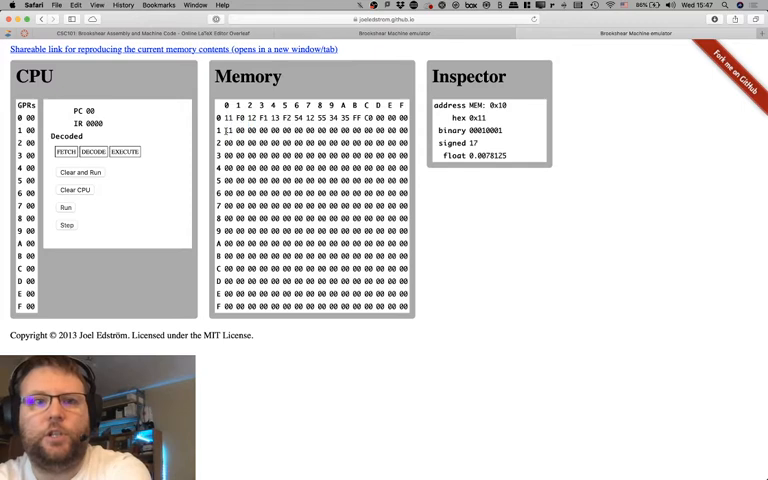
click(228, 130)
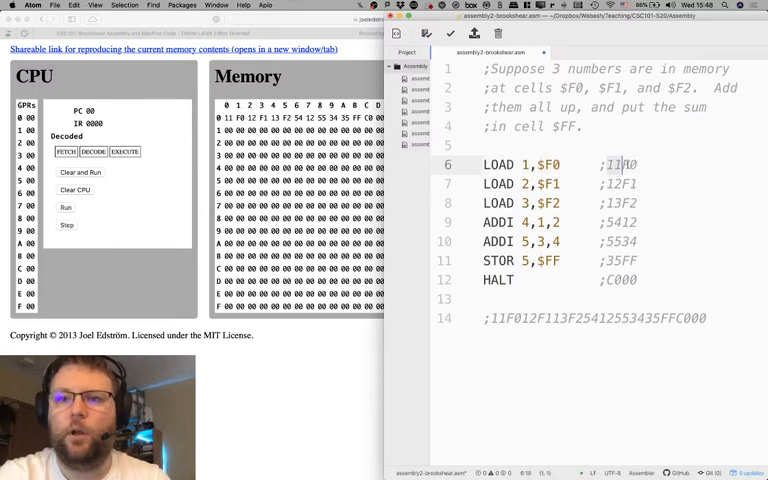
- Switch to Atom to read the assembly adding cells F0, F1 and F2
click(640, 164)
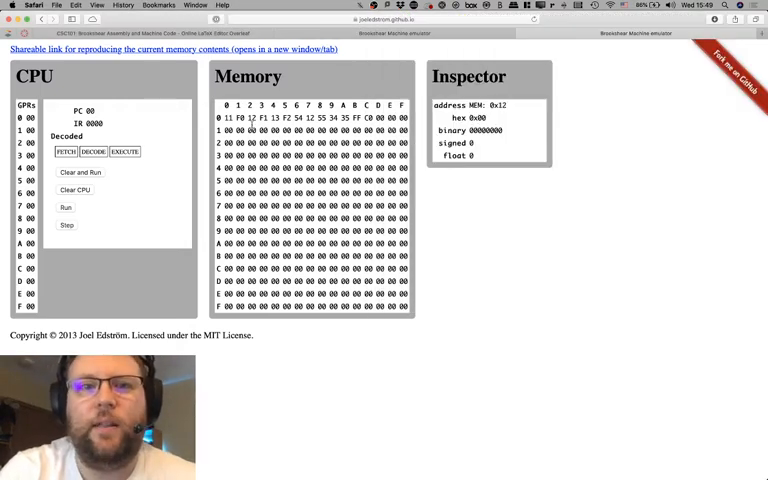
- Check cells F0 and F1 hold zero, then fetch the first instruction 11F0, advancing PC to 02
click(364, 118)
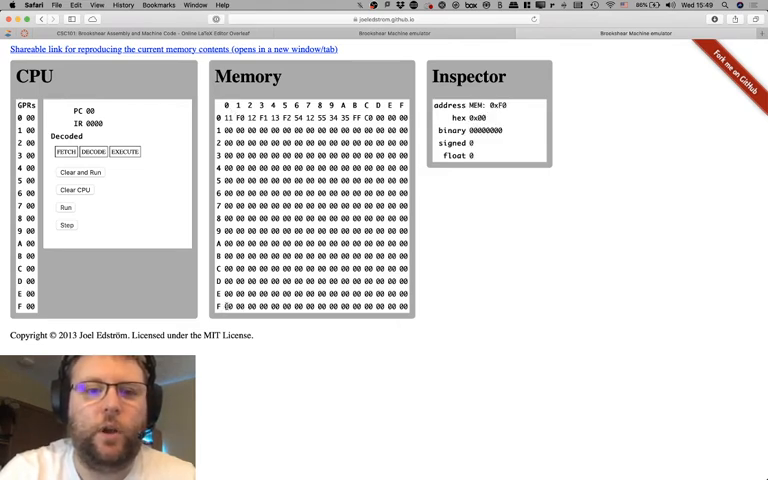
click(228, 310)
text(03)
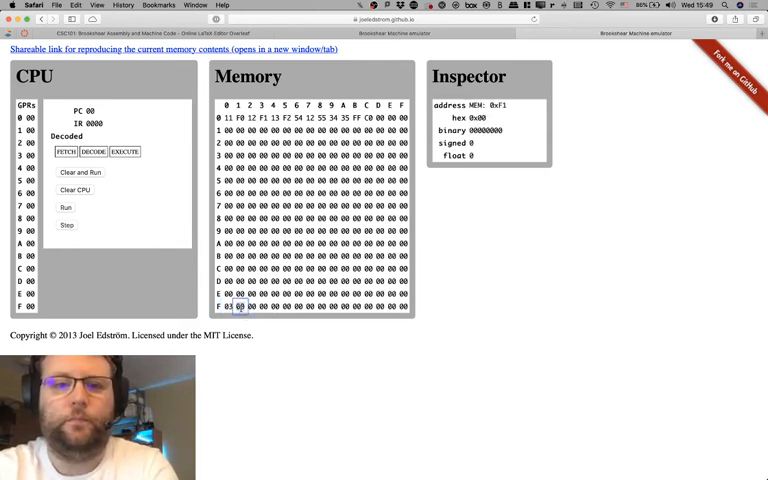
click(248, 308)
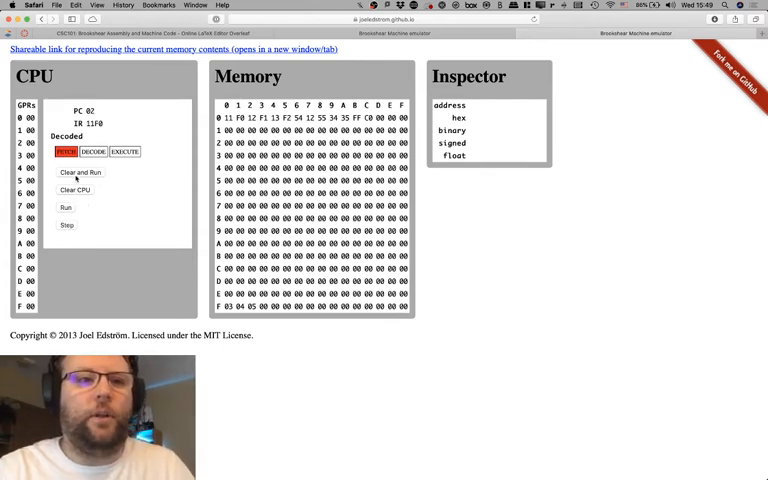
- Reset the CPU to address 00 and fetch, decode and execute the LOAD from cell F0
click(74, 190)
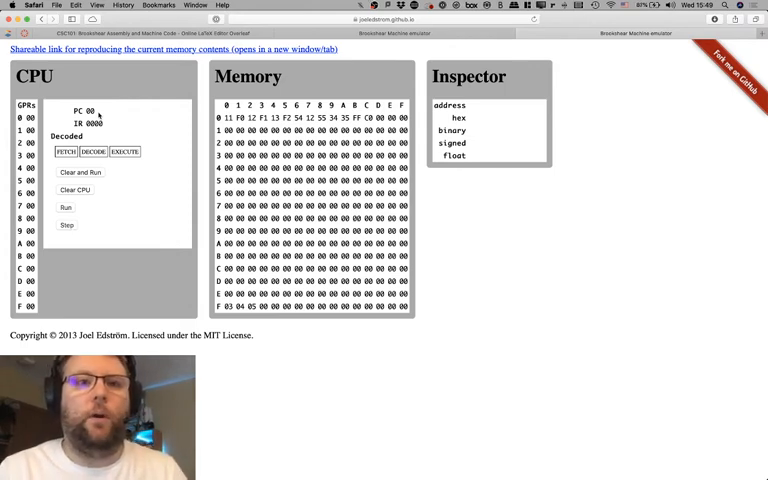
click(228, 116)
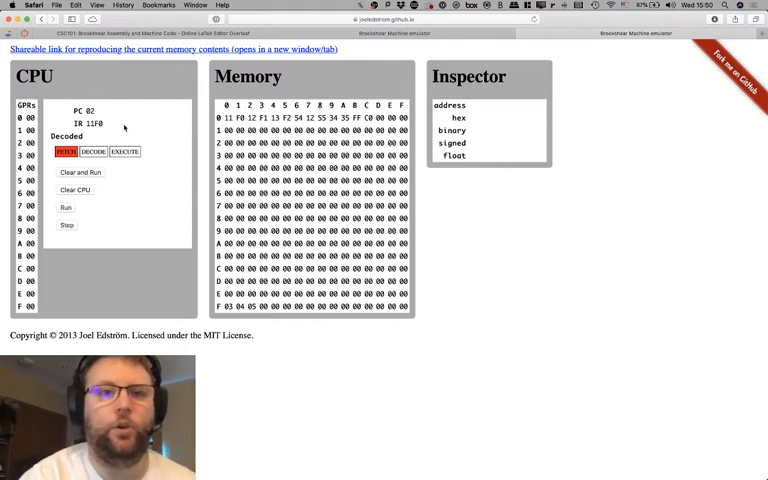
click(92, 152)
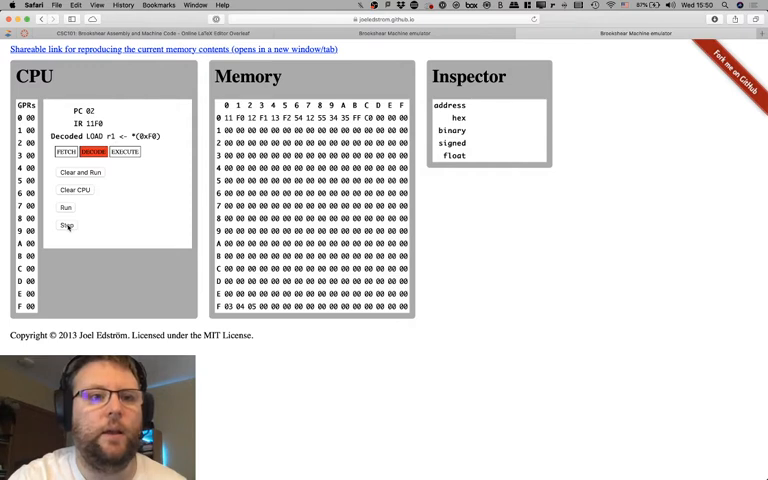
click(66, 224)
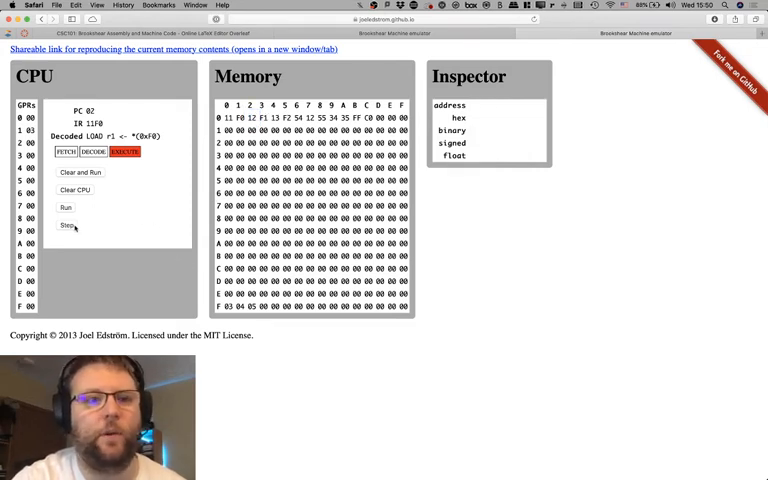
- Execute the second LOAD from F1 and fetch and decode the third LOAD, 13F2
click(66, 224)
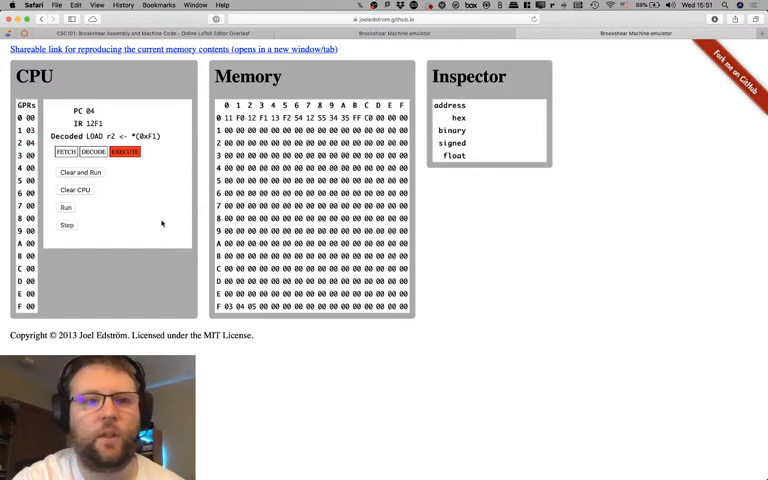
click(66, 224)
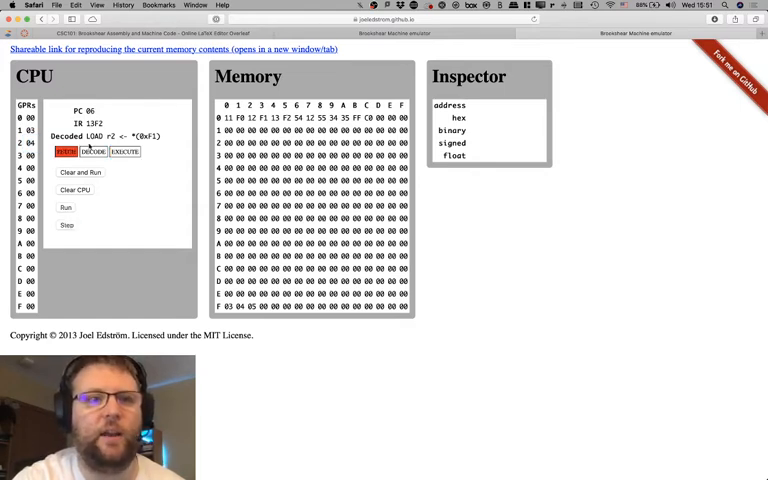
click(268, 118)
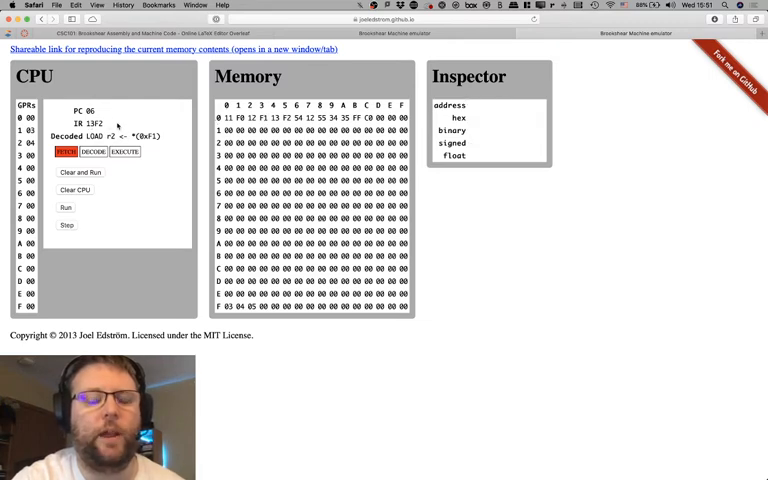
click(66, 226)
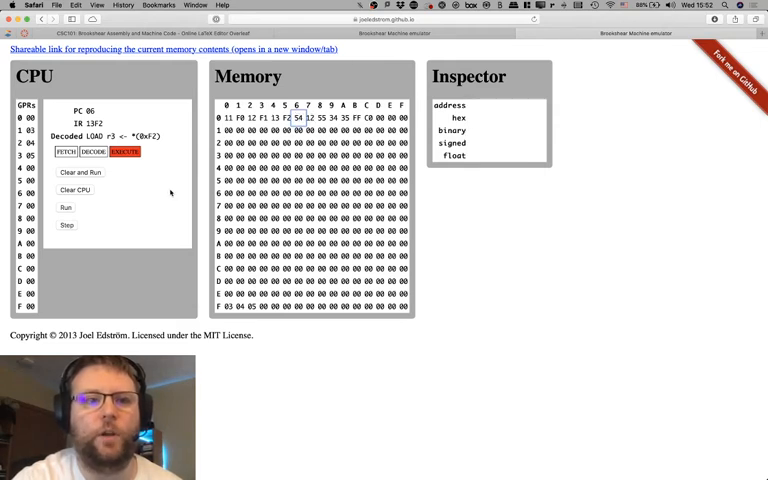
- Run the ADD 5412 summing r1 and r2 into r4, then fetch the next instruction 5534
click(66, 224)
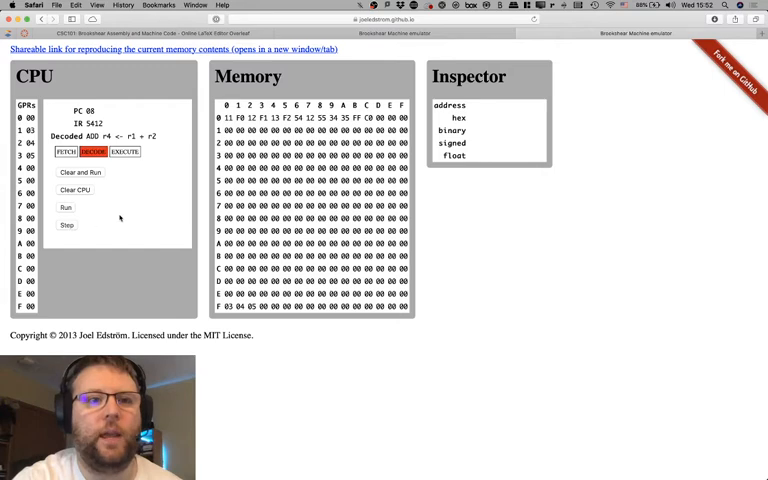
mouse_move(158, 138)
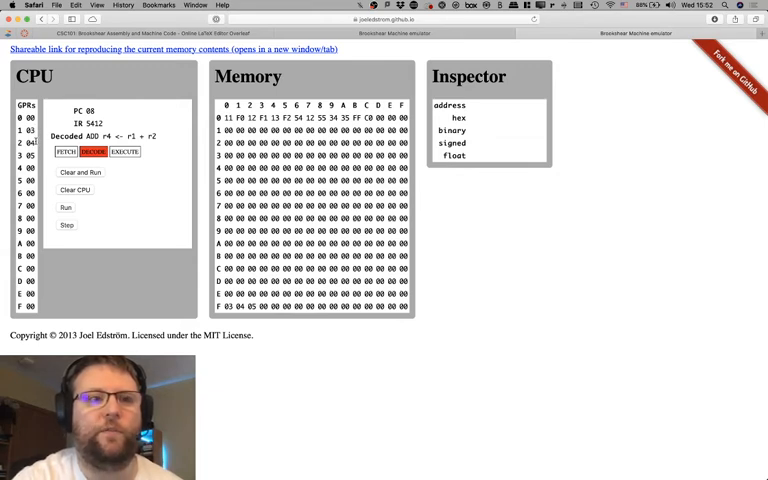
click(124, 152)
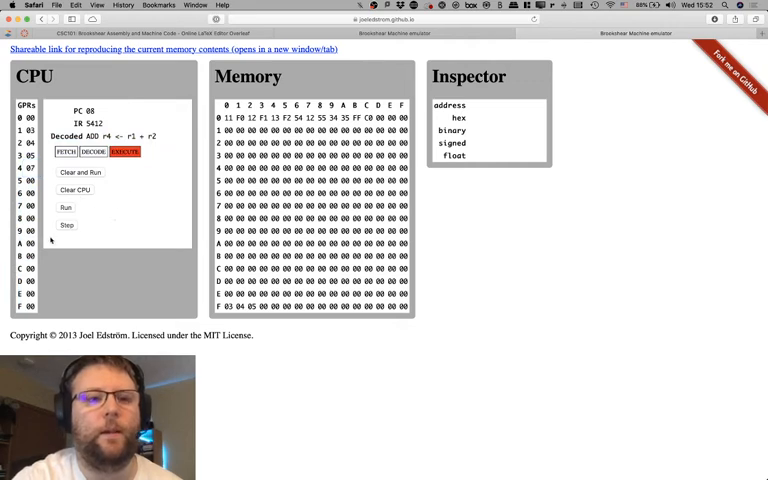
click(64, 152)
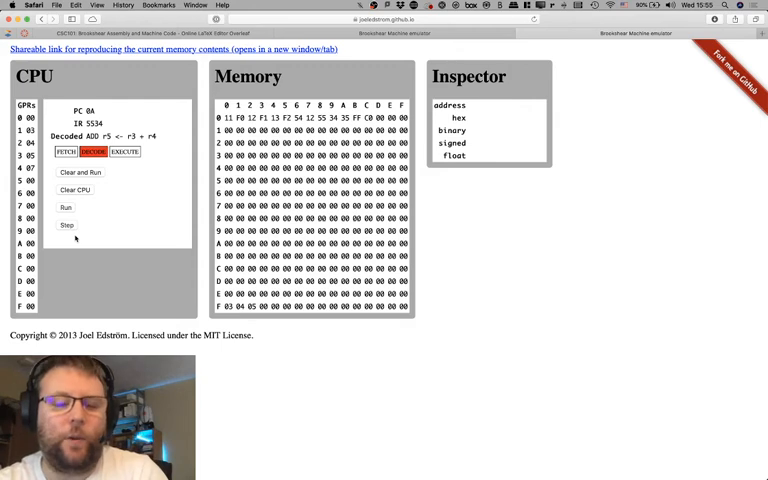
- Step through the second ADD and STORE so HALT (C000) is decoded with the counter at 0E
click(124, 152)
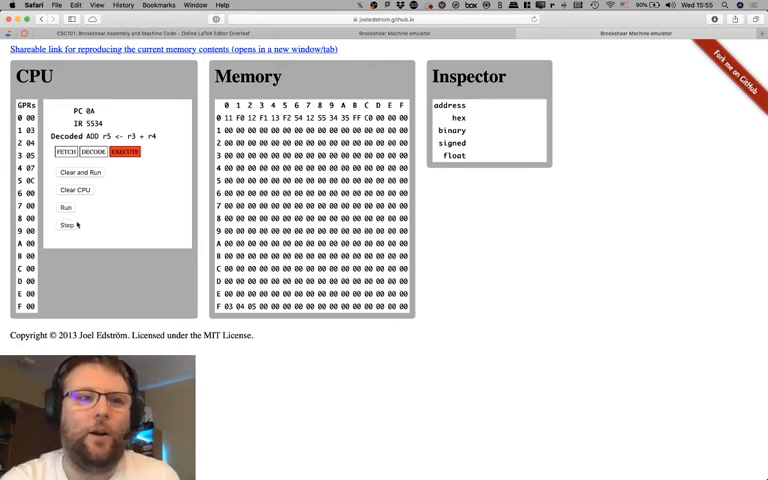
click(66, 224)
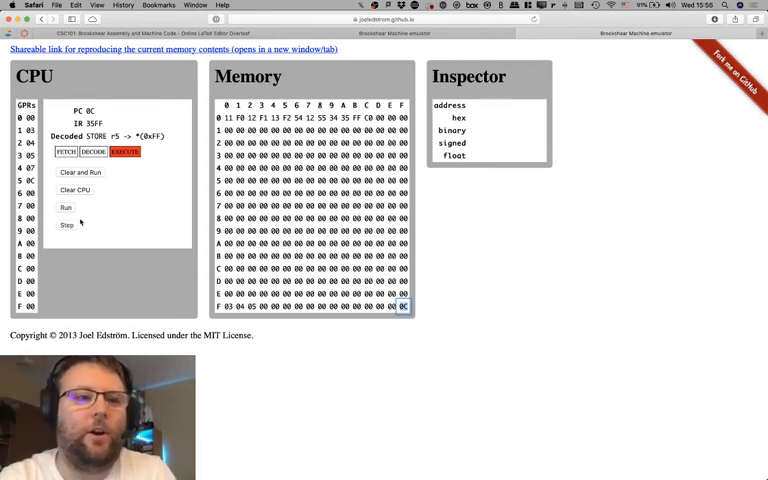
click(66, 224)
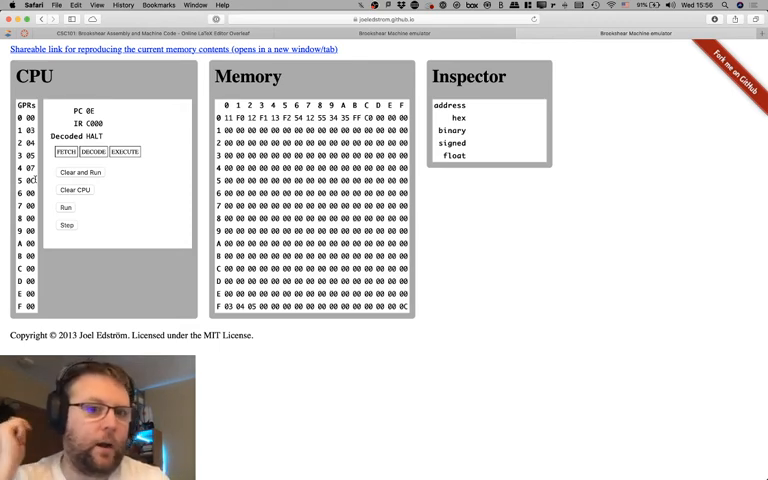
click(228, 306)
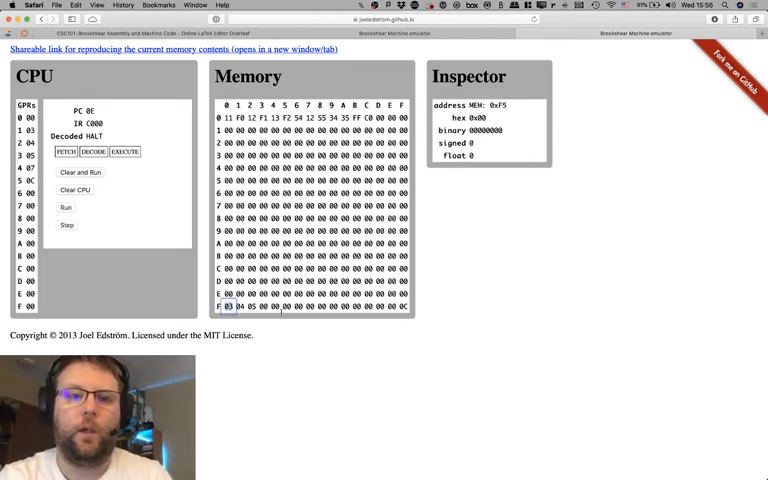
text(05)
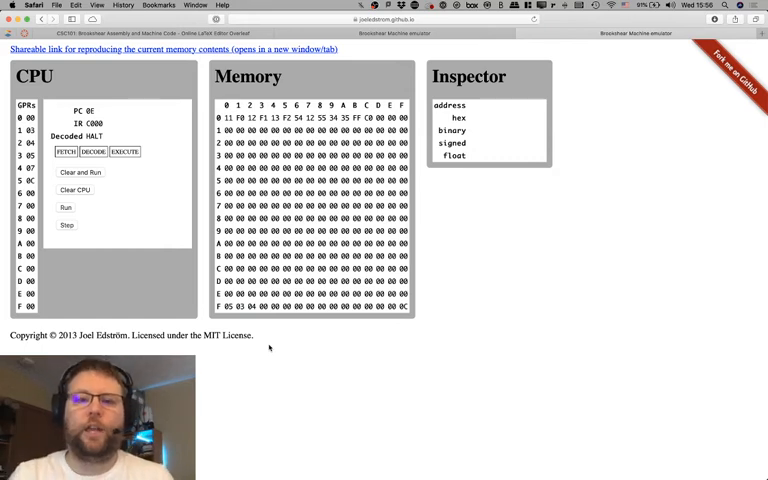
click(404, 308)
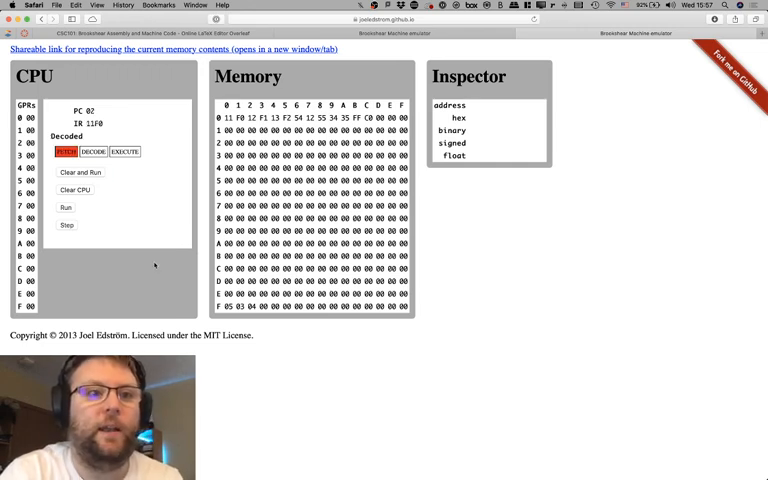
- Step through the LOAD, ADDI and STORE instructions of the rerun sum program
click(66, 224)
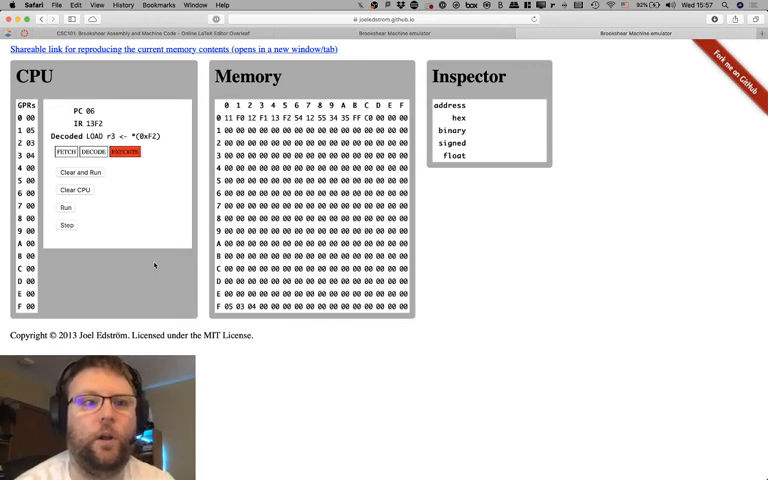
click(66, 224)
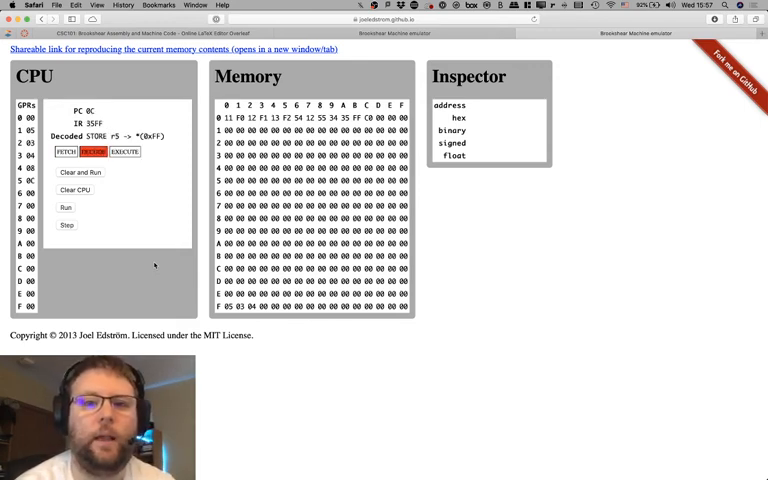
click(66, 224)
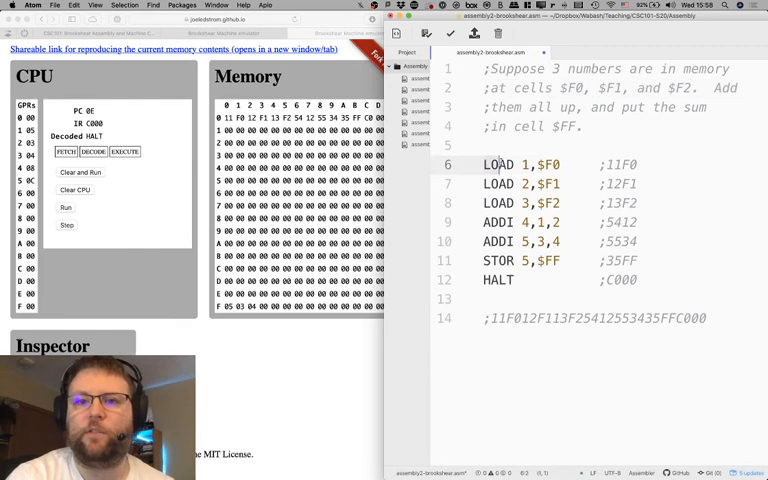
- Maximize the Atom window showing the finished sum program with its machine codes and hex string
click(640, 164)
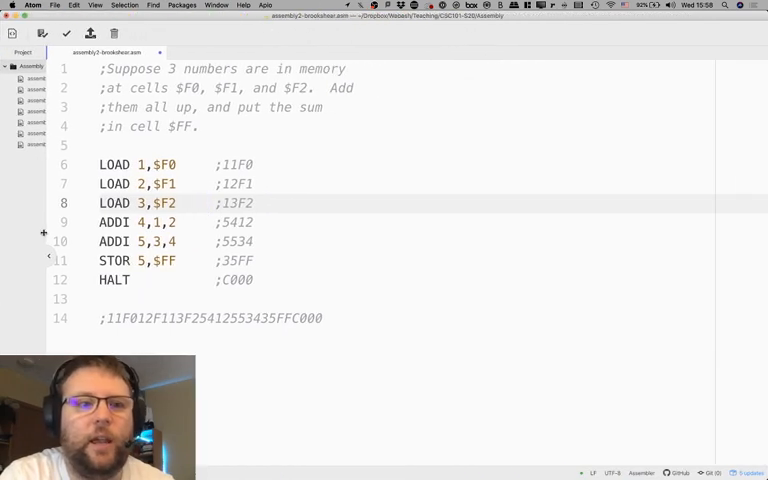
- Open the Pac-Man .ASM source file from the Pac-Man folder via File > Open
click(54, 4)
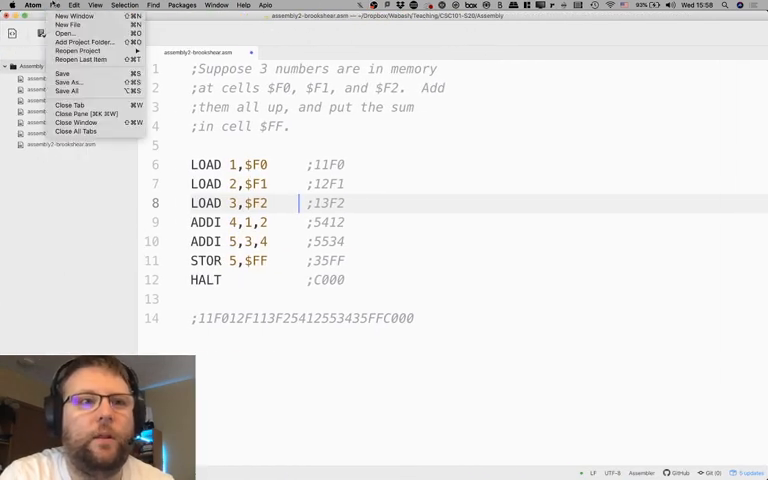
click(66, 32)
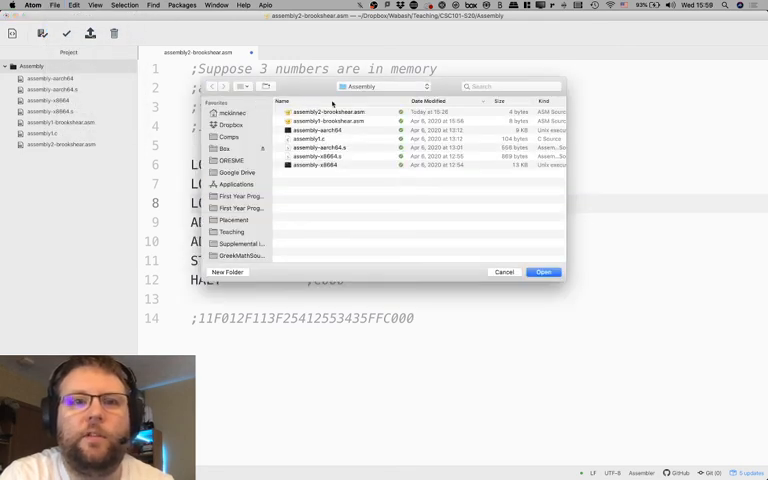
click(380, 88)
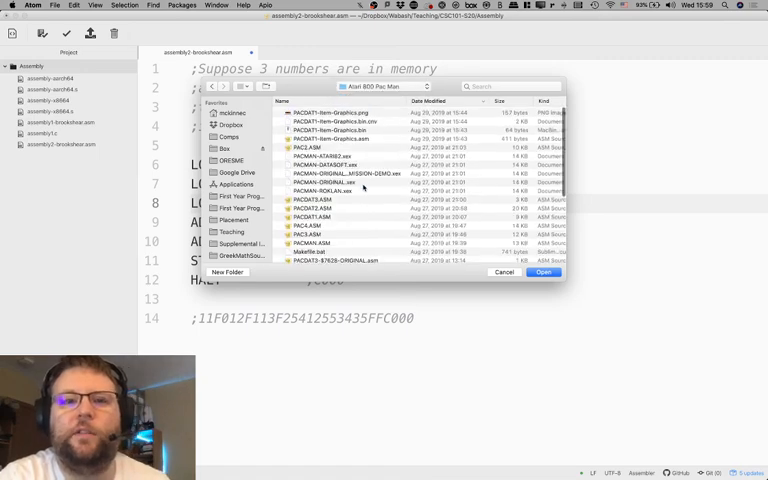
scroll(down, 3)
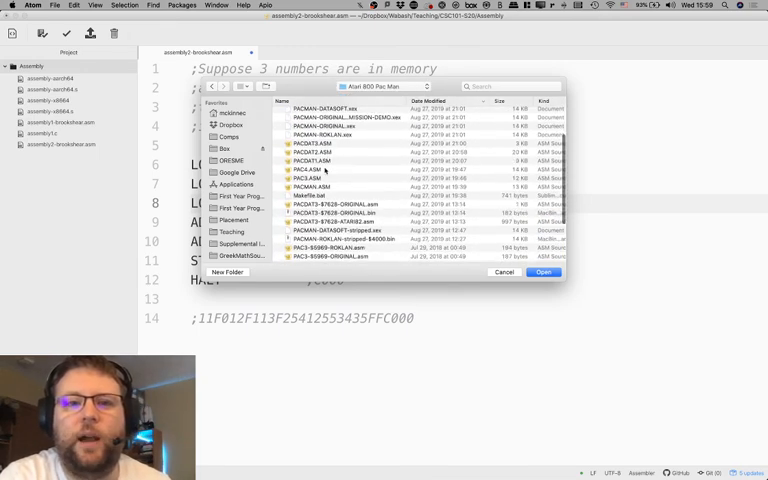
click(544, 272)
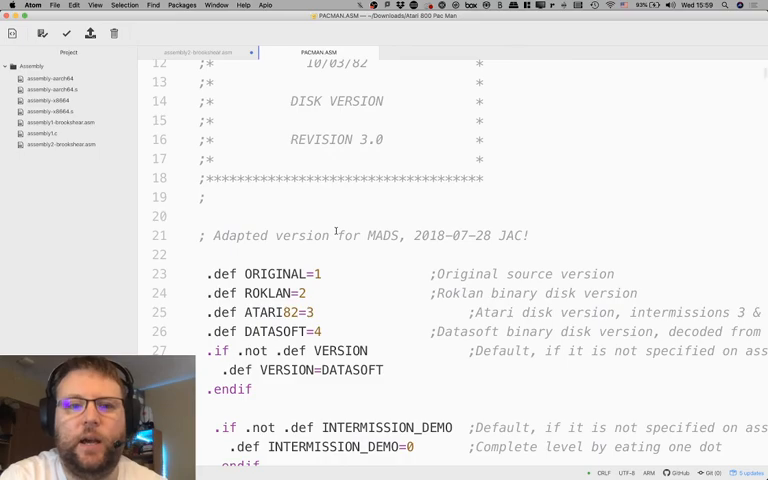
- Scroll to the INIT loops and point out the DEX line
scroll(down, 3)
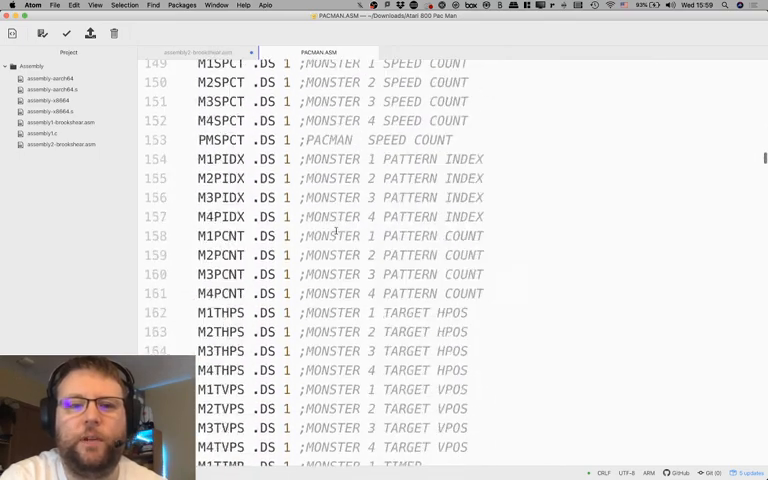
scroll(down, 3)
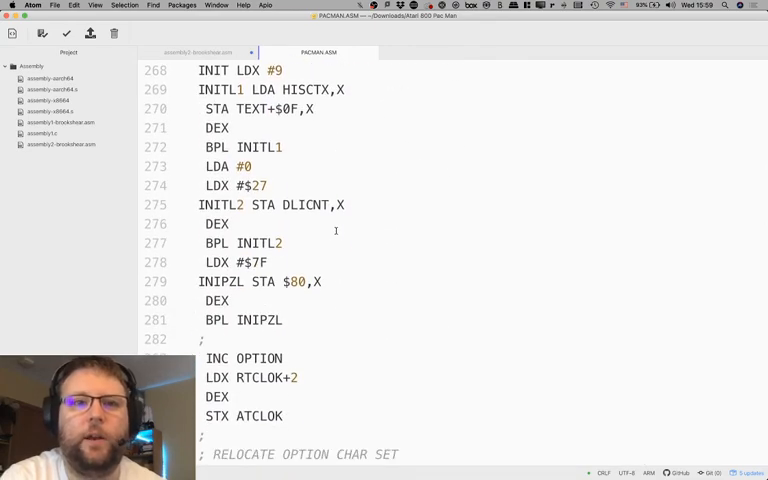
click(252, 166)
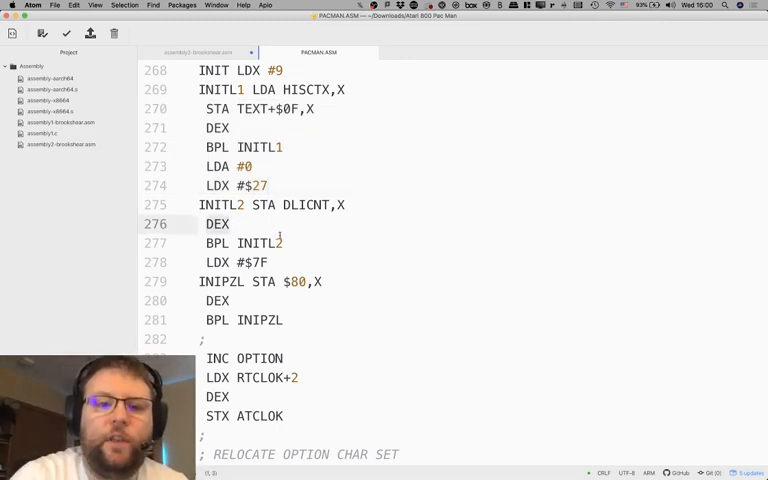
- Point out the LDX #$7F line and scroll on through the Pac-Man initialisation code
click(240, 262)
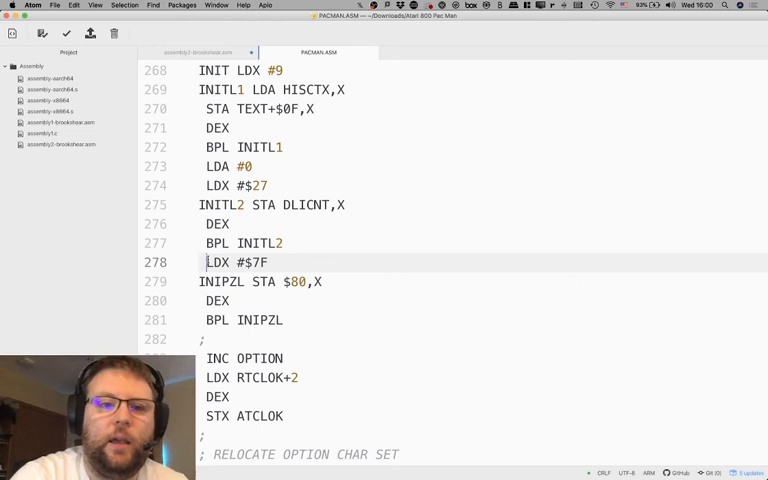
scroll(down, 3)
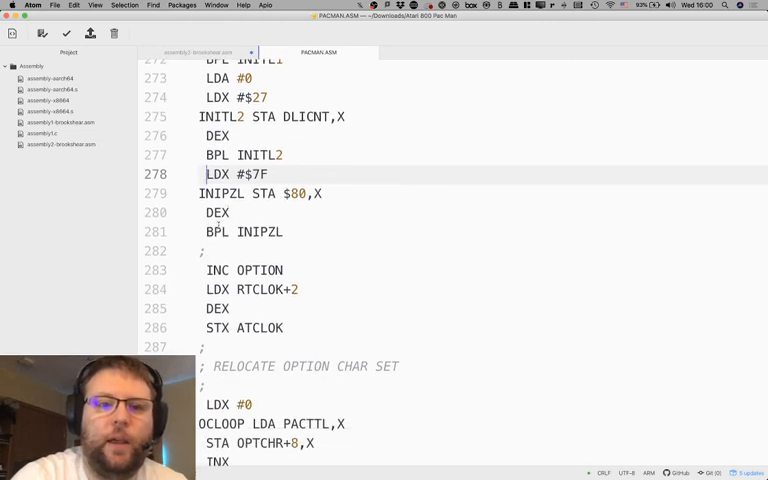
click(280, 174)
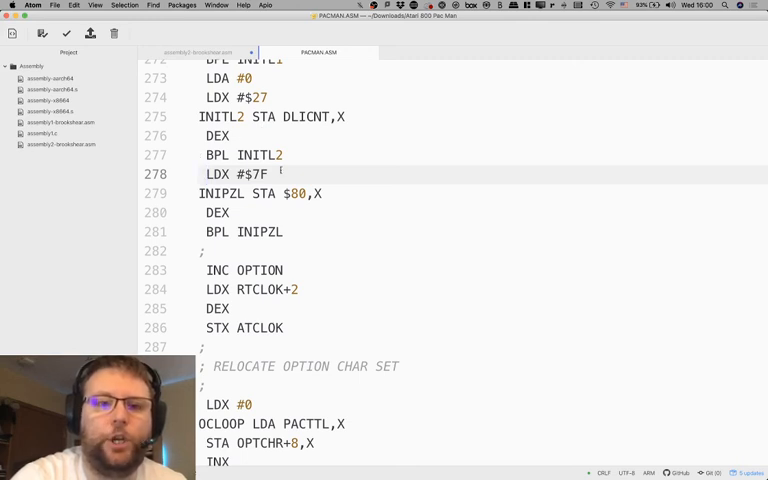
scroll(down, 3)
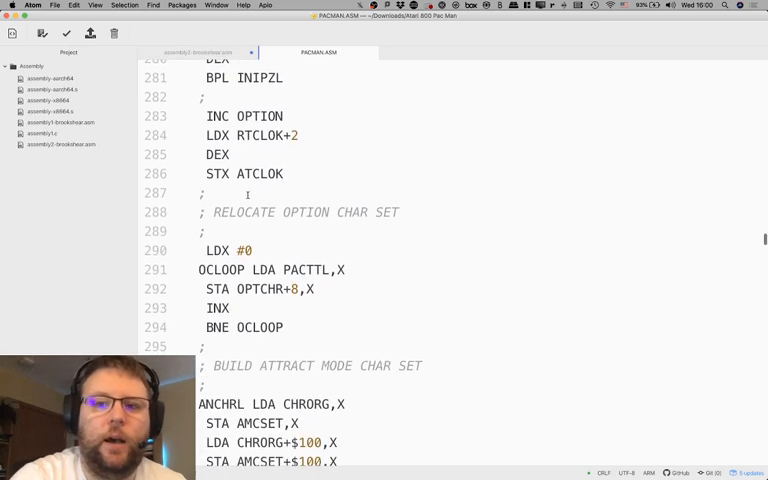
scroll(down, 3)
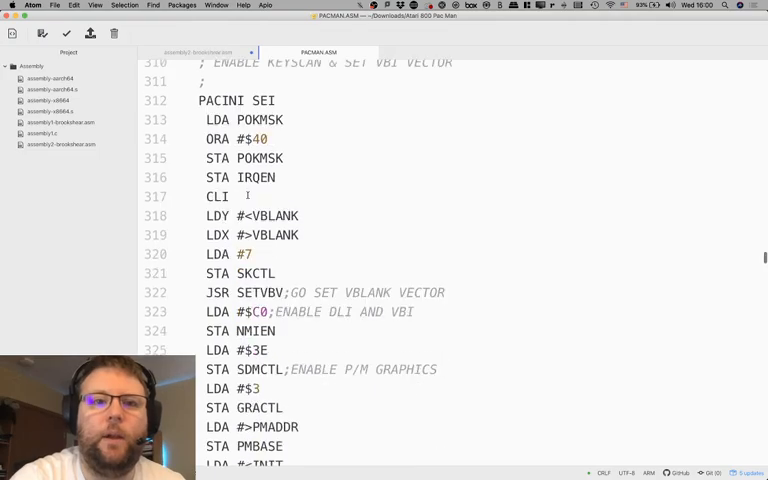
scroll(down, 3)
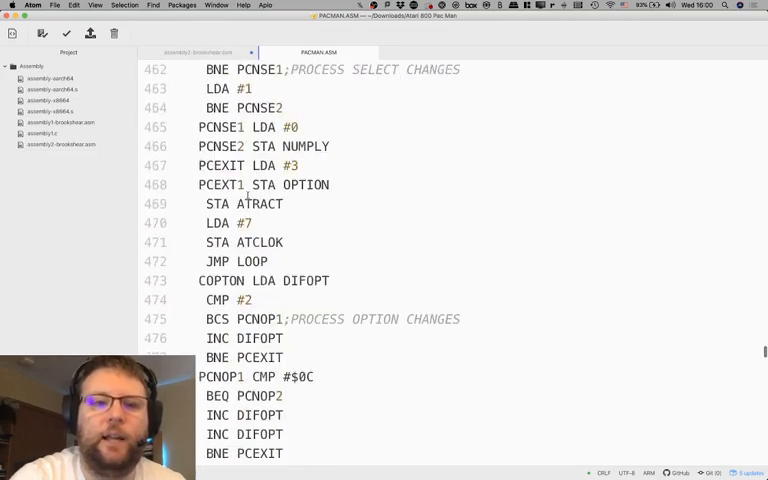
- Scroll further down the Pac-Man source past its interrupt handlers
scroll(down, 3)
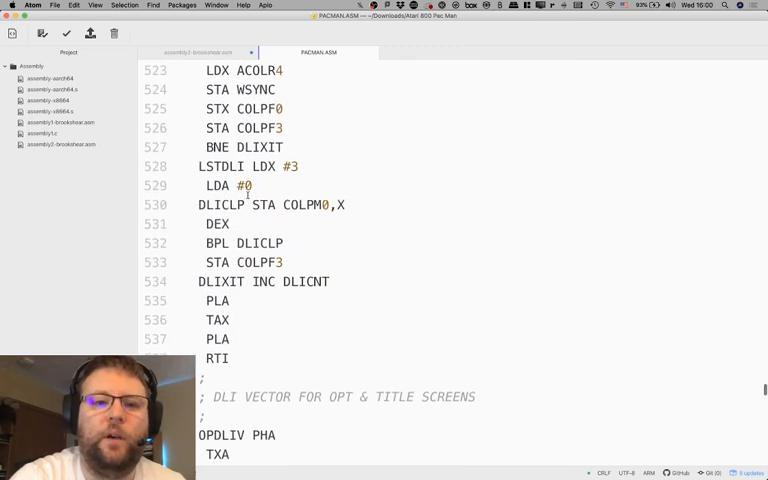
scroll(down, 3)
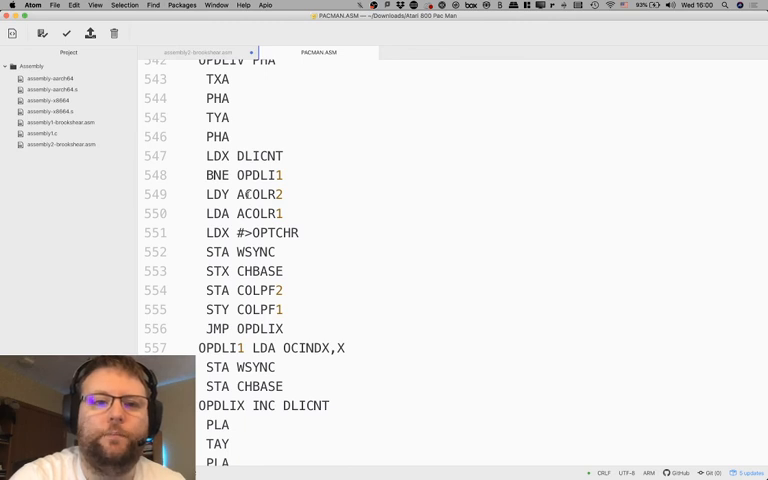
scroll(down, 3)
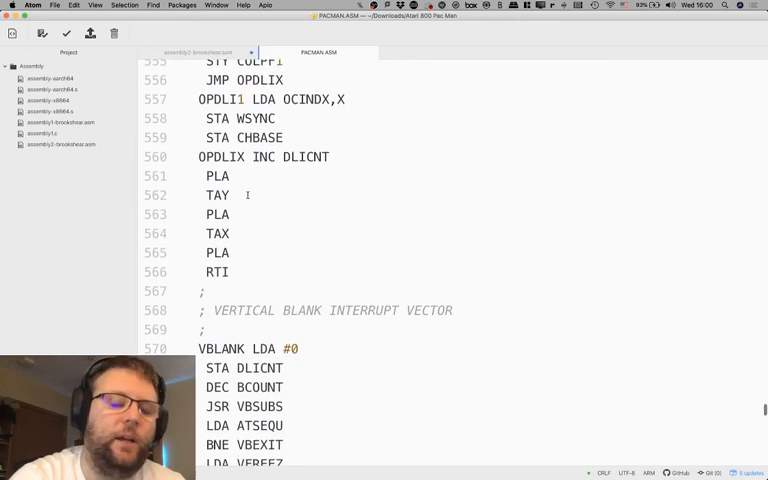
scroll(down, 3)
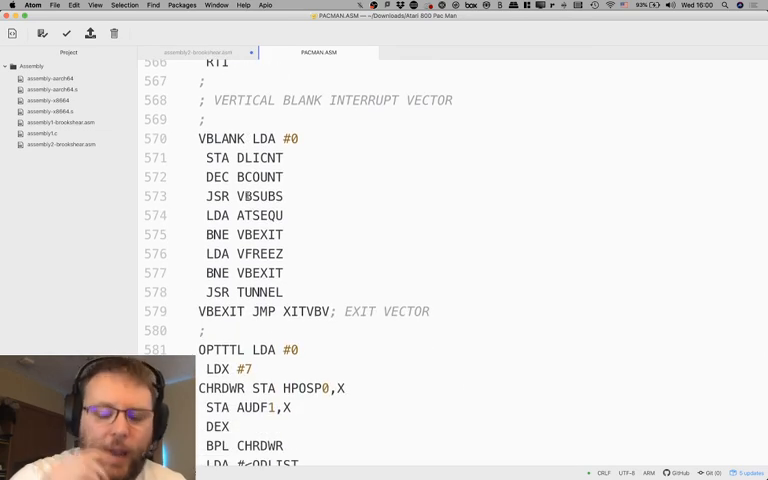
scroll(down, 3)
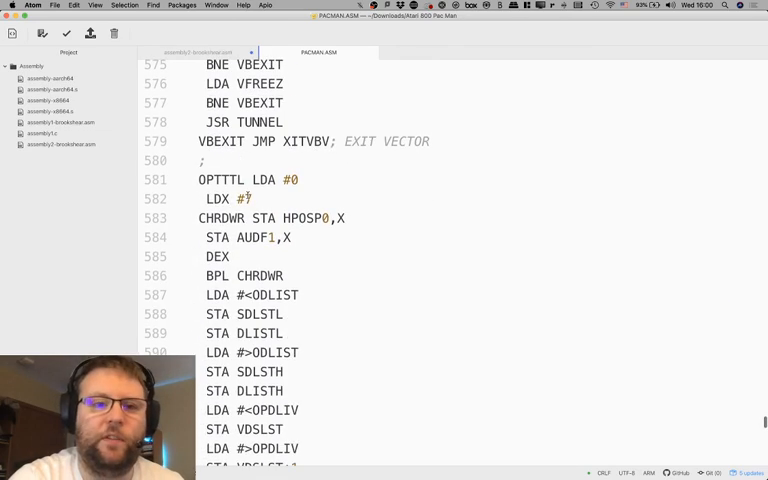
scroll(down, 3)
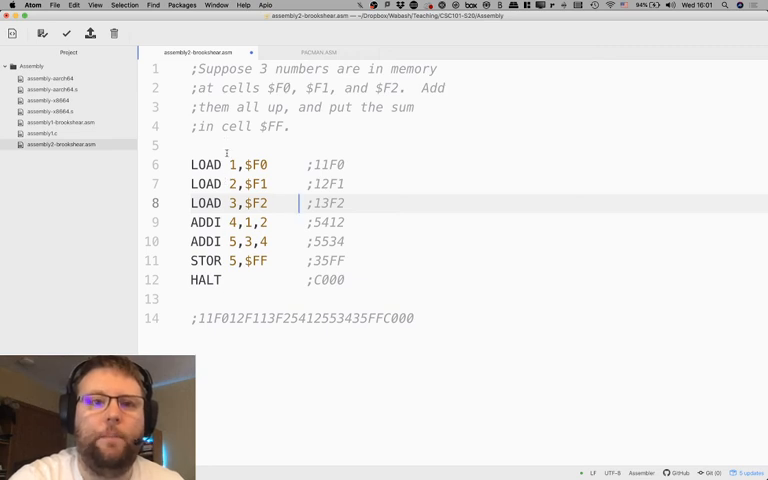
- Switch back to the Pac-Man source file's tab and point into its code
click(318, 52)
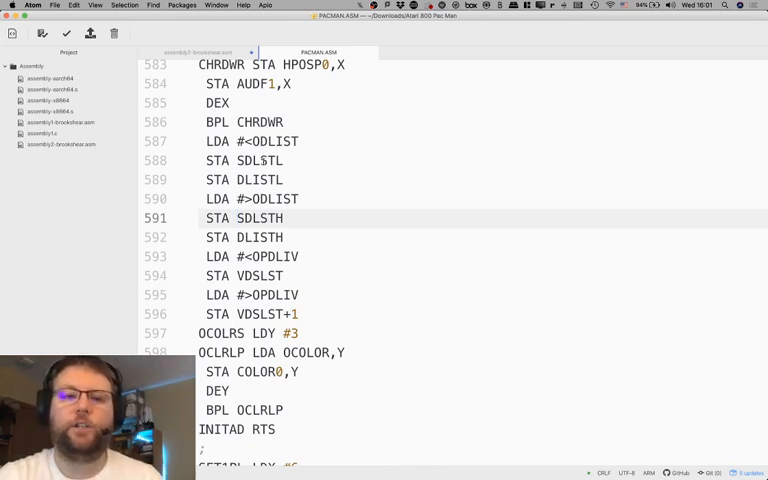
click(236, 218)
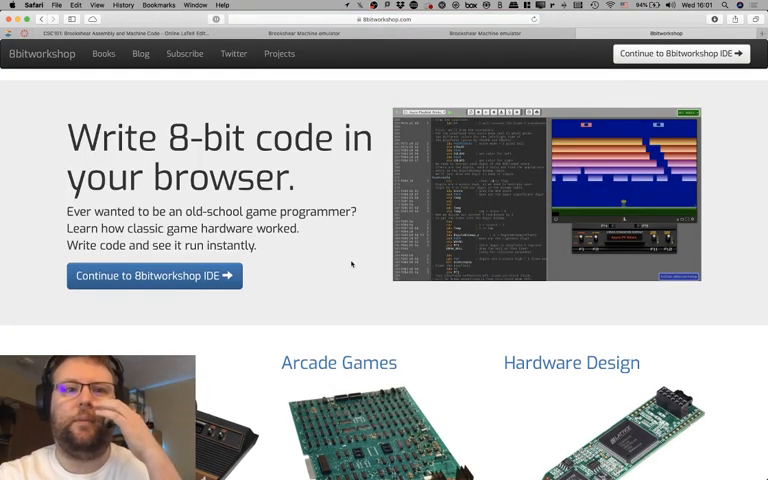
- Continue from the 8bitworkshop home page into the online IDE with the Sprite Demo loaded
click(154, 276)
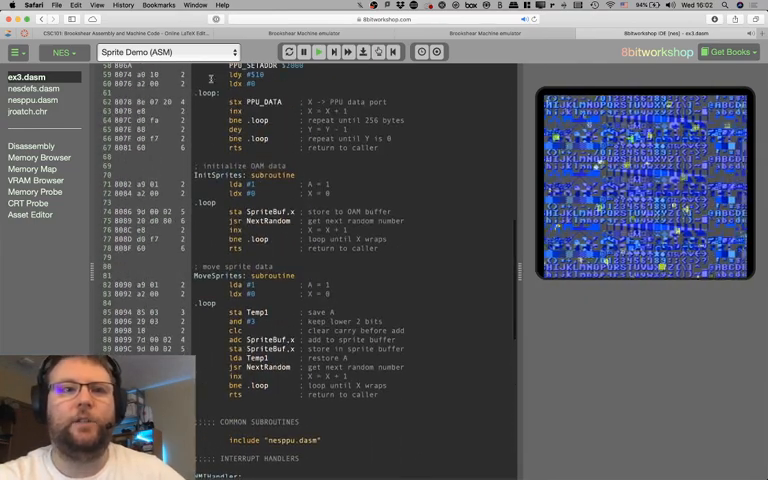
- Load the 'Hello World (ASM)' NES example and scroll through its code
click(164, 52)
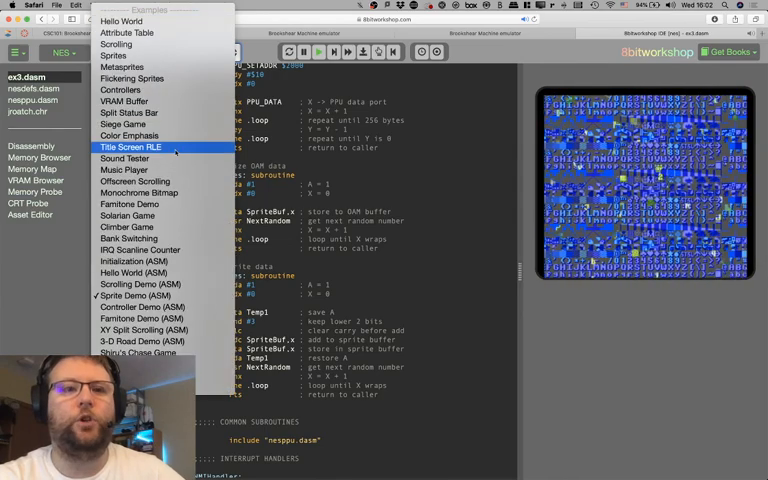
mouse_move(134, 272)
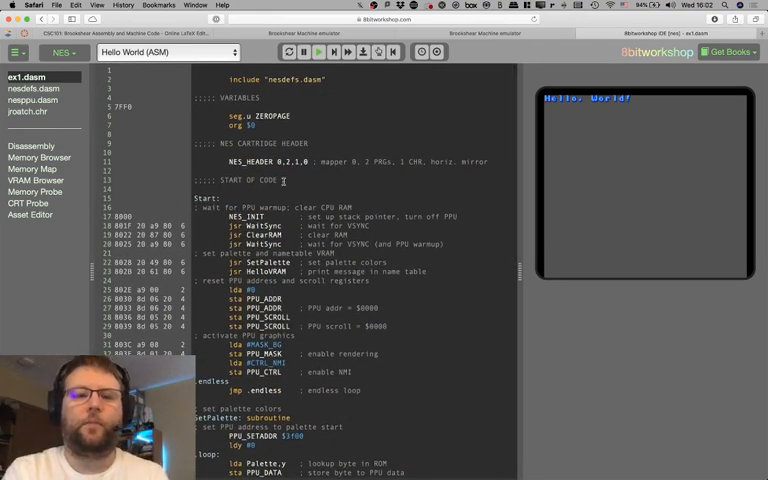
scroll(down, 3)
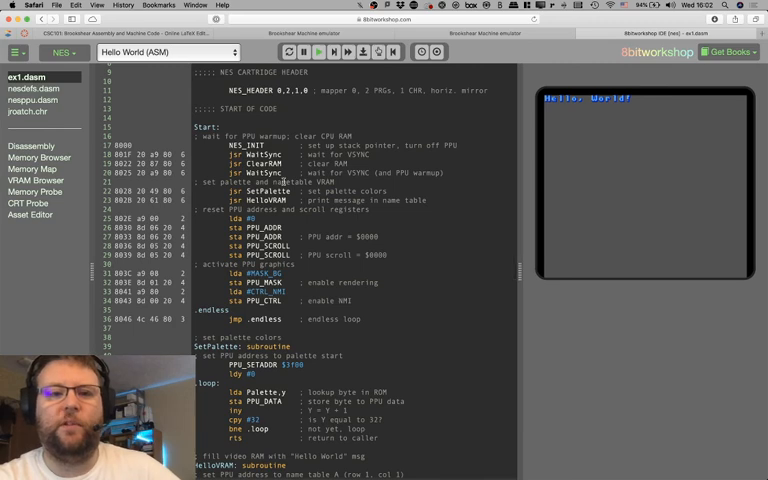
scroll(down, 3)
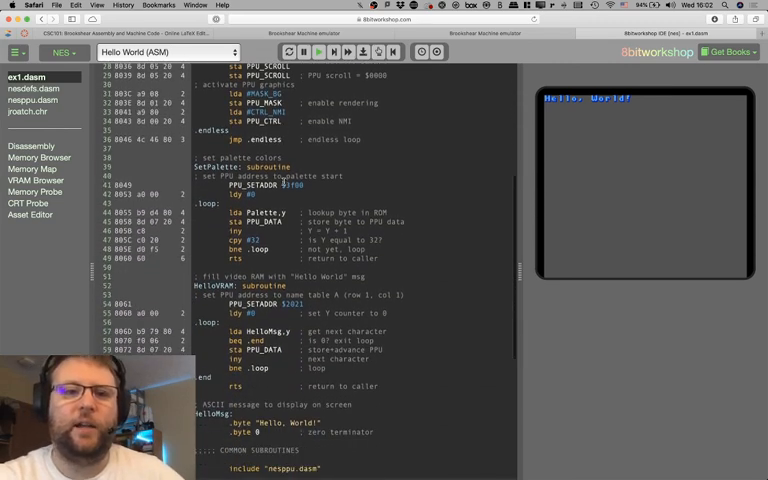